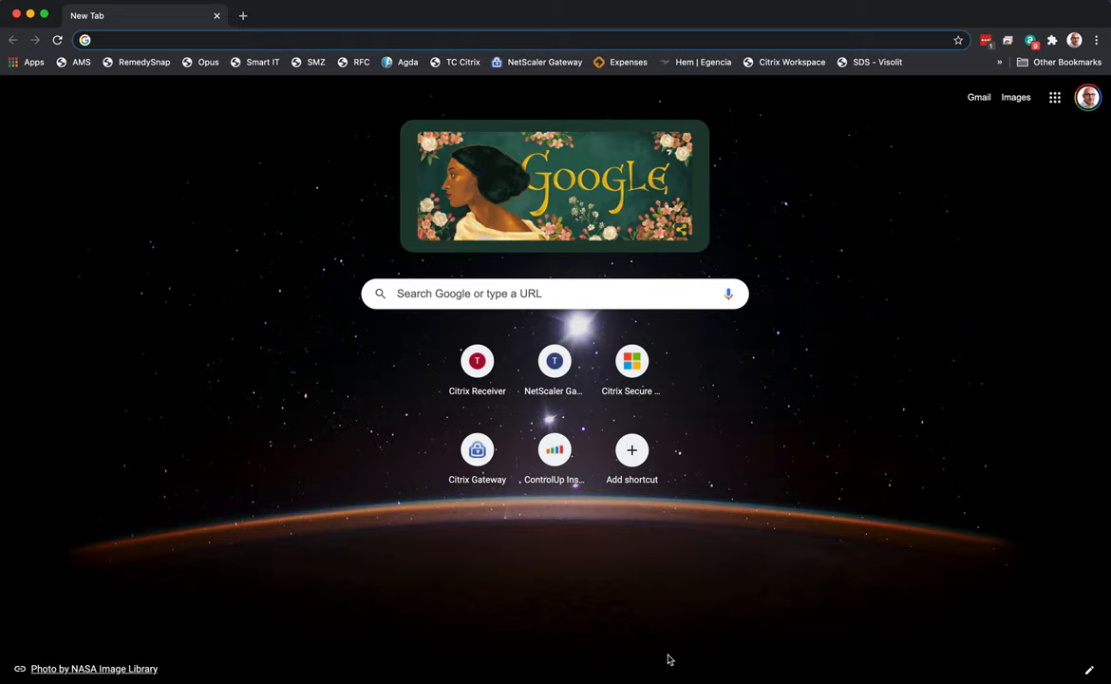
Go to find.fibaro.com to list the local Home Center controllers on the network
text(find.fibaro.com/device-list)
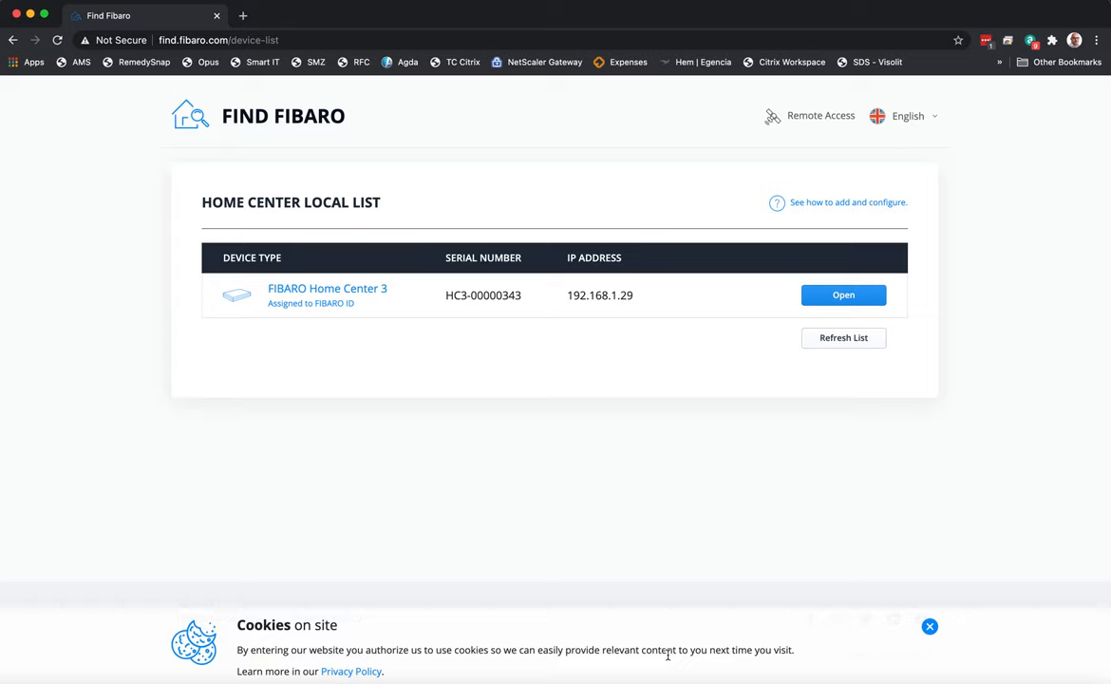
mouse_move(625, 334)
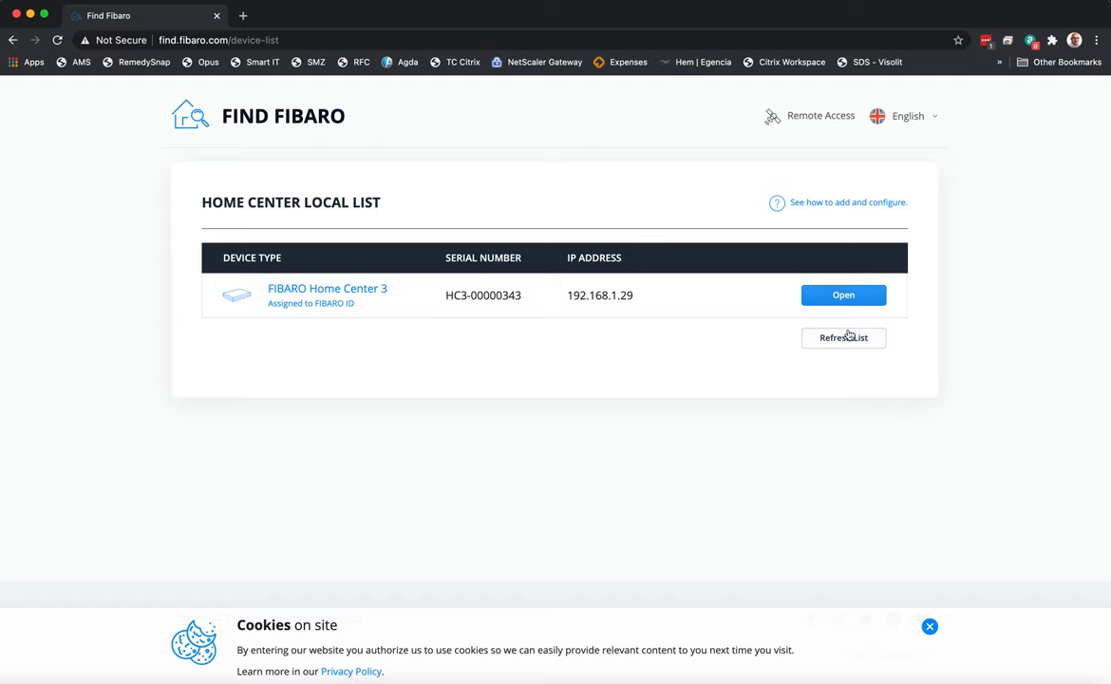
Enter the Home Center 3 web interface and browse History, Scenes and Climate zones
click(844, 294)
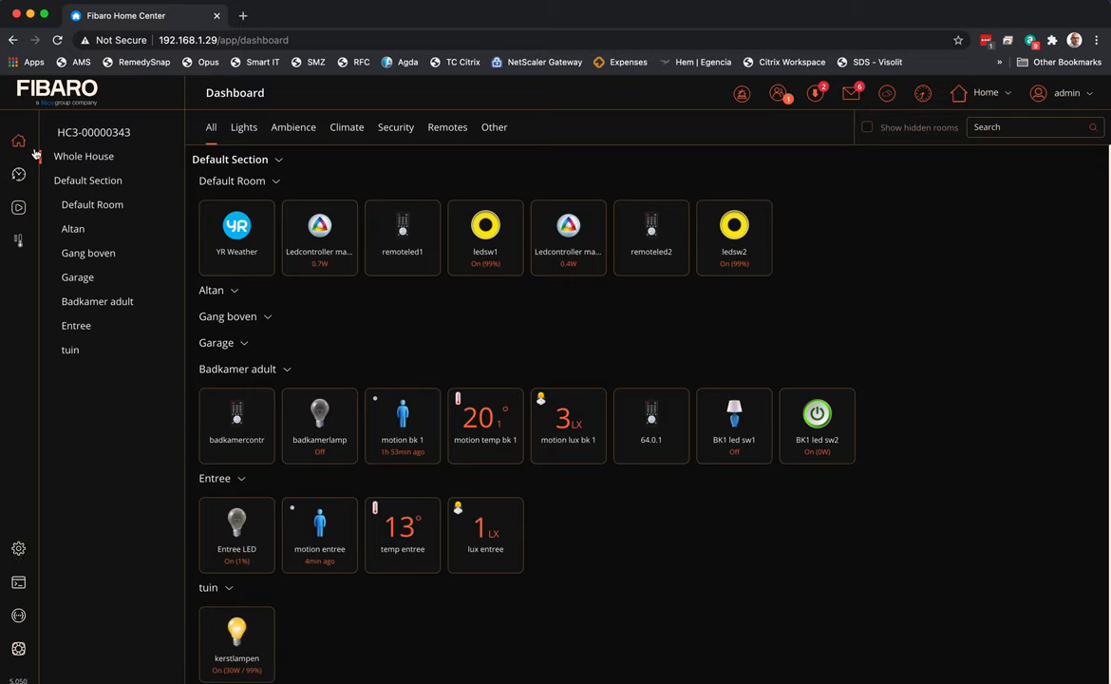
mouse_move(283, 304)
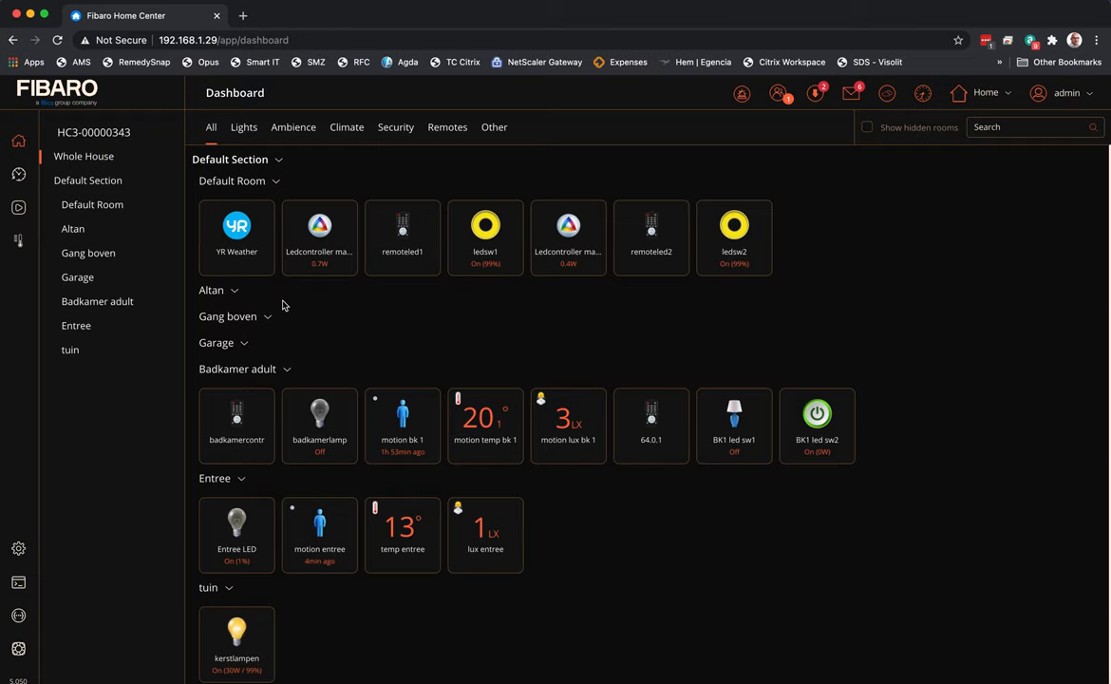
click(19, 175)
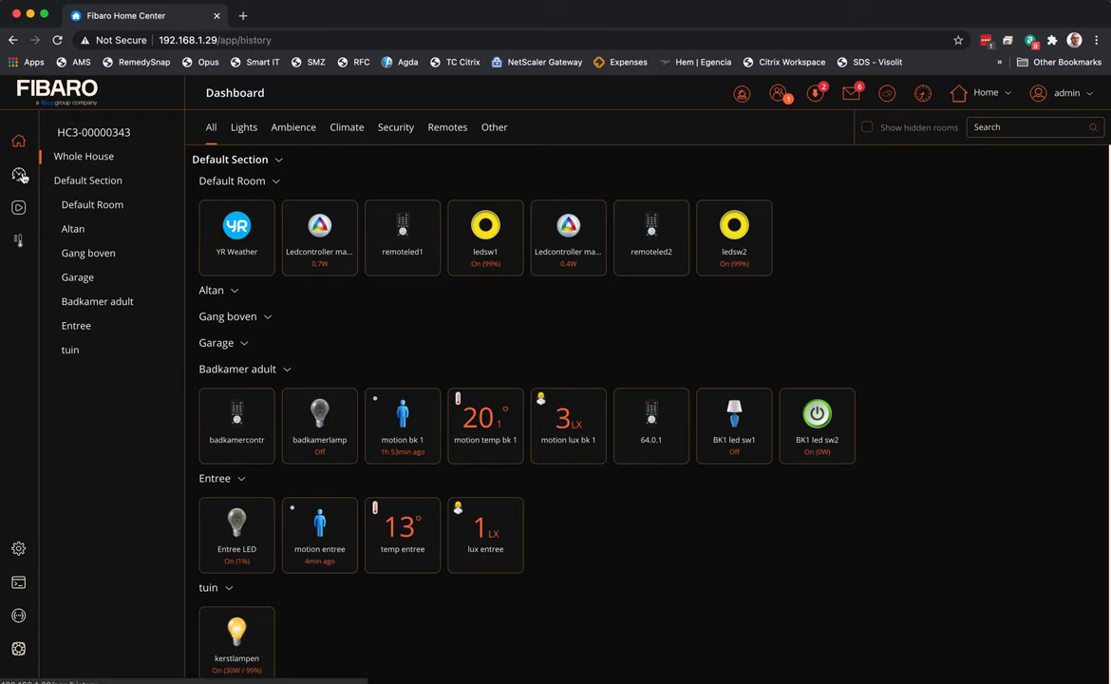
click(19, 175)
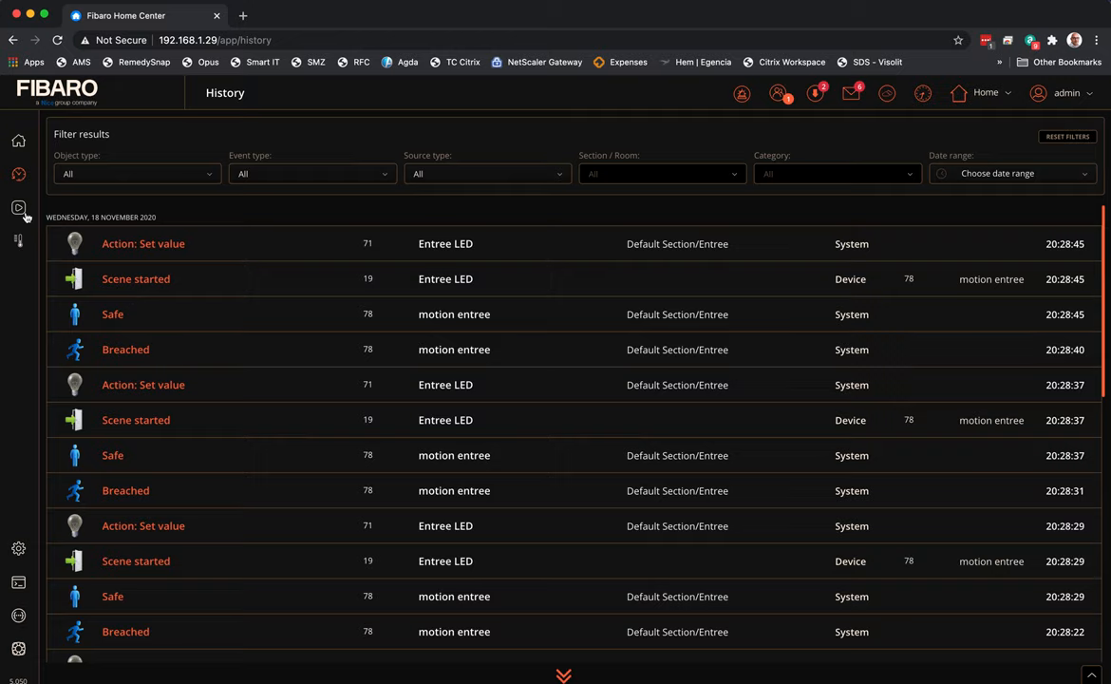
click(19, 207)
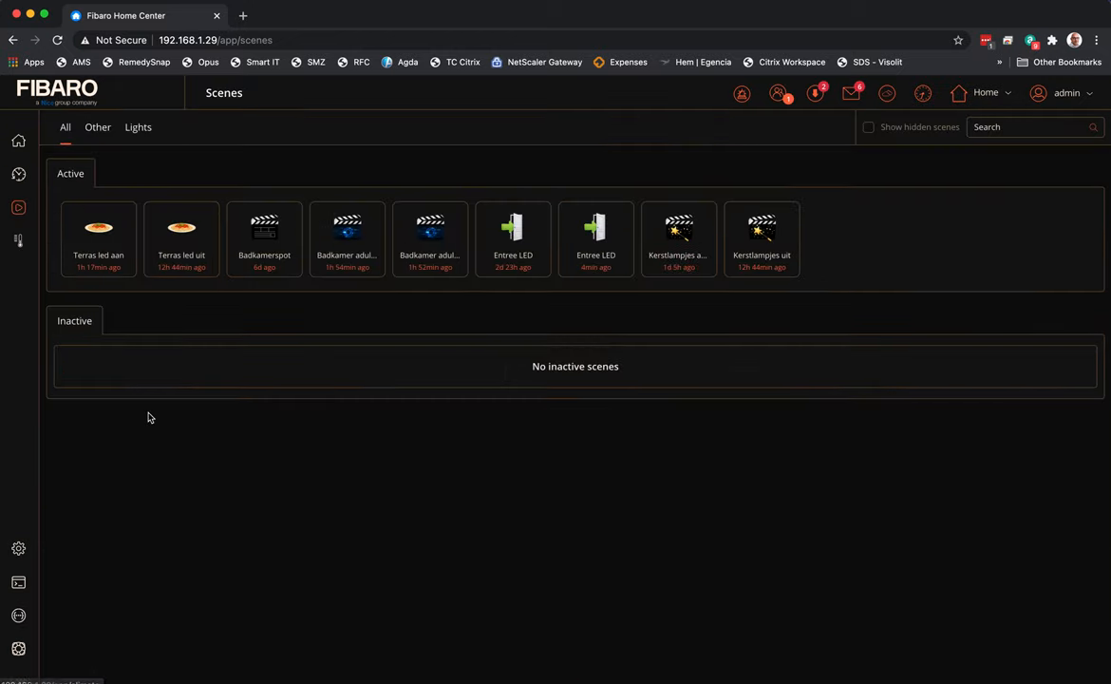
mouse_move(48, 292)
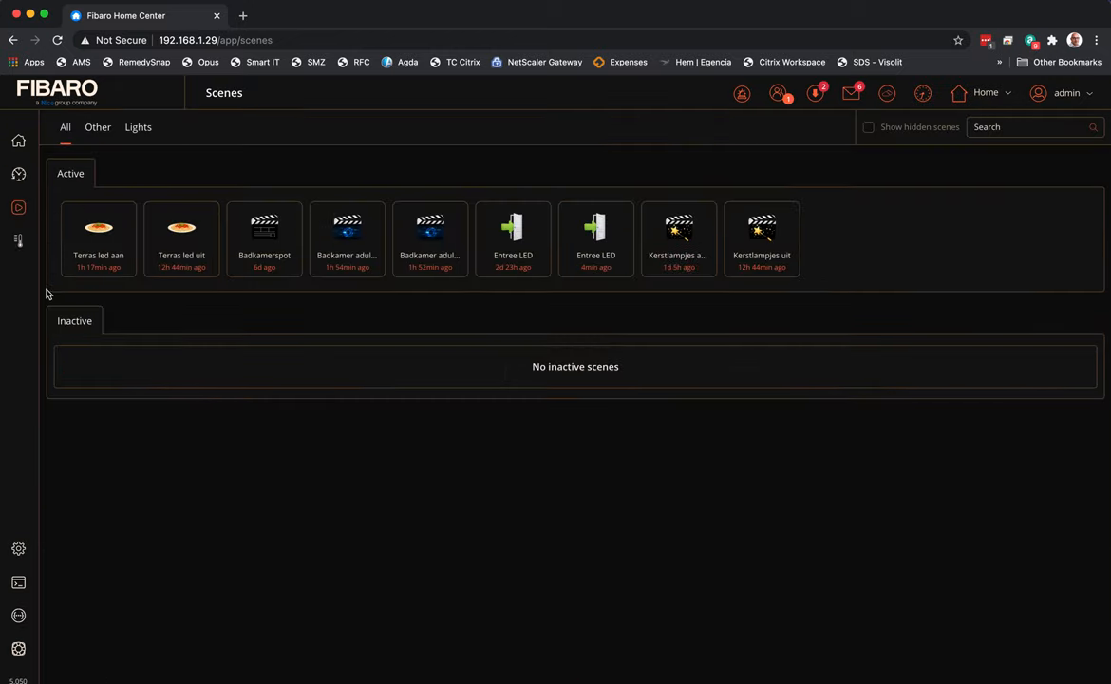
click(19, 239)
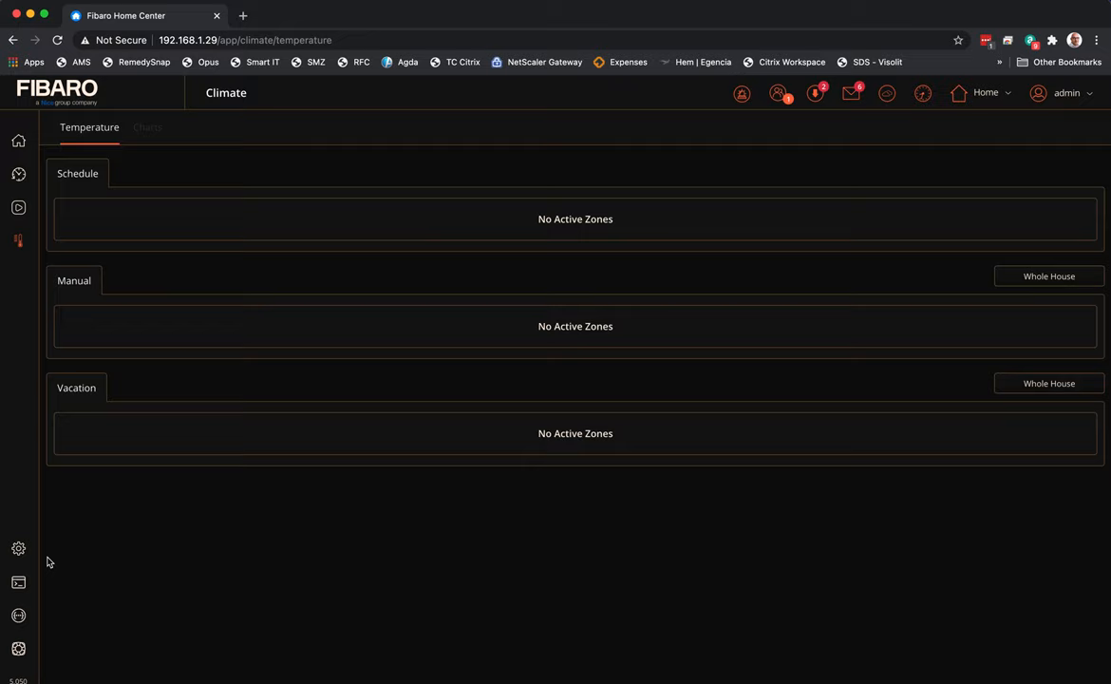
mouse_move(34, 501)
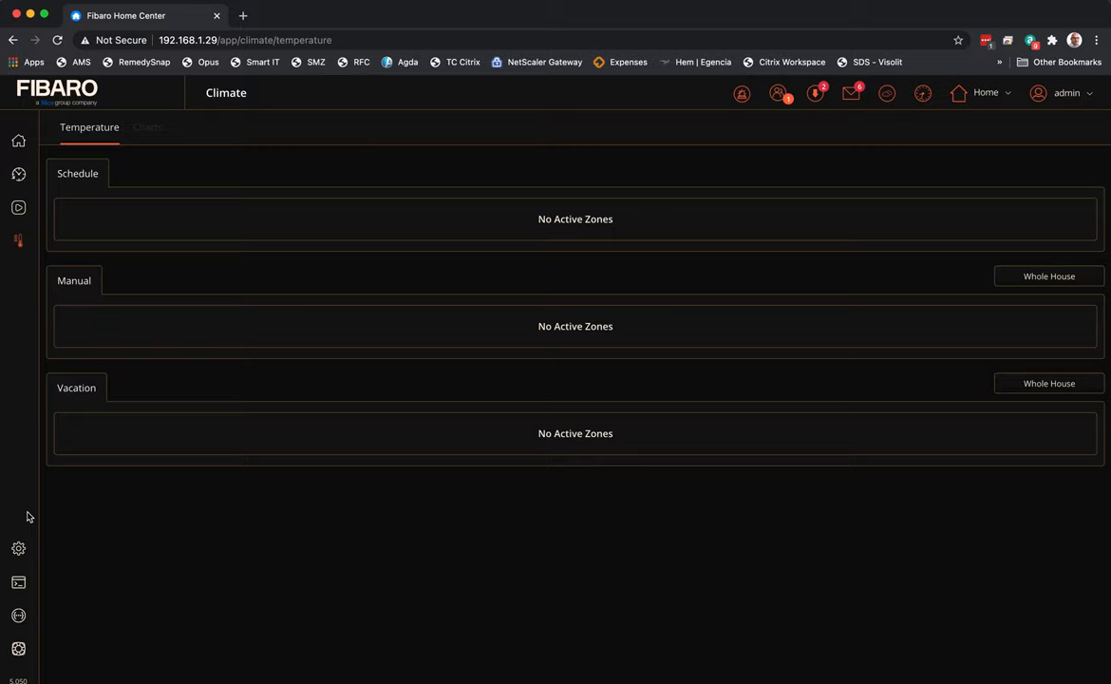
mouse_move(19, 547)
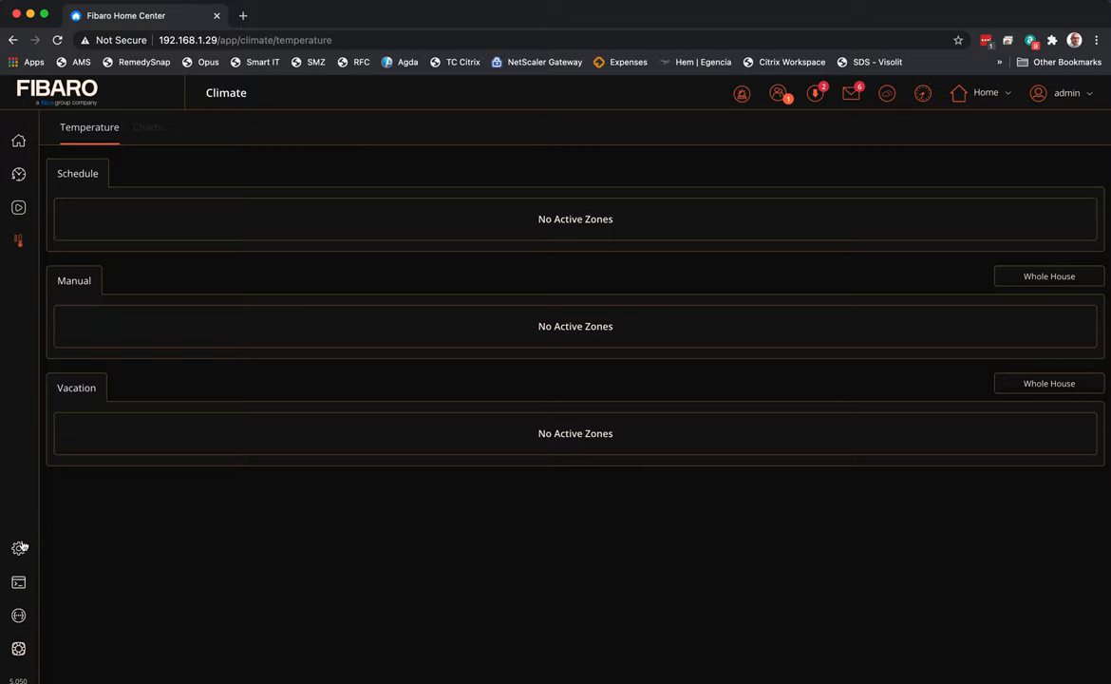
Show the Rooms settings page listing the Default Section's rooms
click(19, 547)
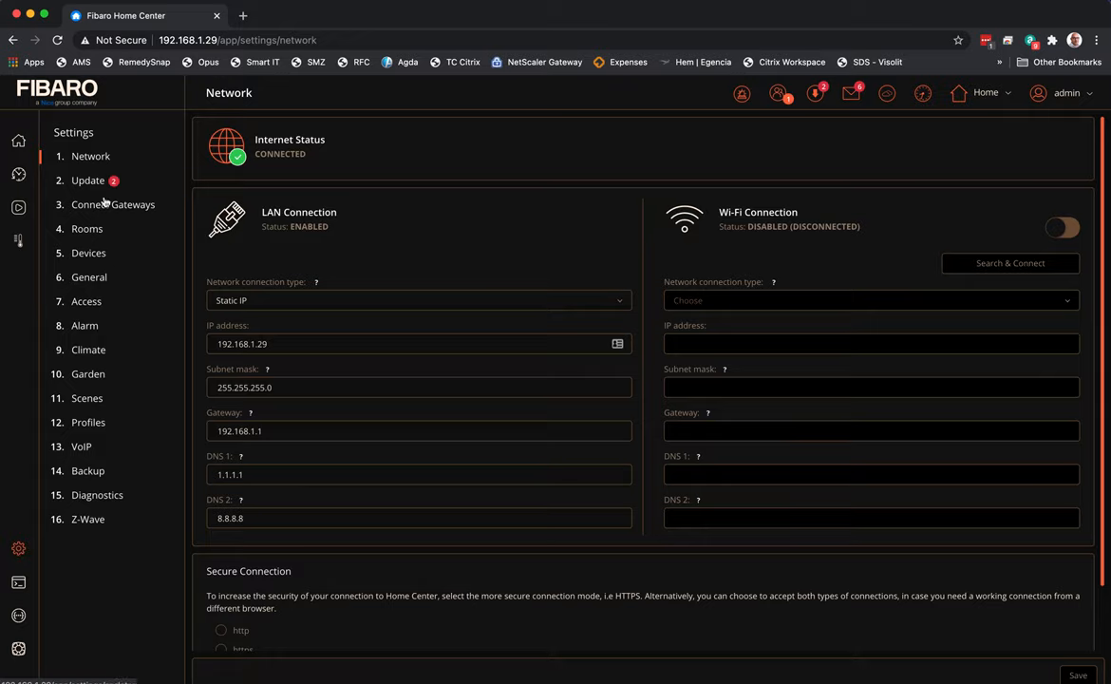
click(88, 228)
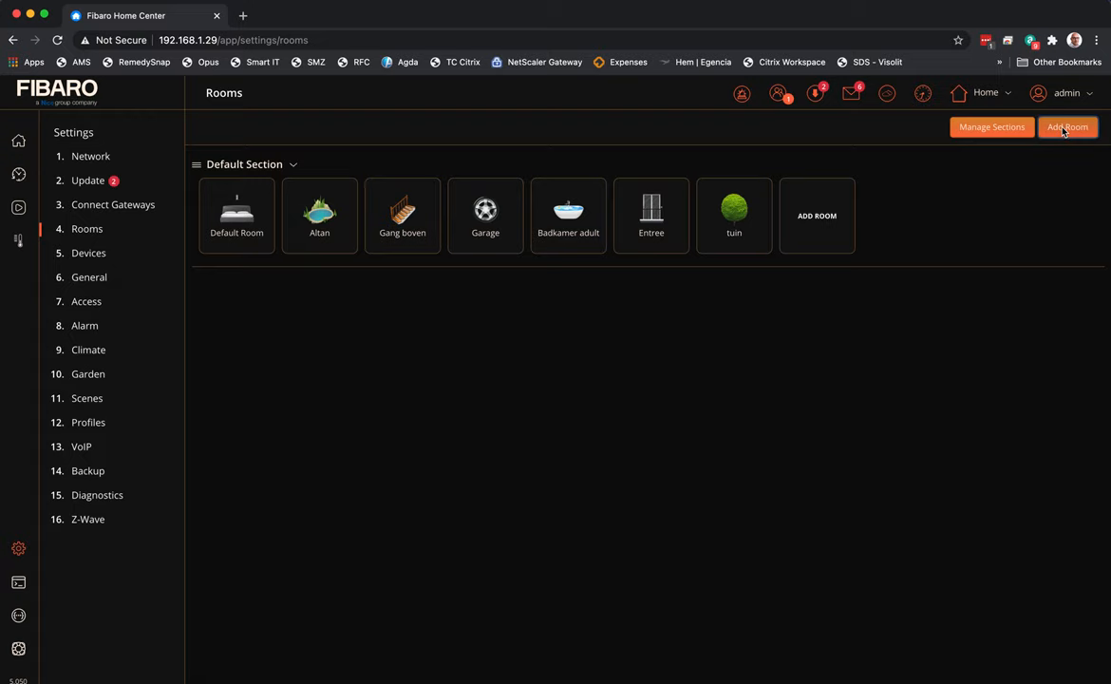
Start a new room and name it 'Boiler room'
click(1067, 126)
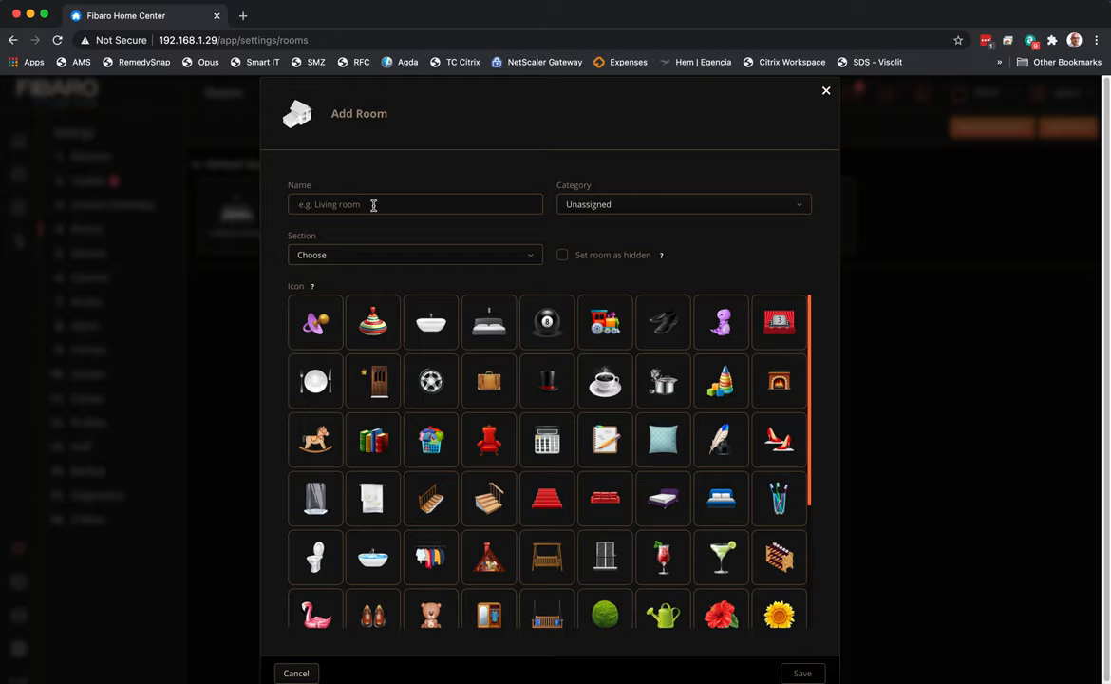
text(Bio)
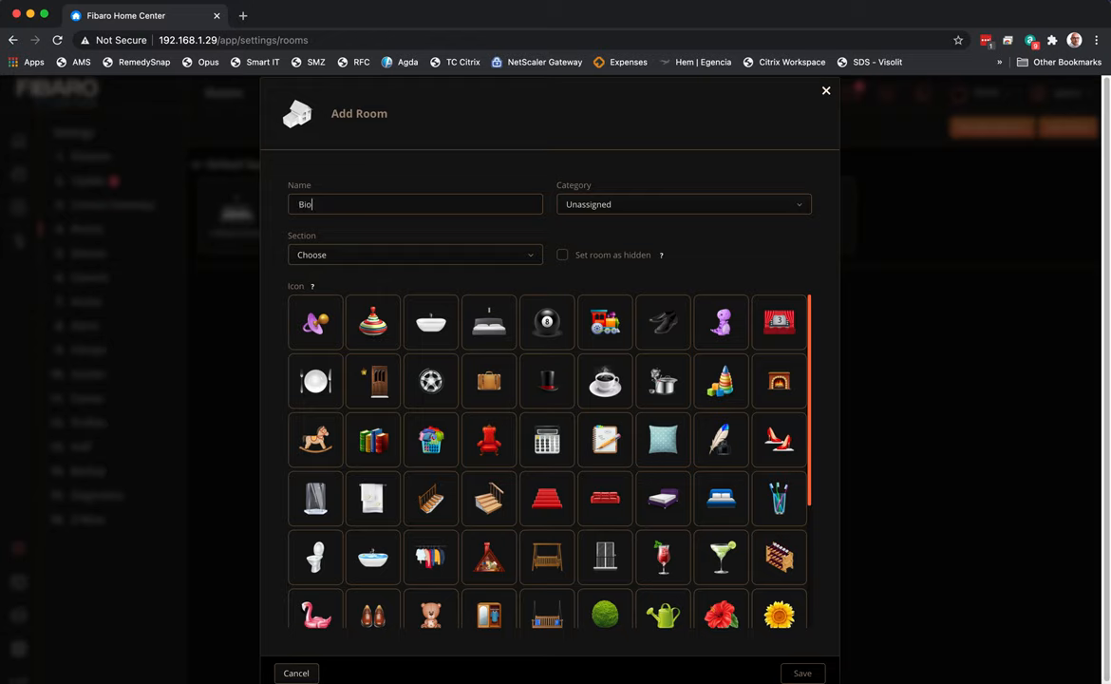
text(Boiler)
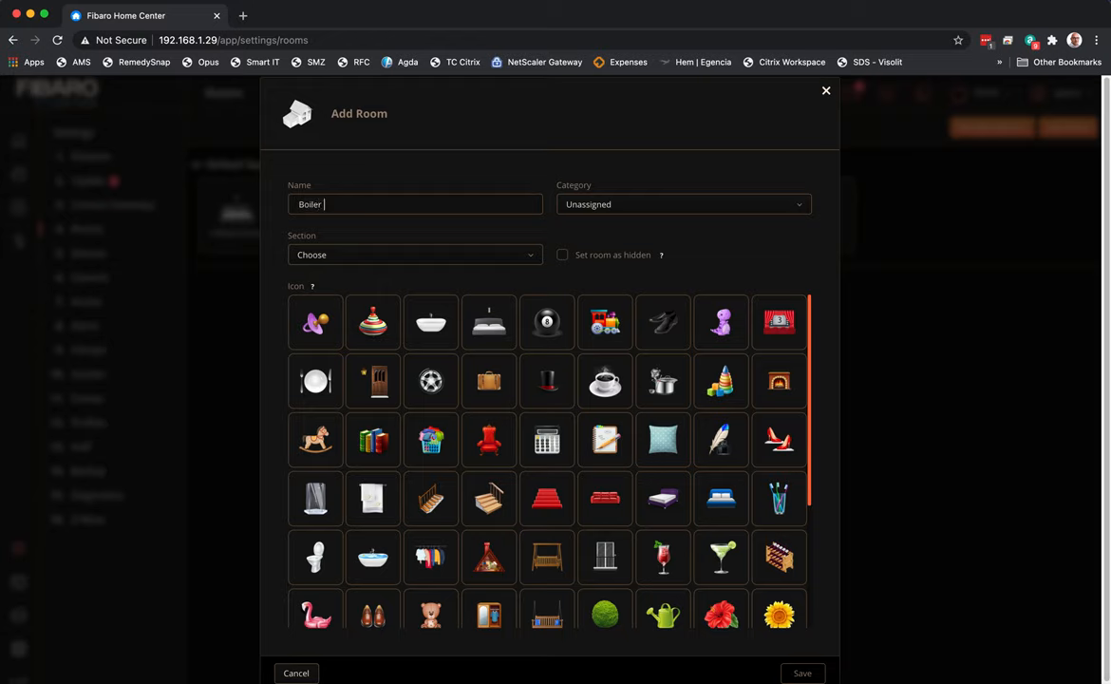
text(room)
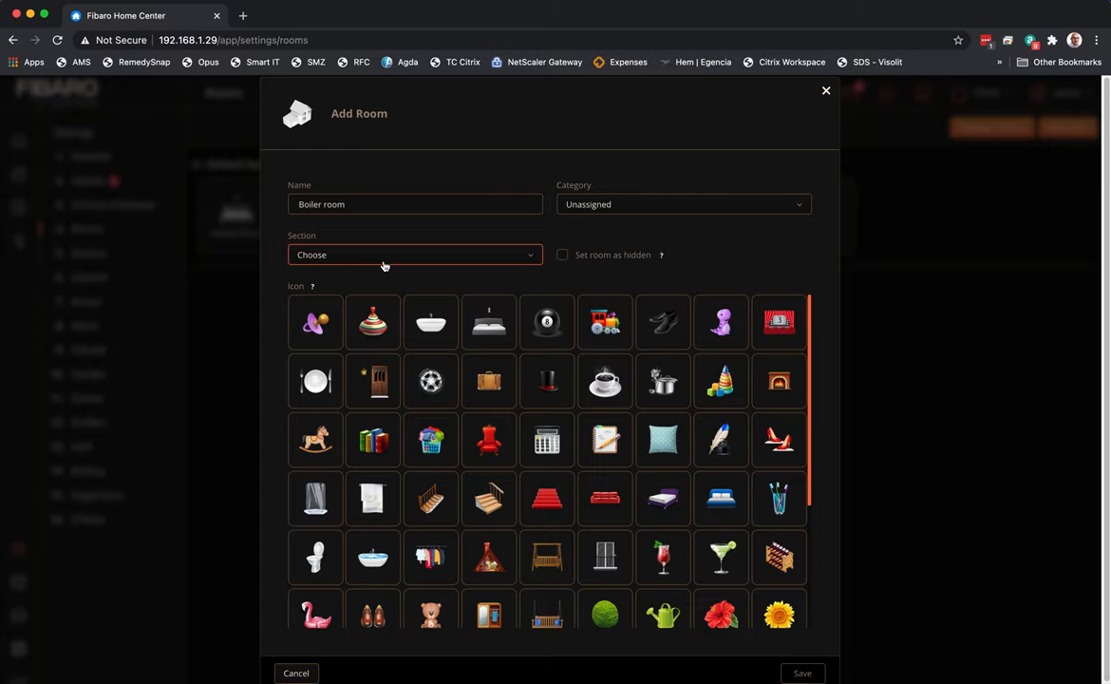
click(414, 255)
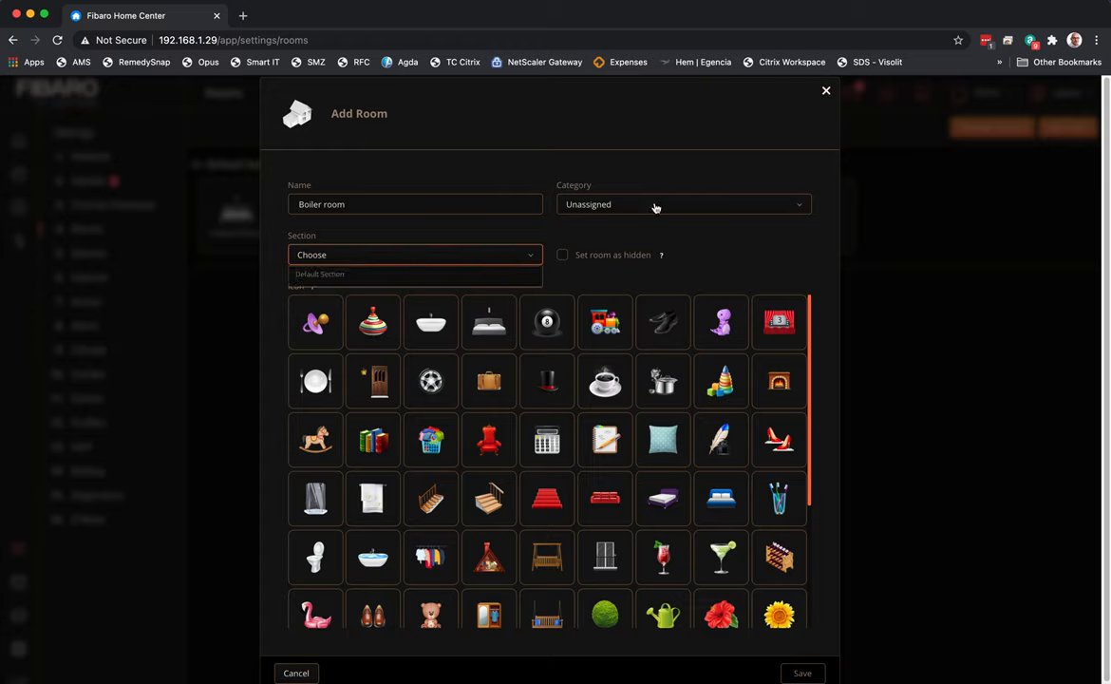
Set the room category to Boiler Room, the boiler icon, and the Default Section
click(684, 205)
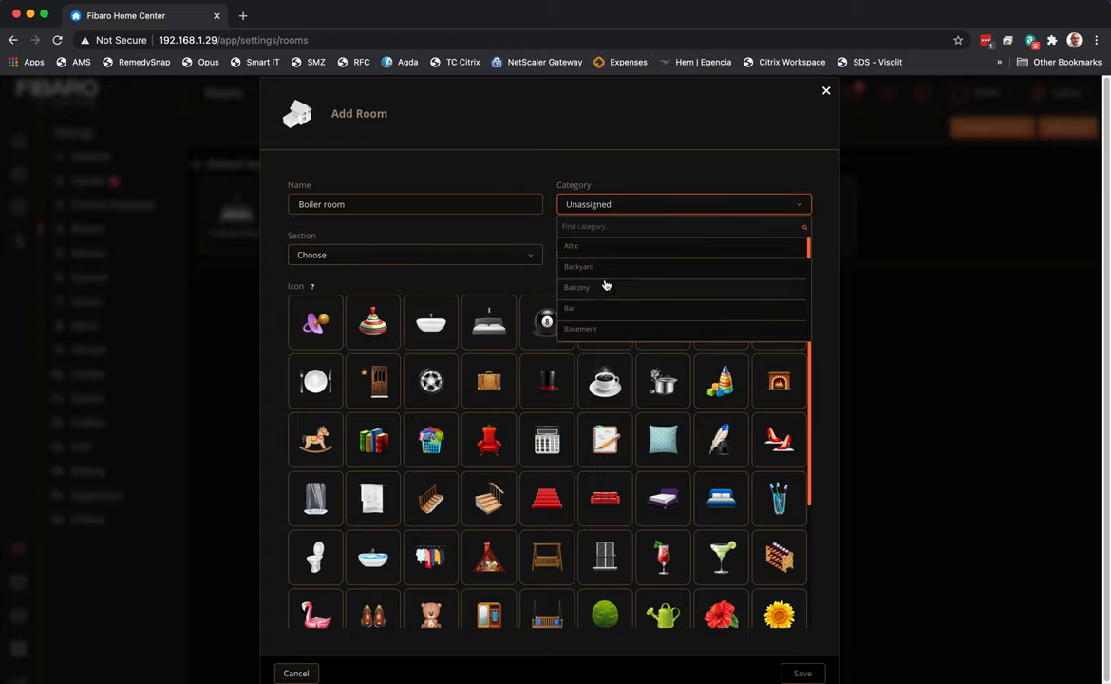
scroll(down, 3)
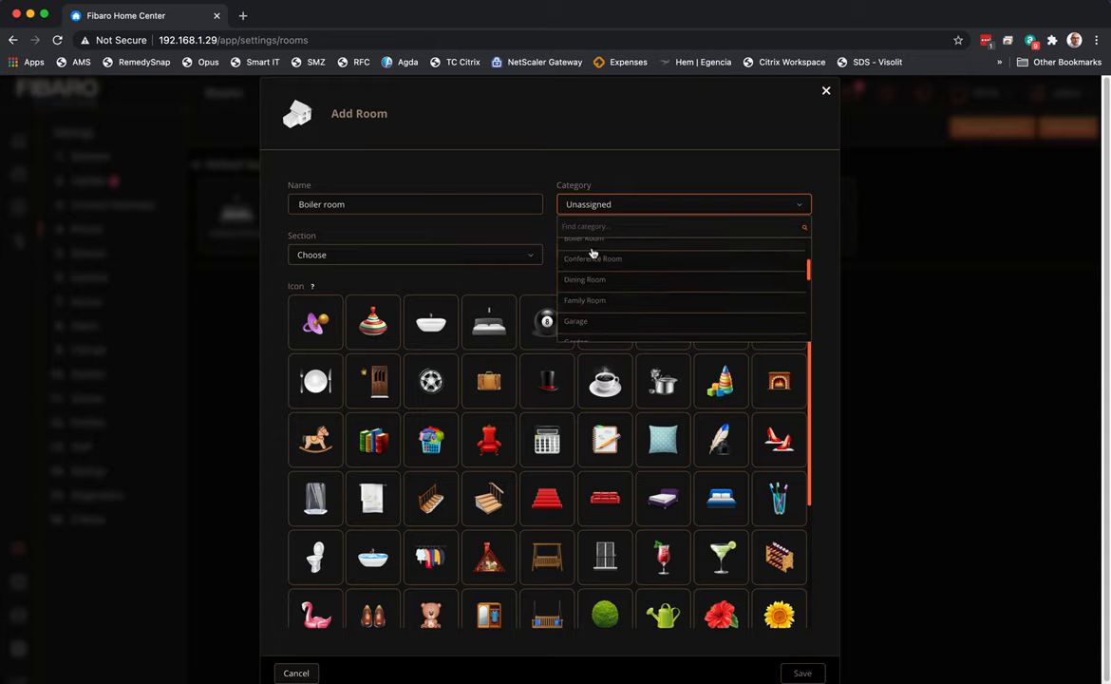
click(581, 237)
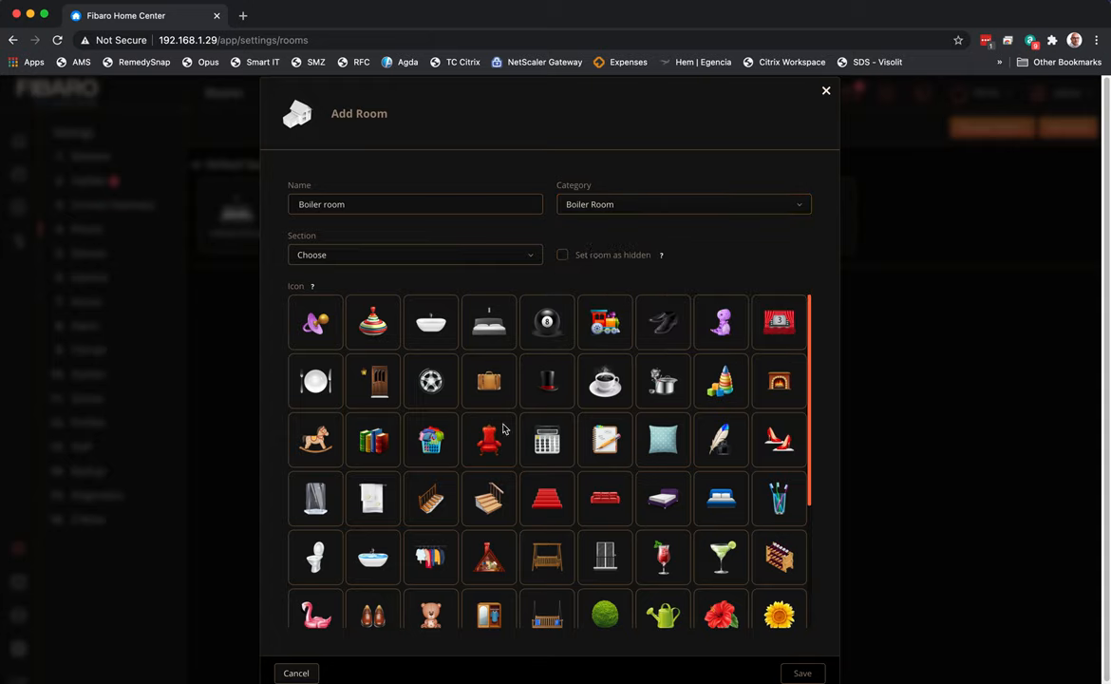
scroll(down, 3)
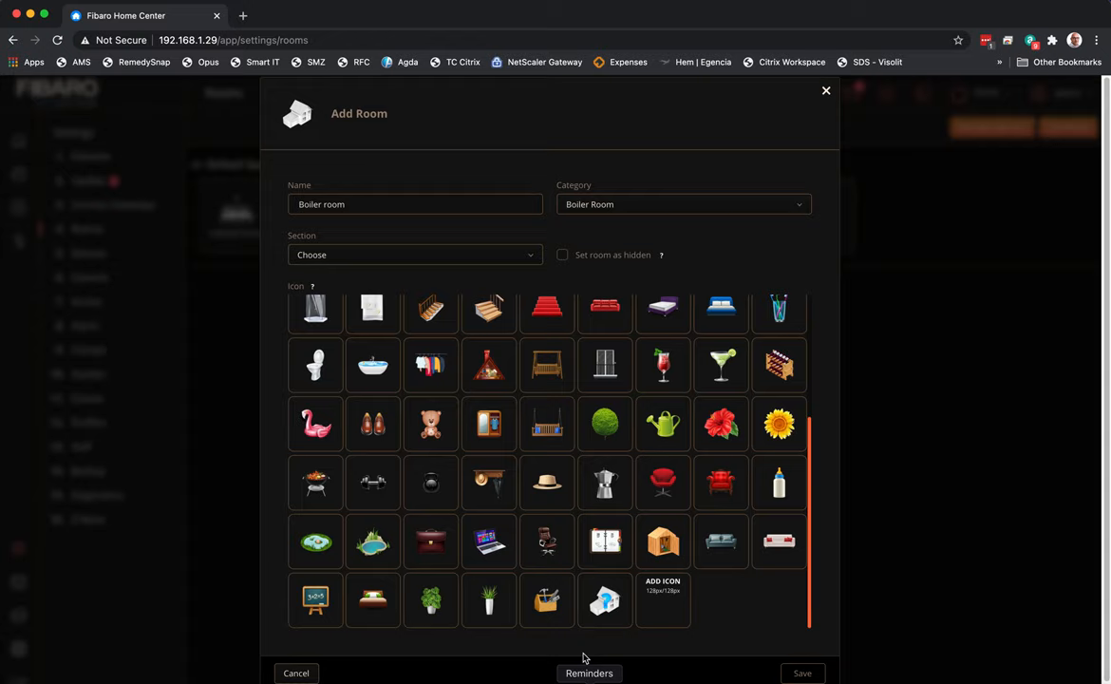
mouse_move(547, 618)
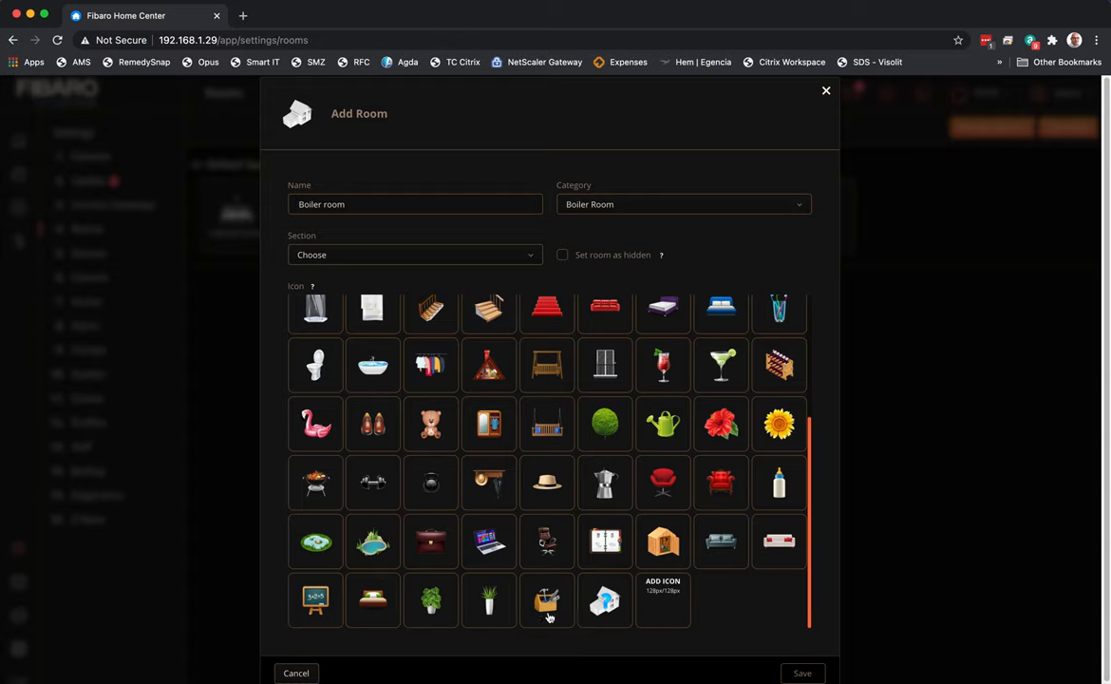
click(604, 600)
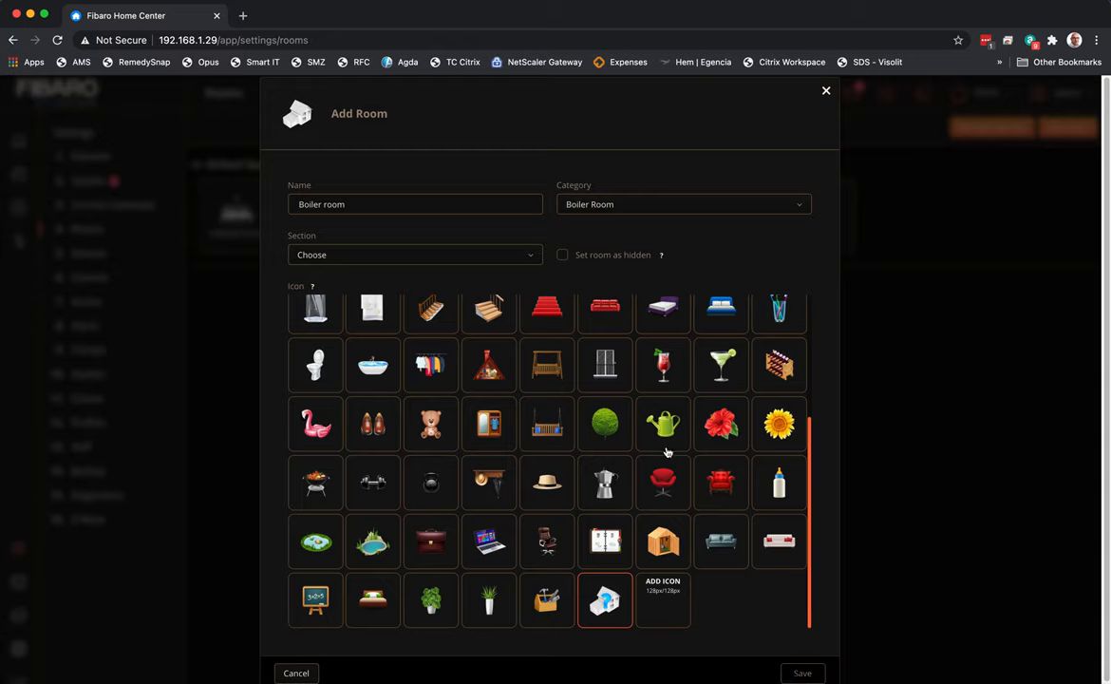
mouse_move(585, 233)
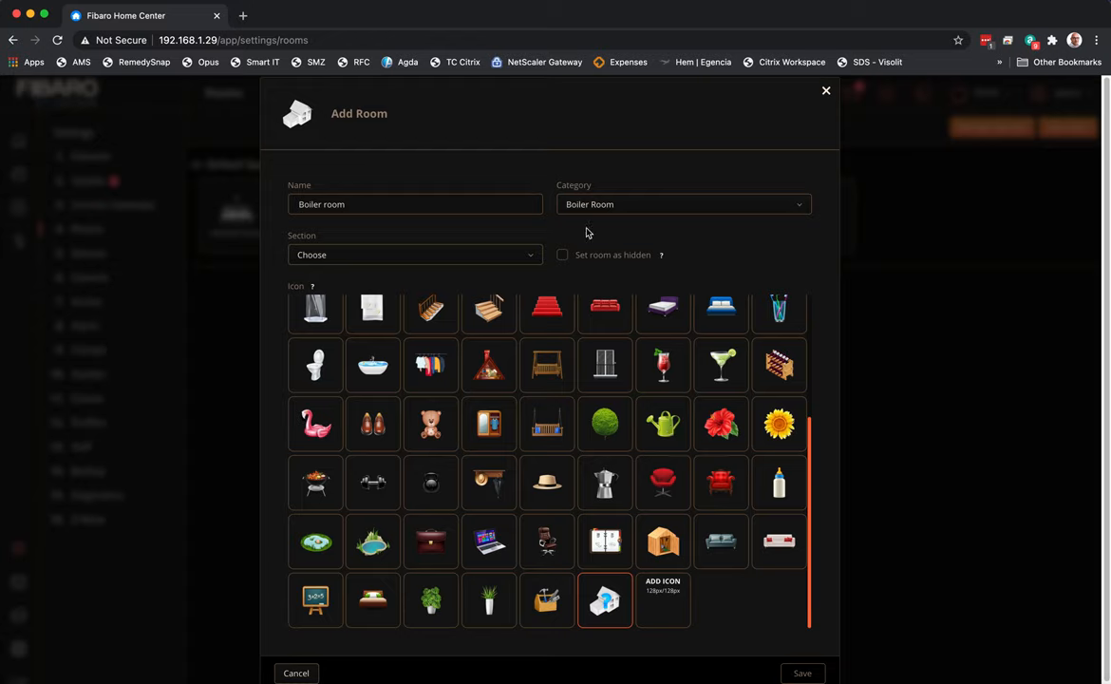
mouse_move(678, 642)
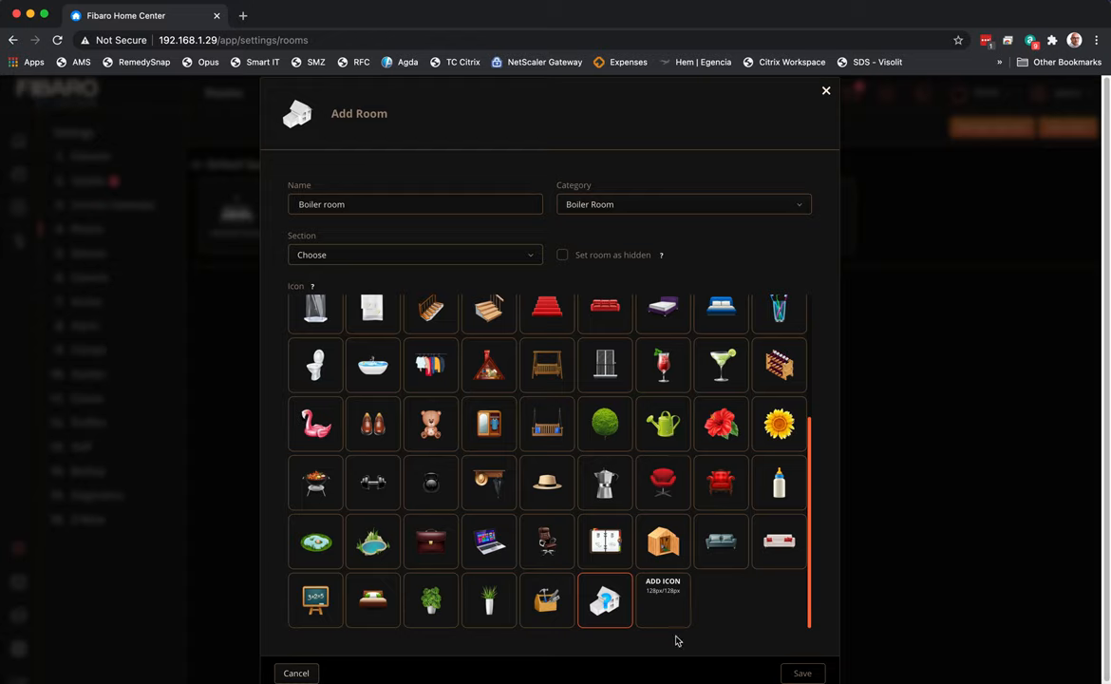
click(414, 254)
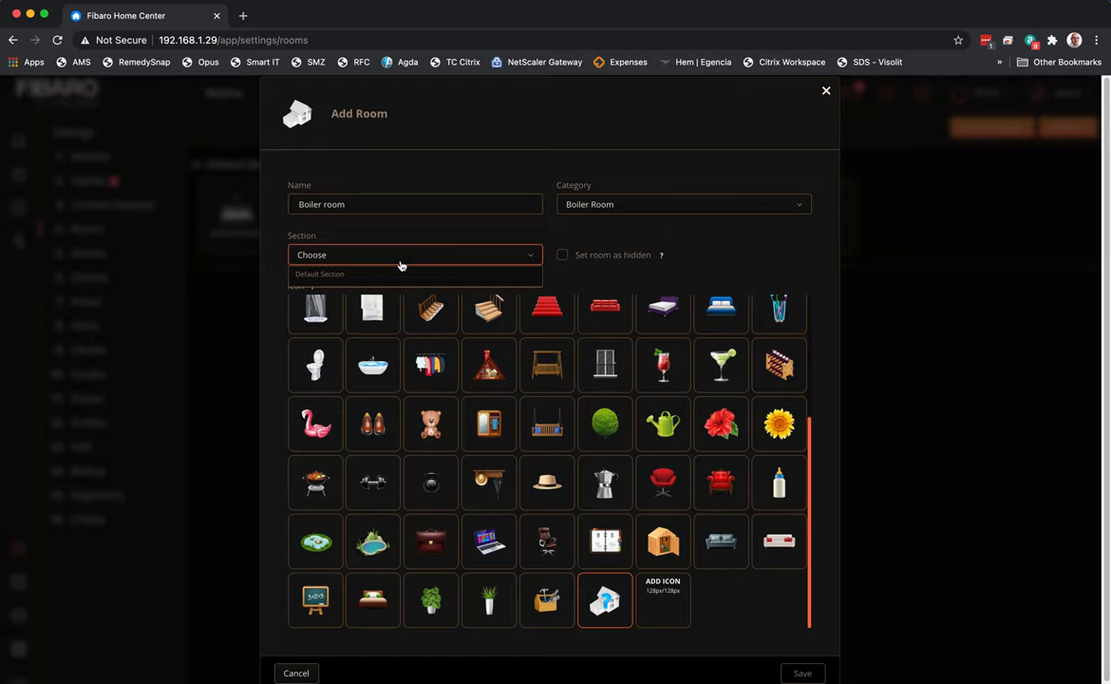
click(319, 274)
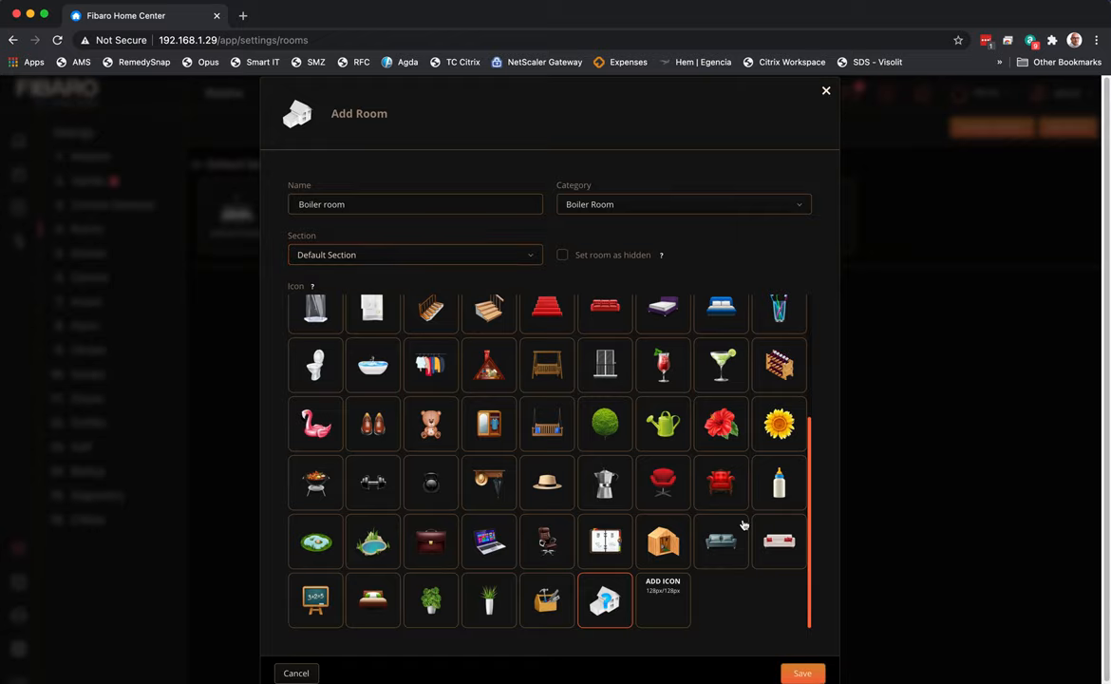
Save the new Boiler room into the Default Section
click(802, 672)
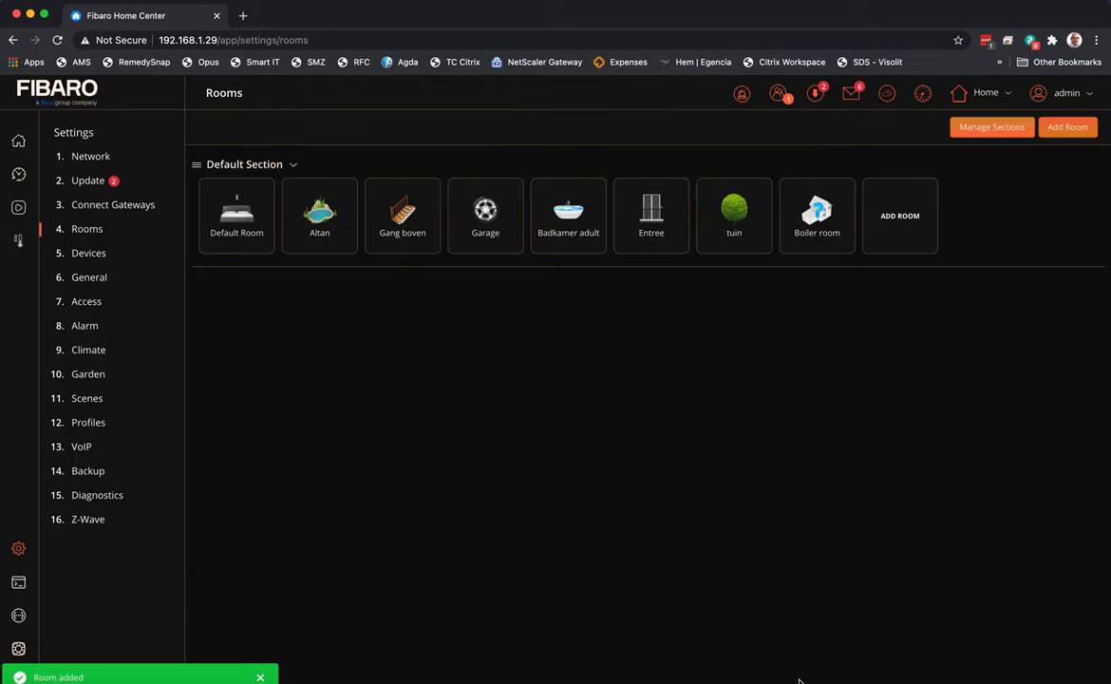
mouse_move(817, 213)
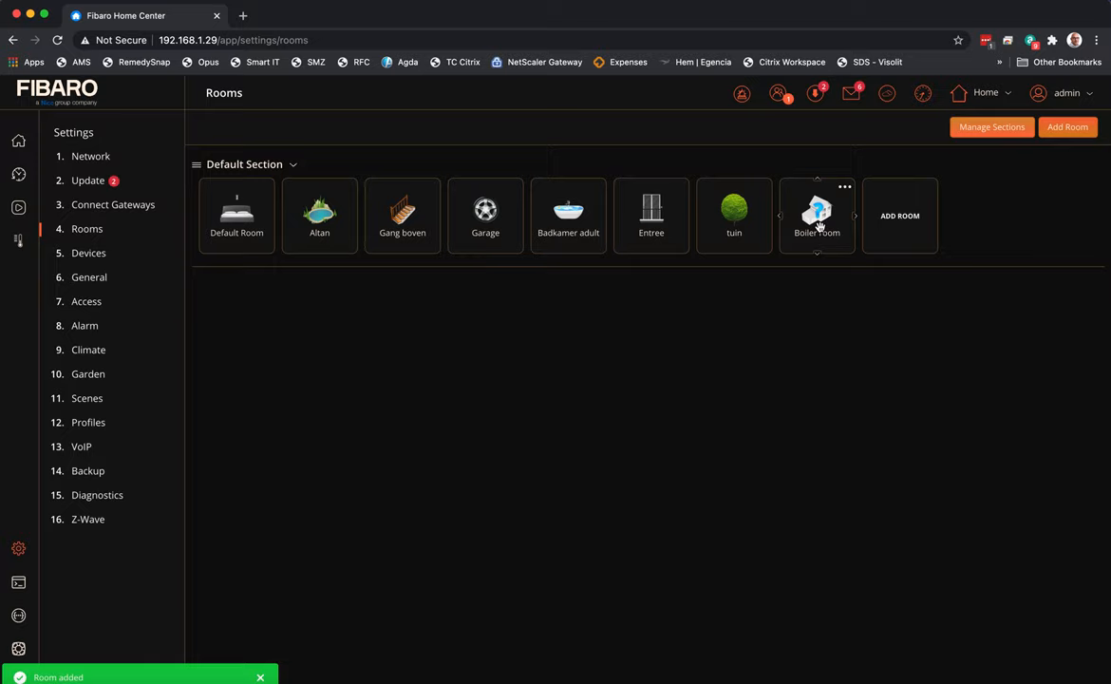
mouse_move(328, 355)
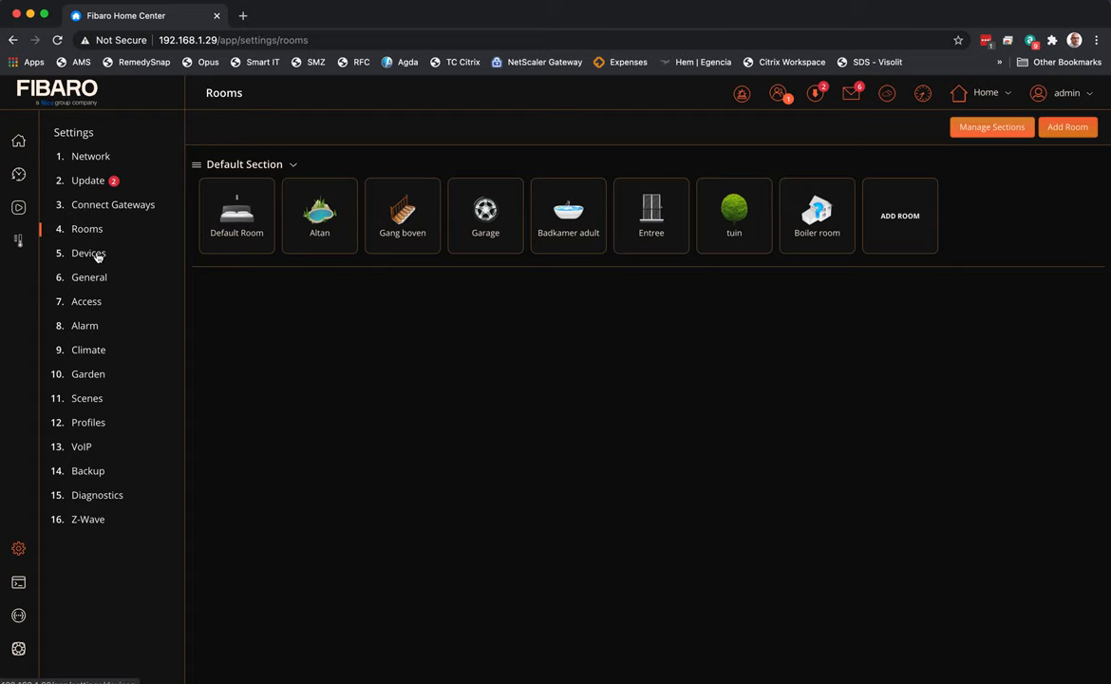
Review the full Devices list with each device's role and assigned room
click(87, 252)
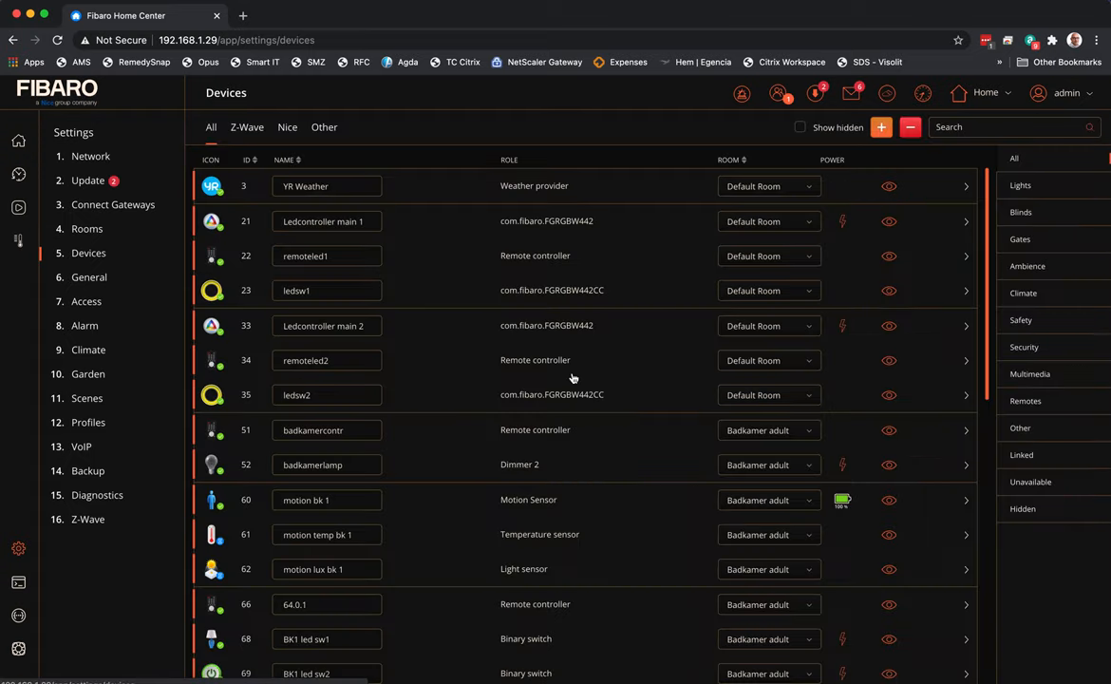
scroll(down, 3)
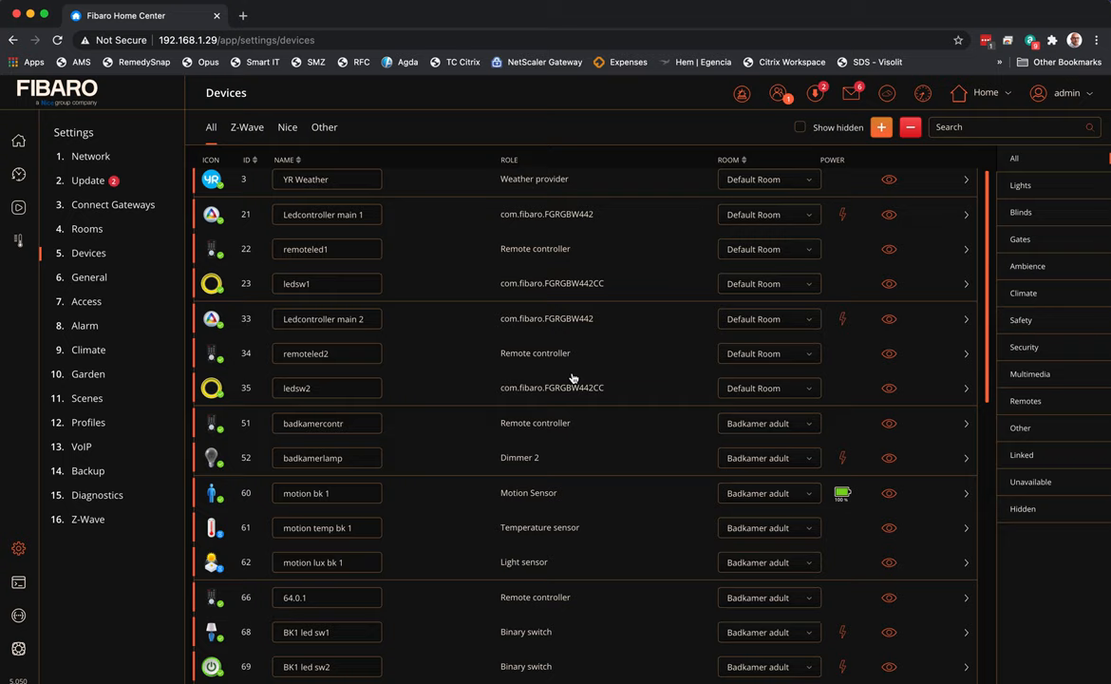
scroll(down, 3)
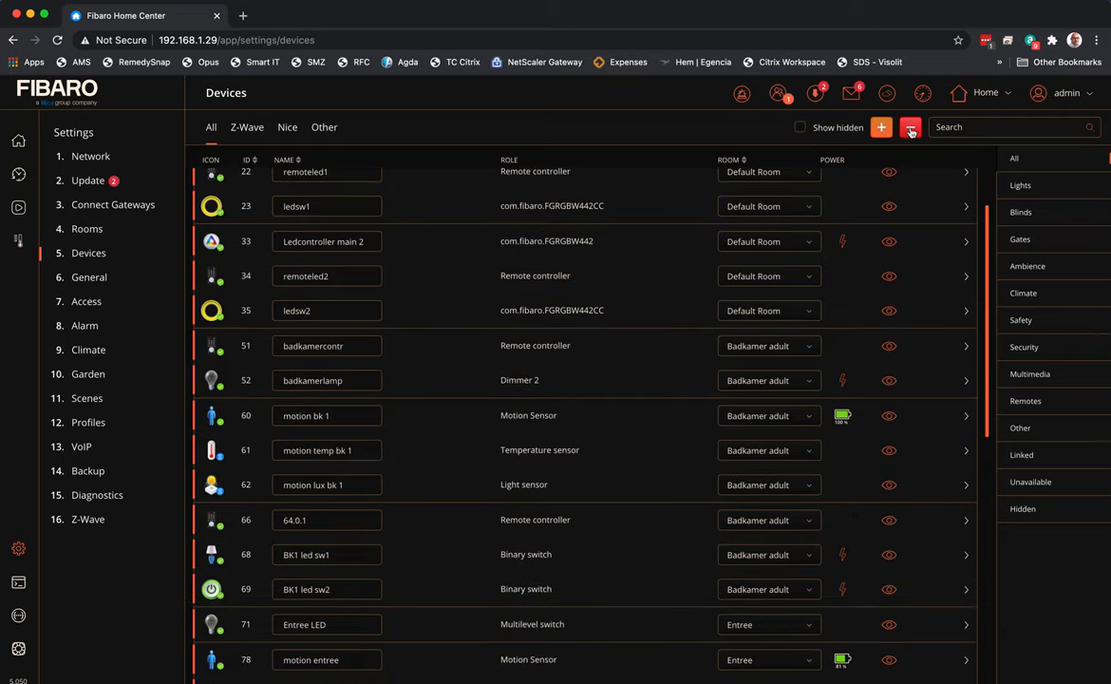
click(881, 126)
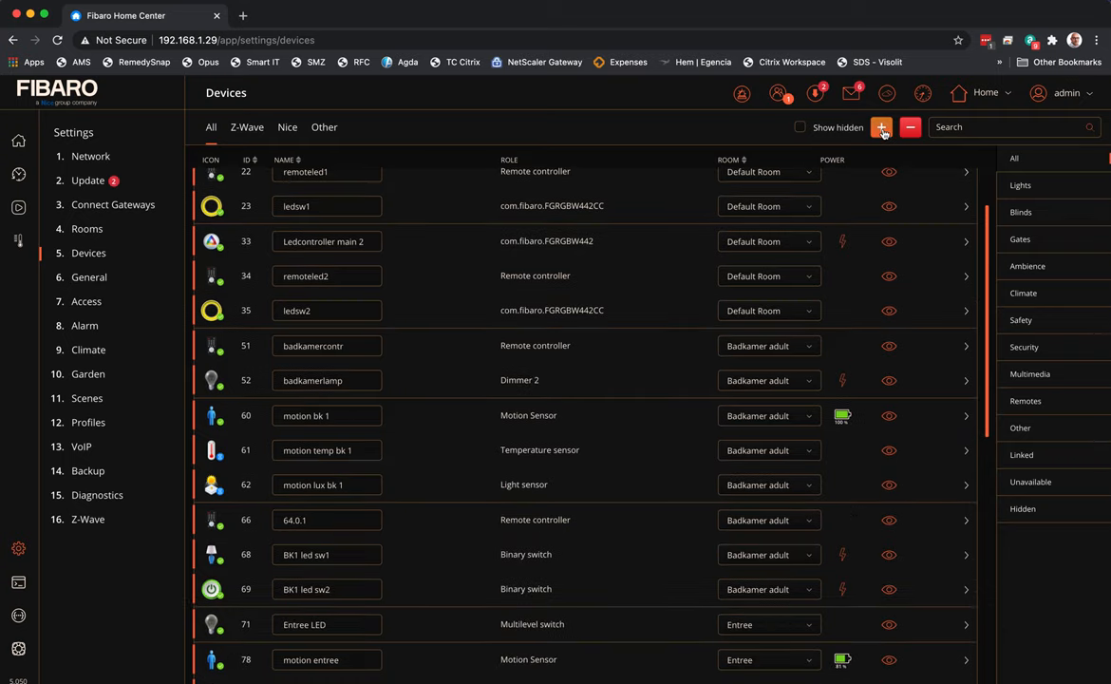
Begin adding a Z-Wave device marked as far from the Home Center
click(882, 125)
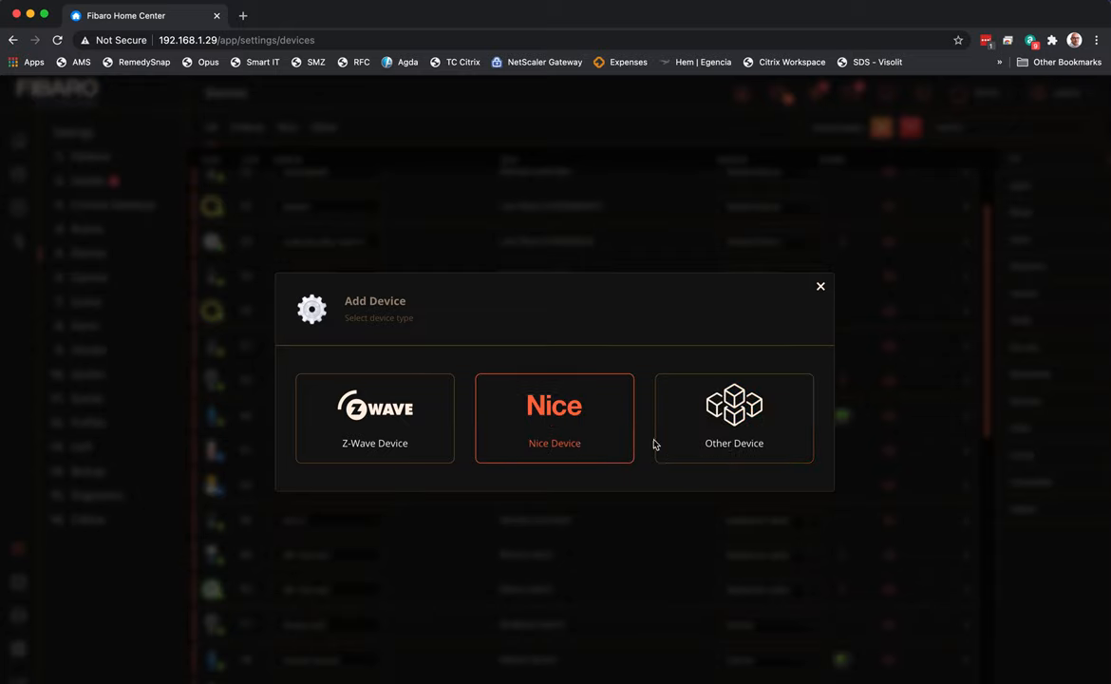
mouse_move(375, 418)
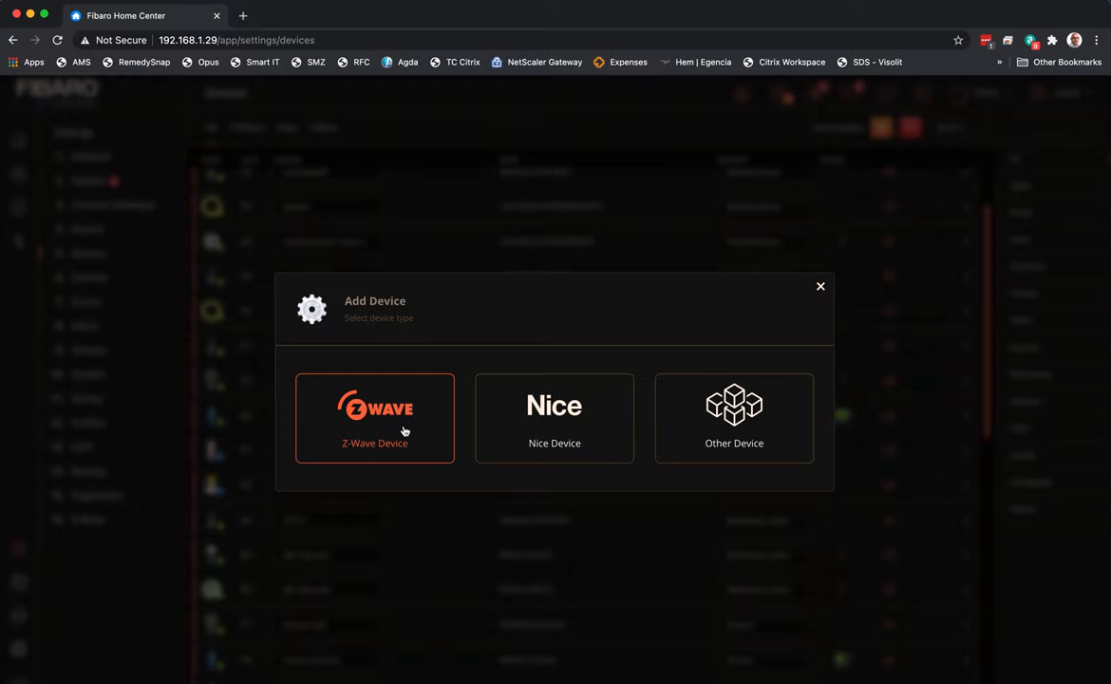
click(374, 418)
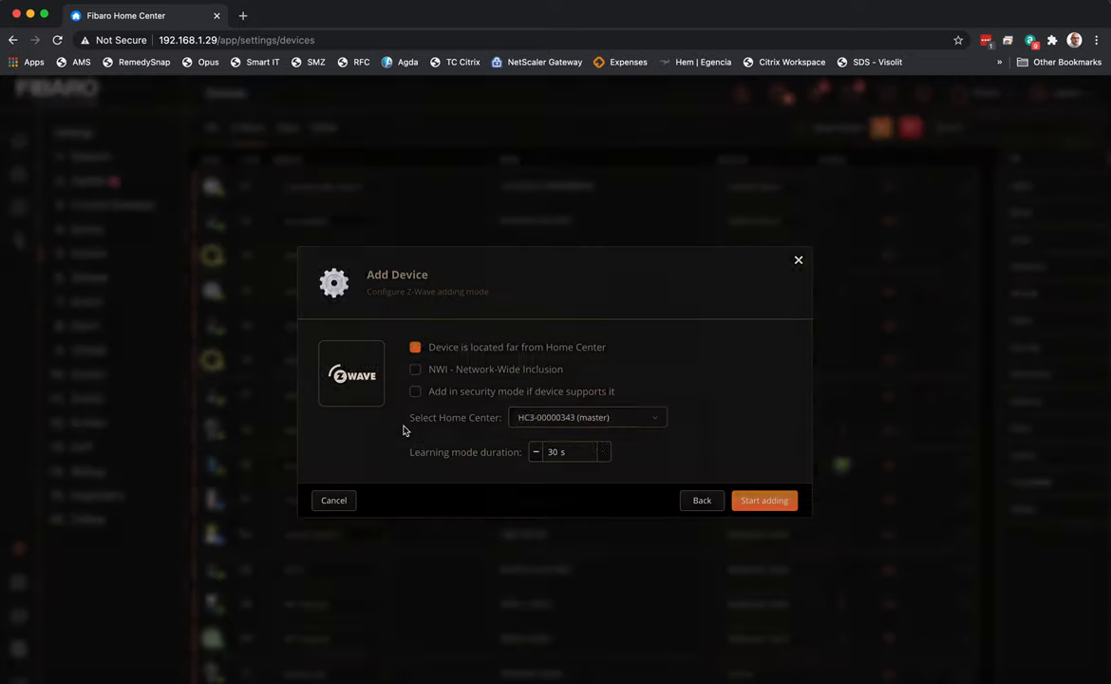
click(414, 346)
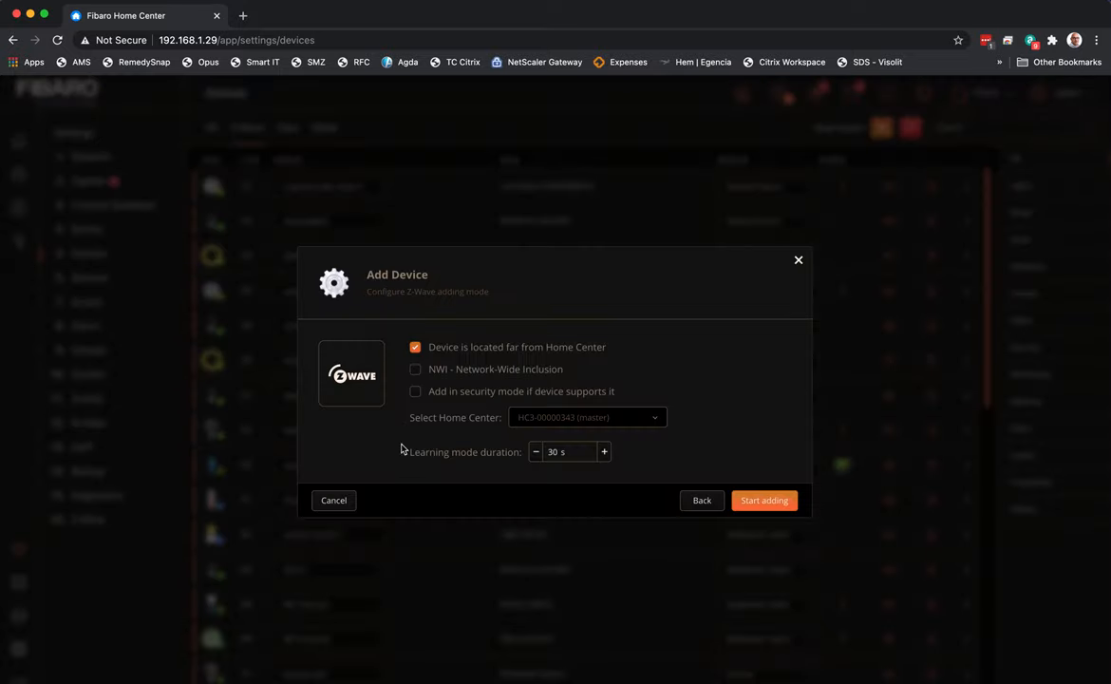
mouse_move(535, 370)
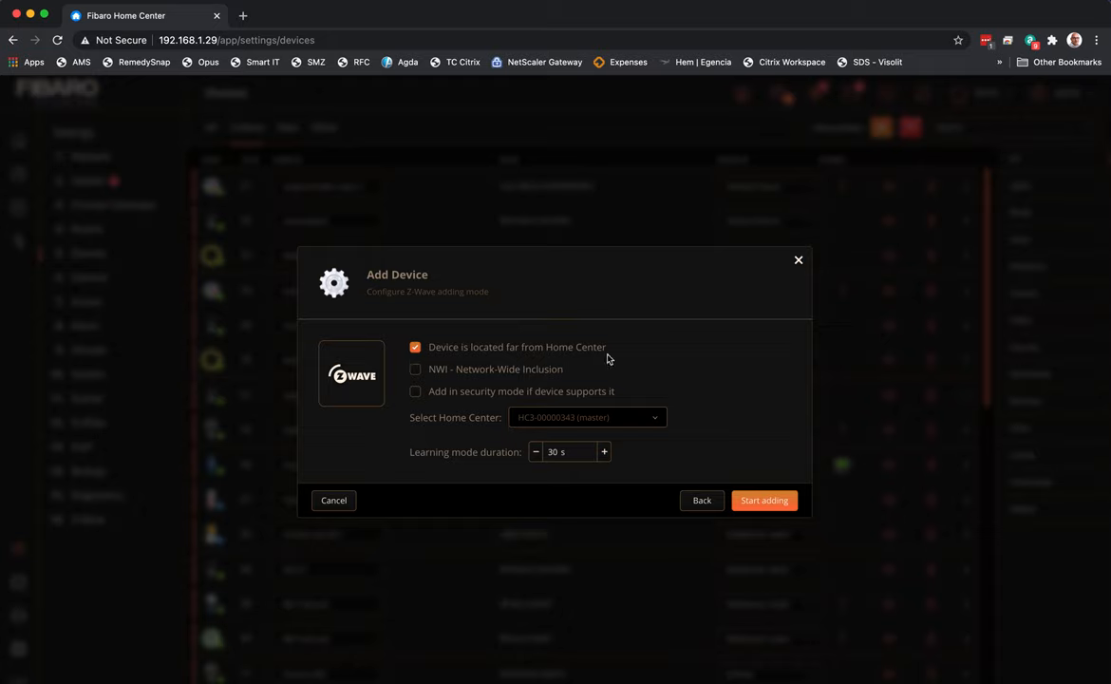
mouse_move(421, 388)
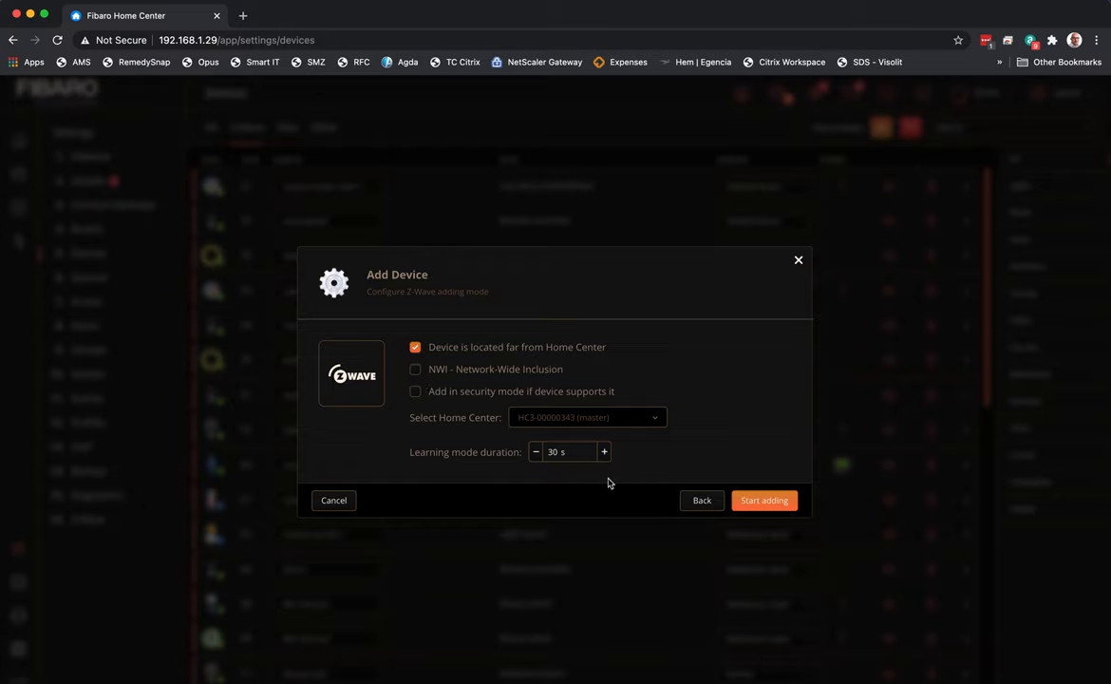
Raise the learning-mode duration to 170 seconds and start Z-Wave inclusion
click(604, 452)
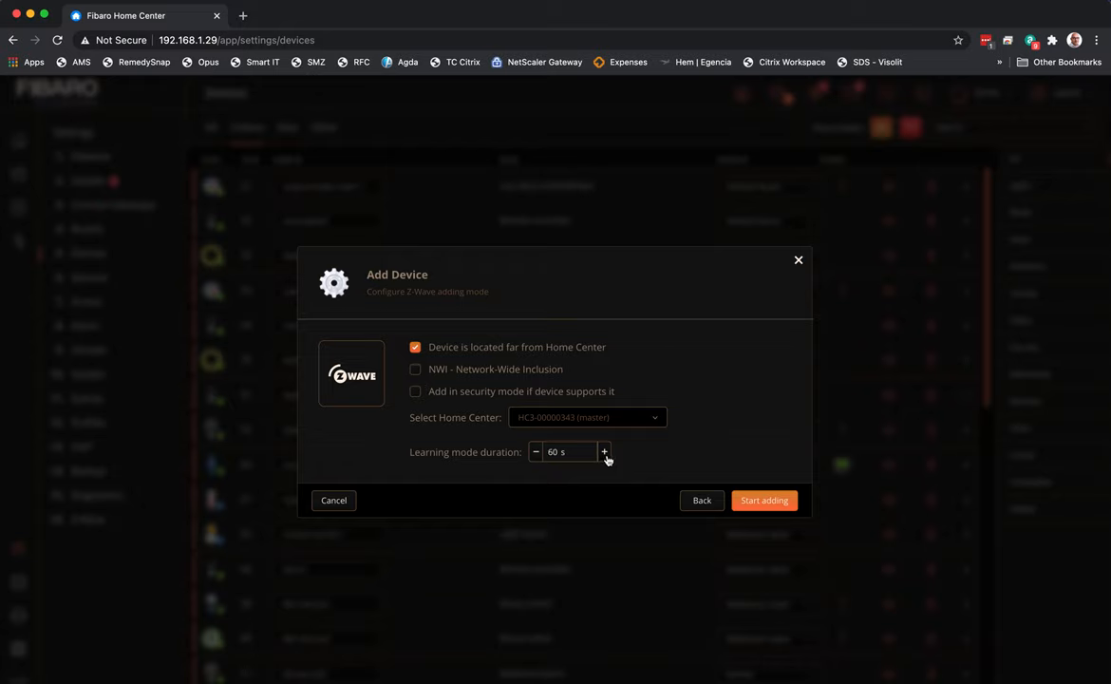
click(604, 452)
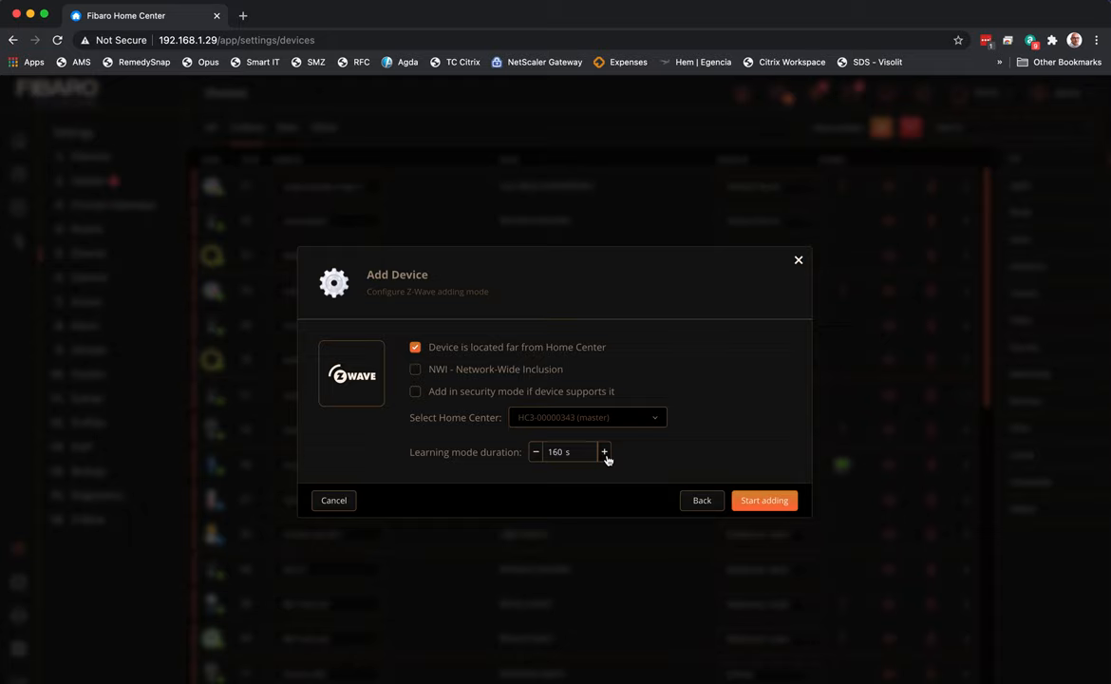
click(604, 452)
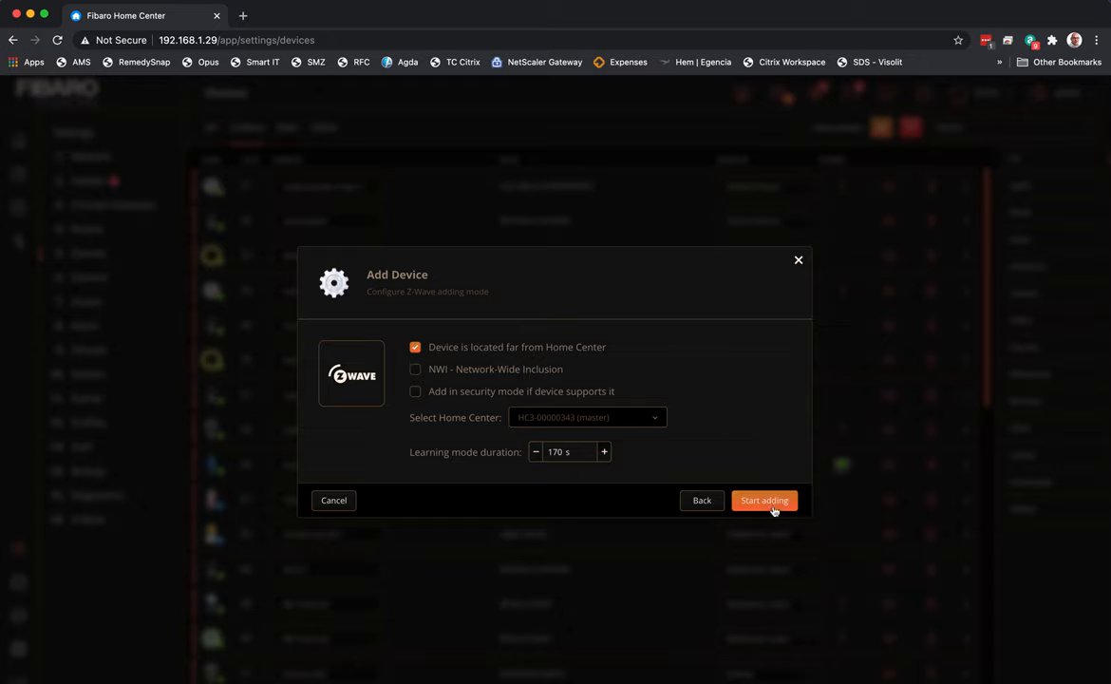
mouse_move(773, 509)
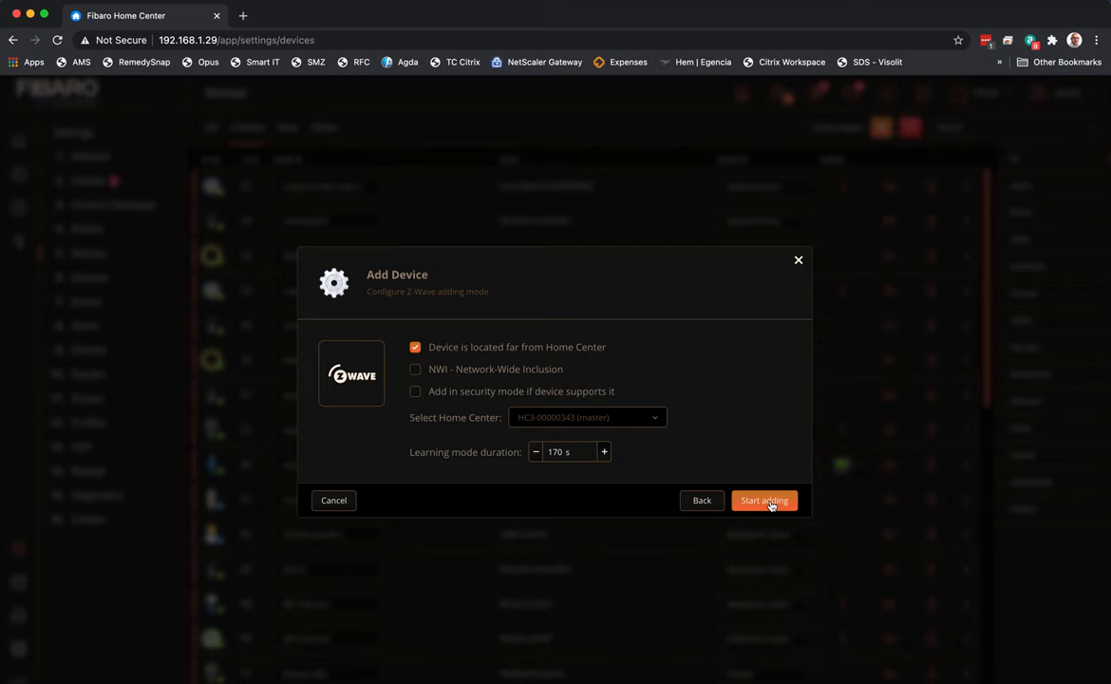
click(764, 501)
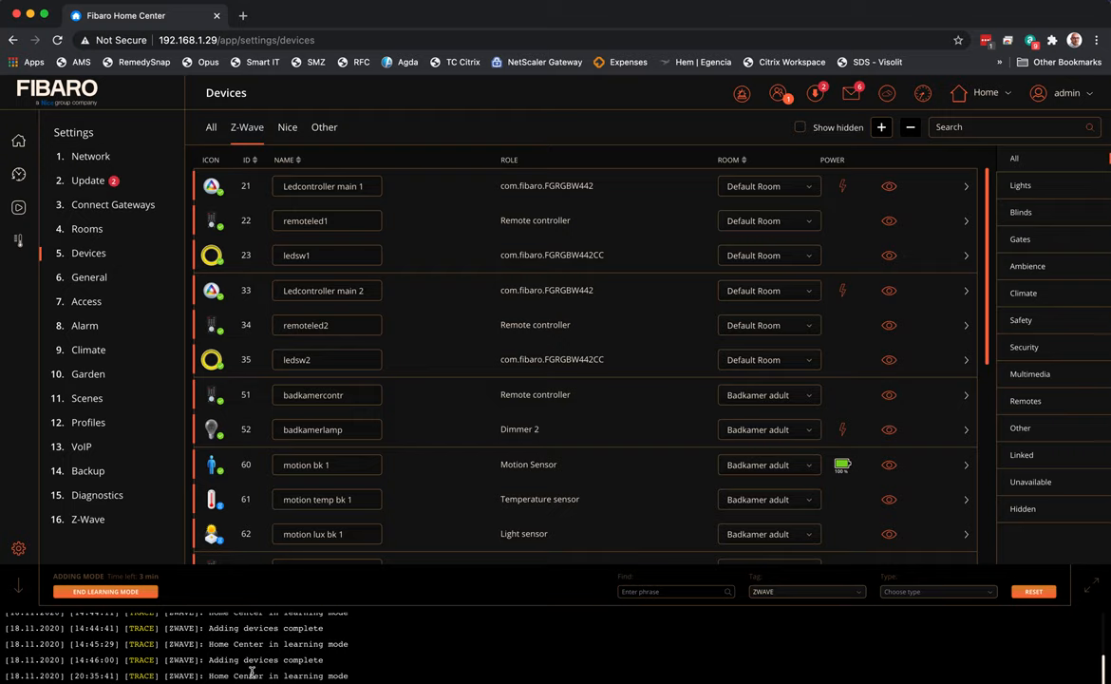
End learning mode and scroll to the newly added device at the bottom of the list
click(907, 125)
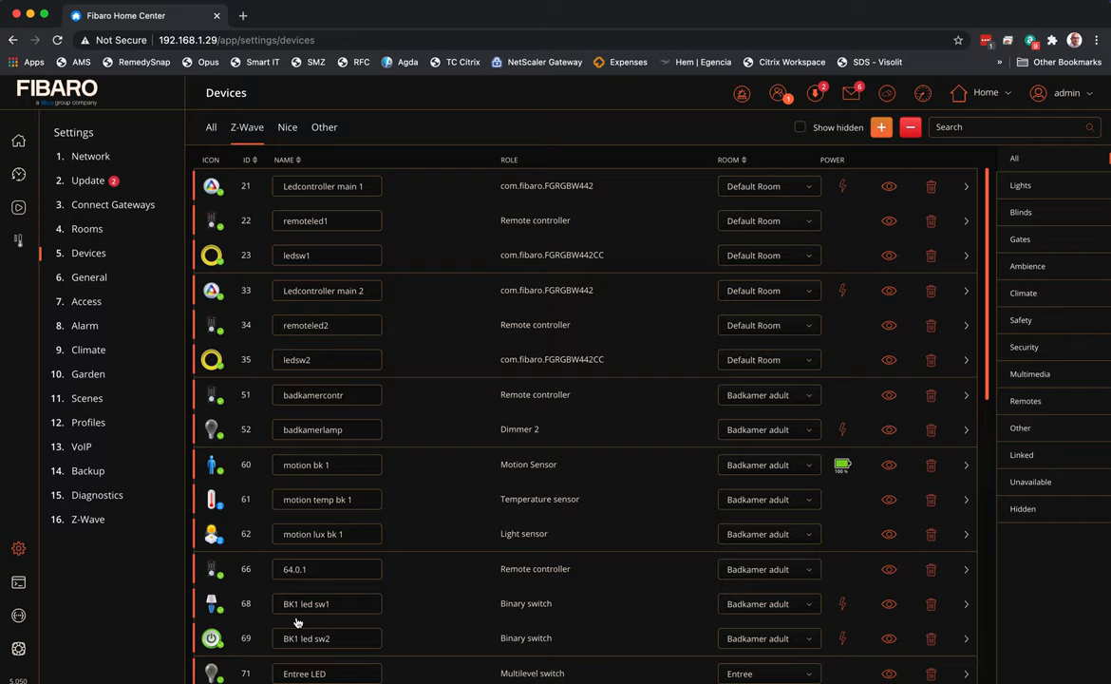
scroll(down, 3)
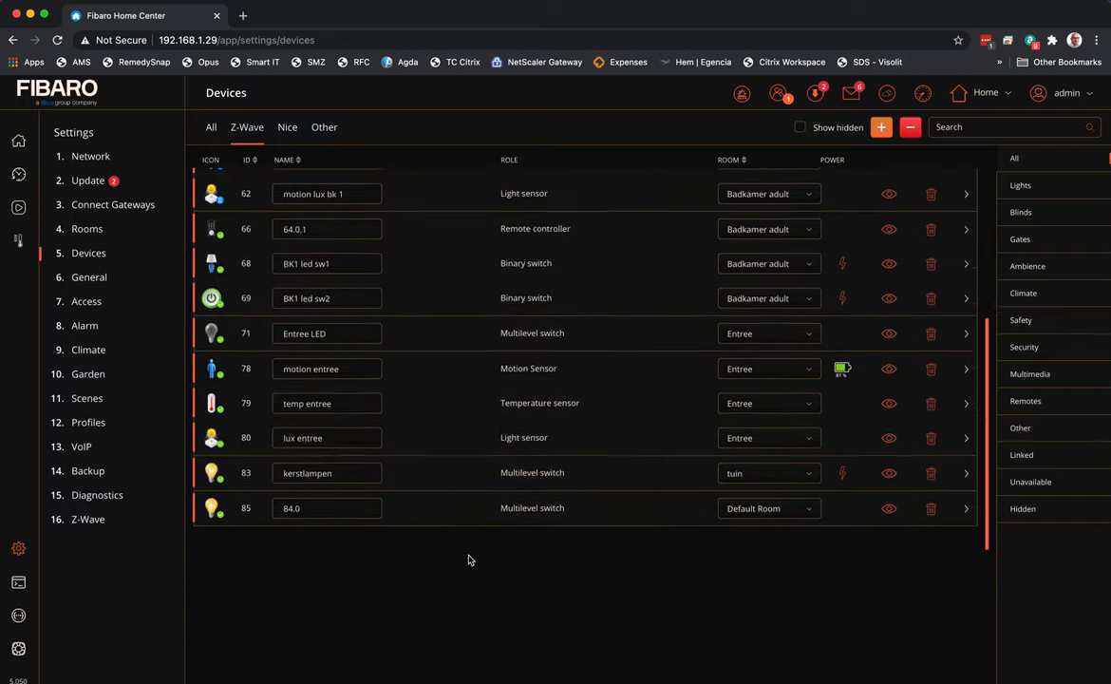
scroll(down, 3)
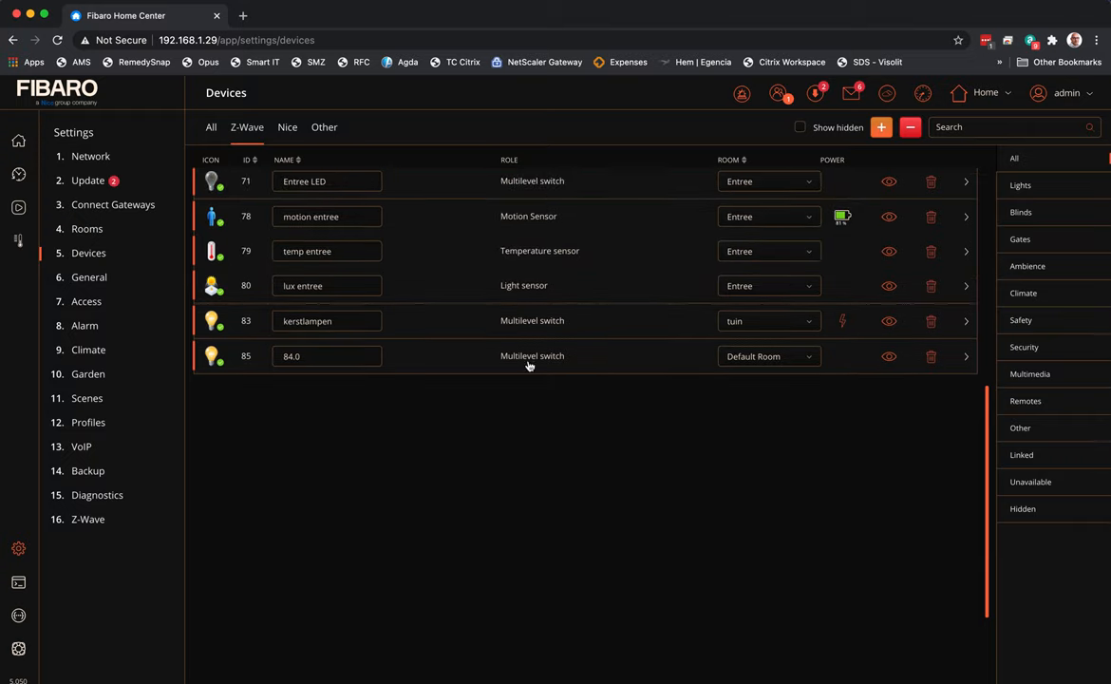
mouse_move(524, 378)
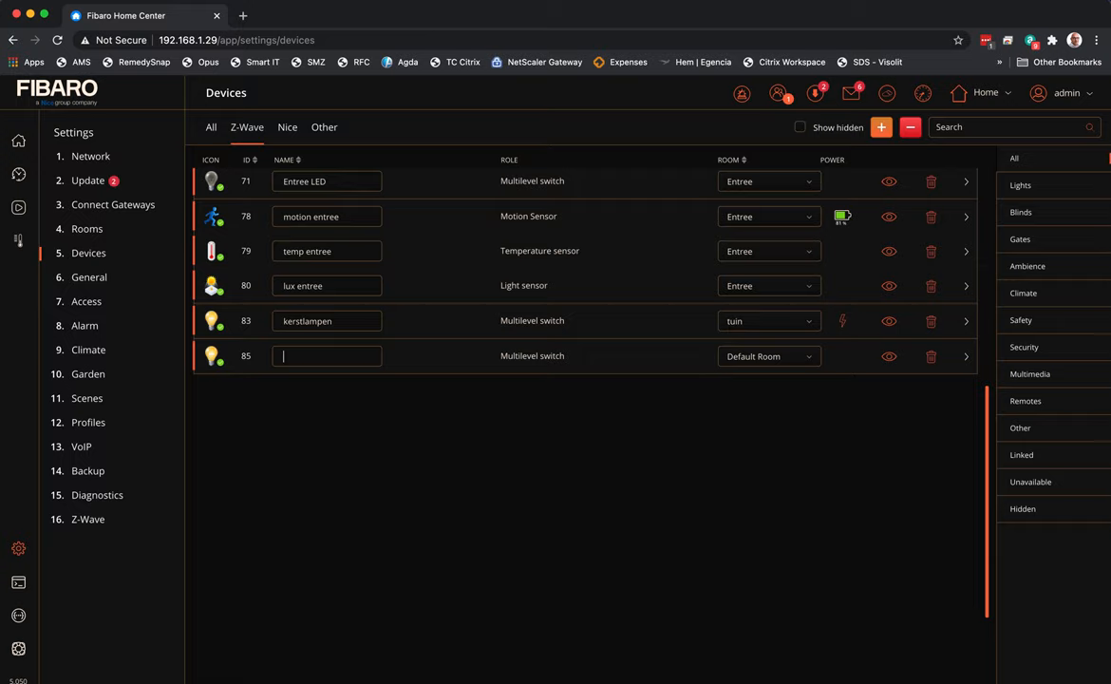
Name device 85 'SW Boilerroom' and assign it to the Boiler room
text(s)
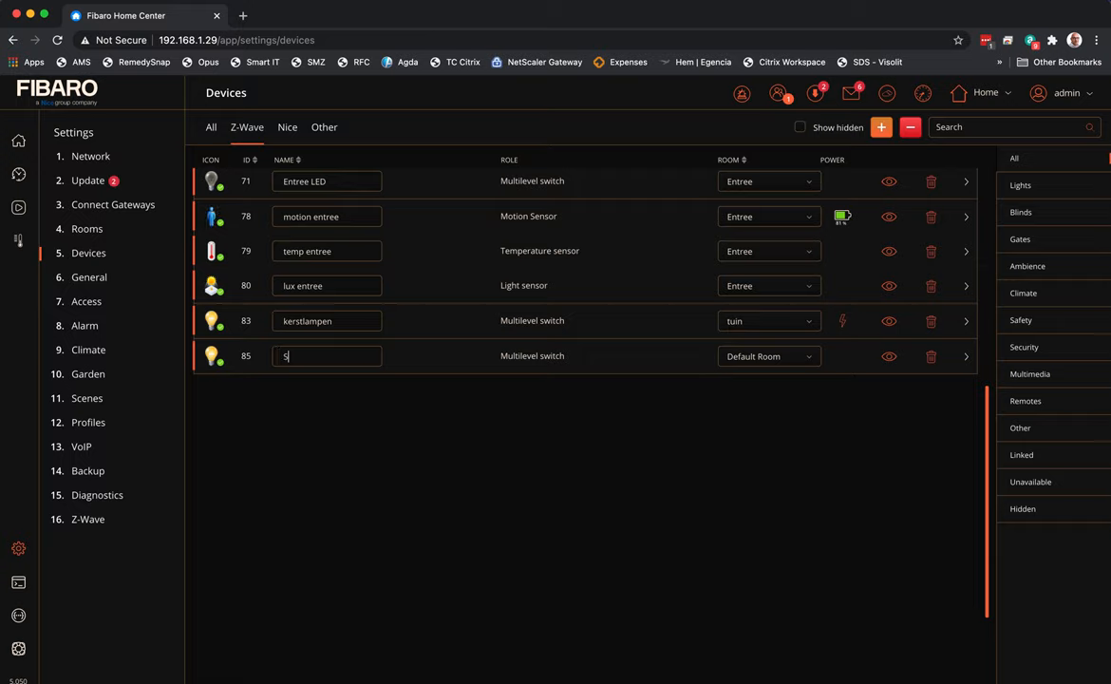
text(W)
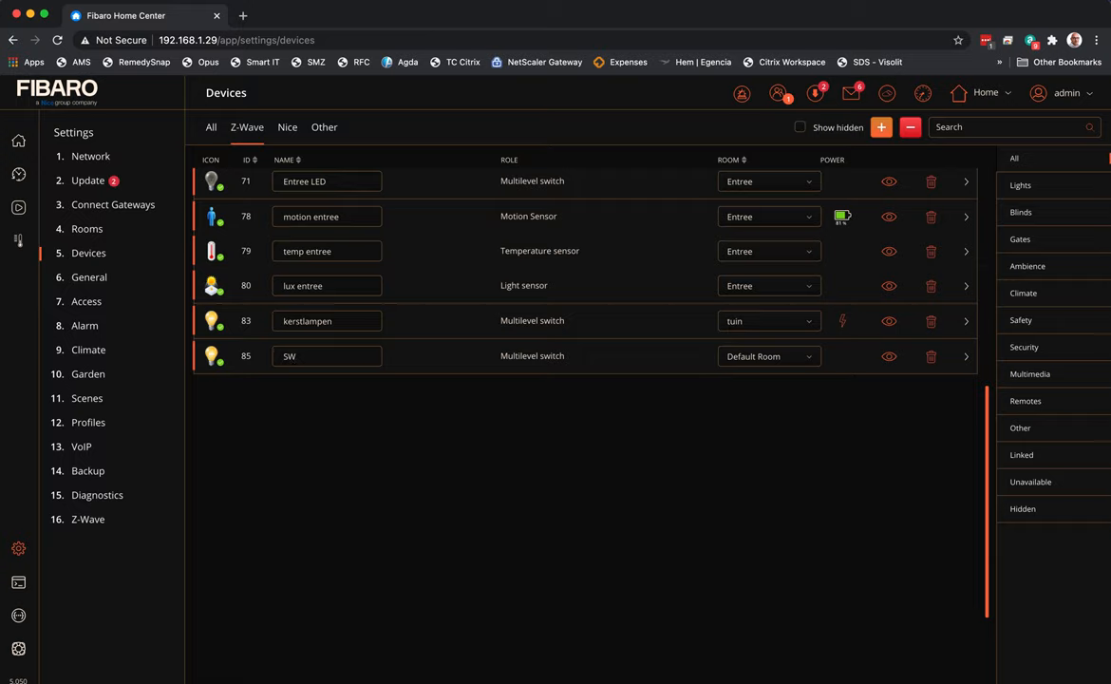
text(b)
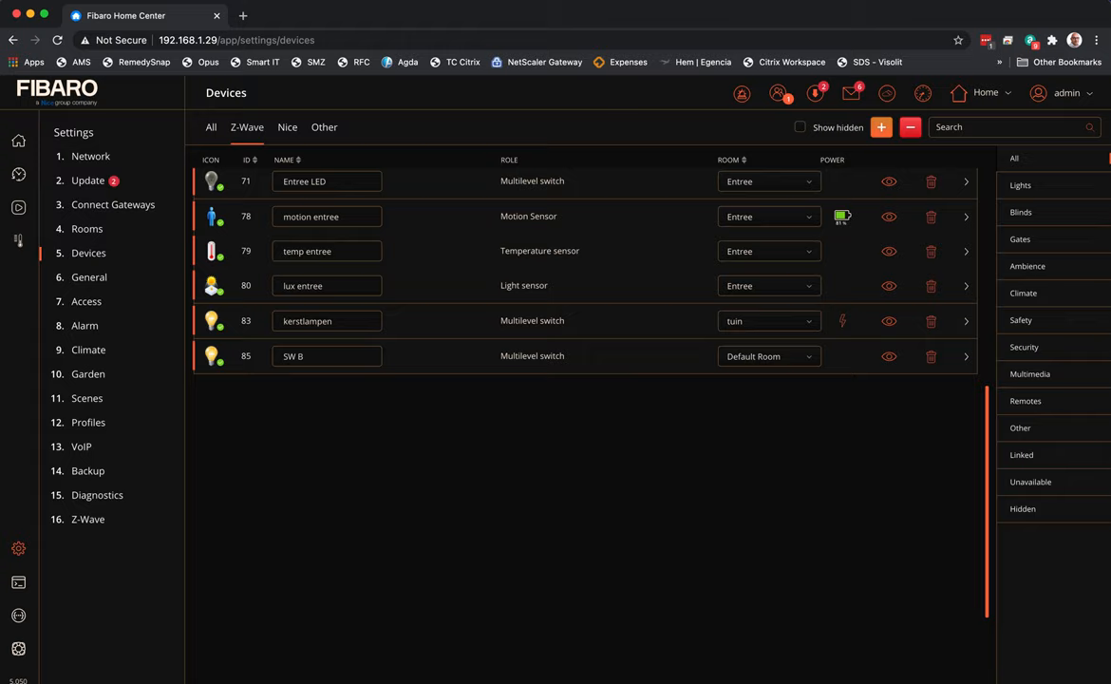
text(oilerroo)
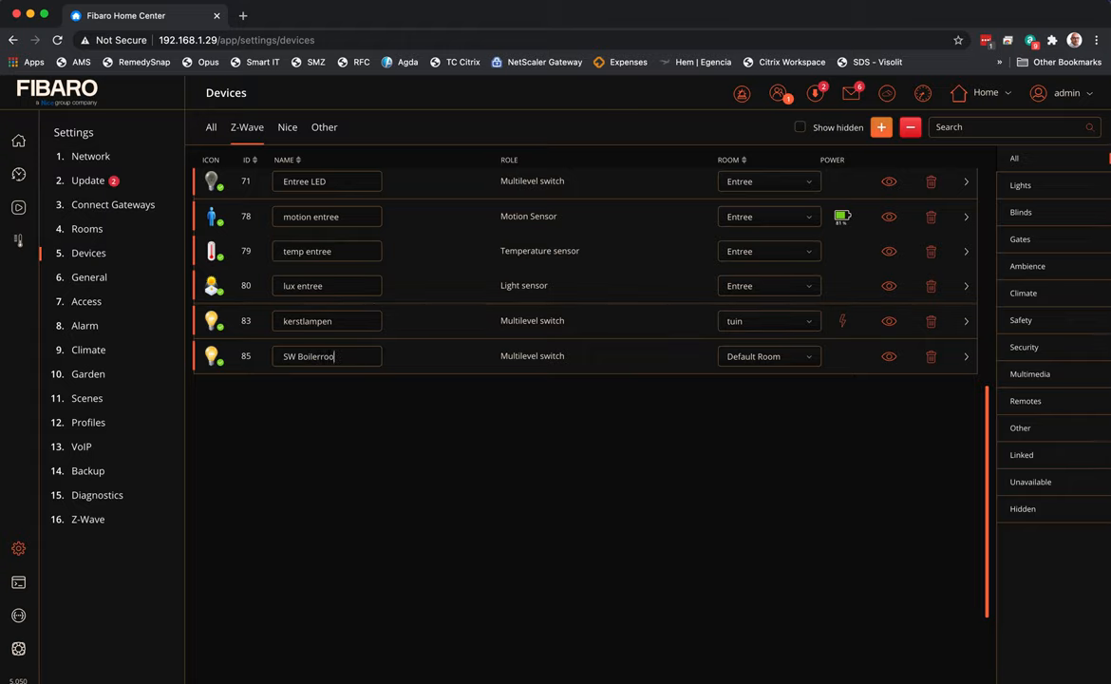
click(770, 357)
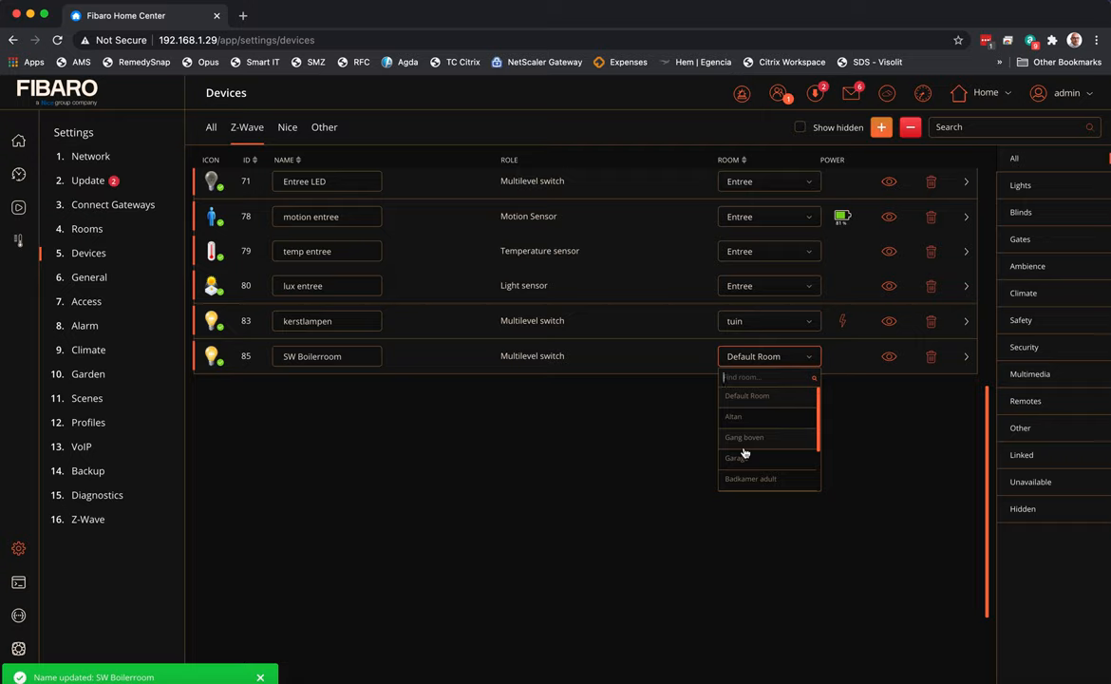
scroll(down, 3)
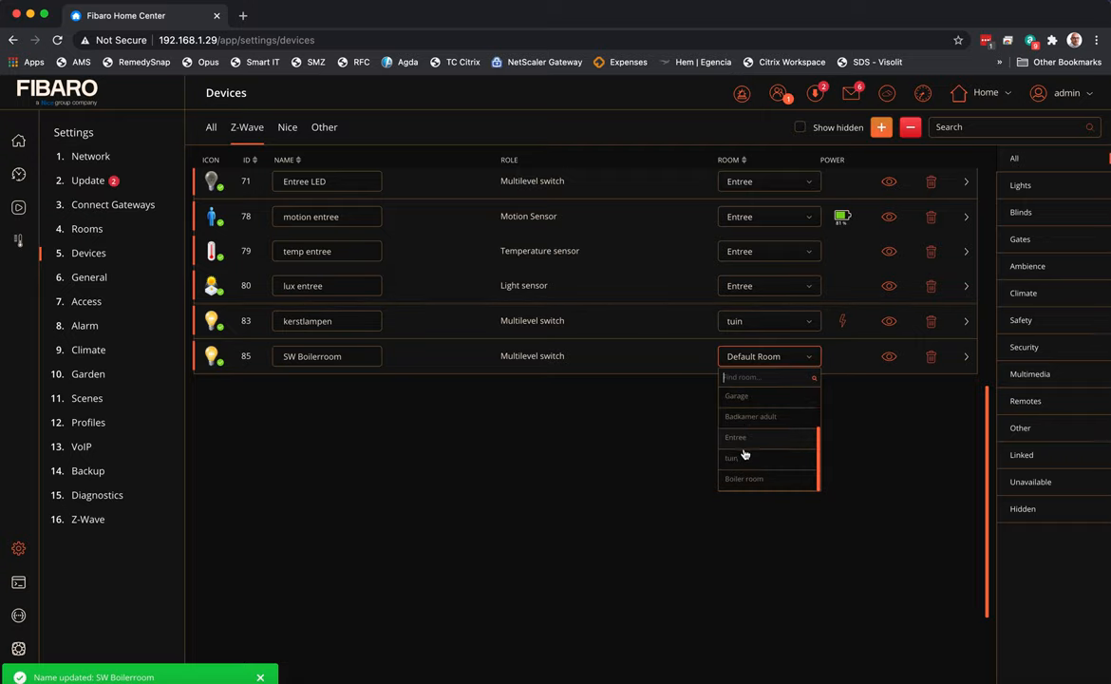
click(745, 478)
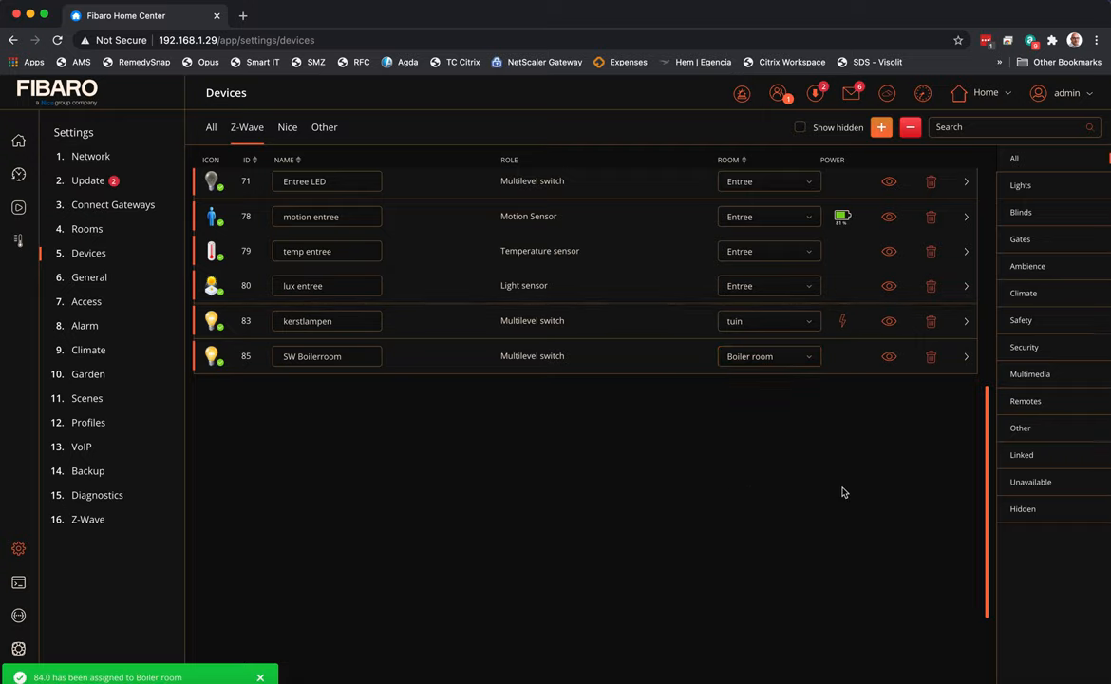
mouse_move(412, 541)
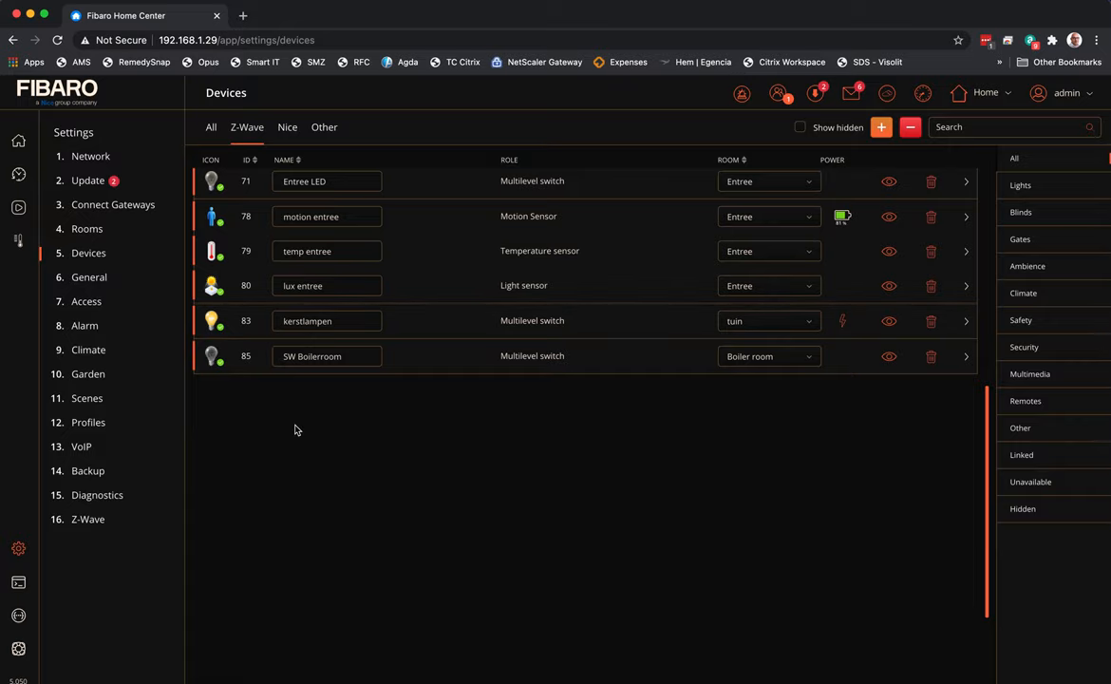
mouse_move(896, 366)
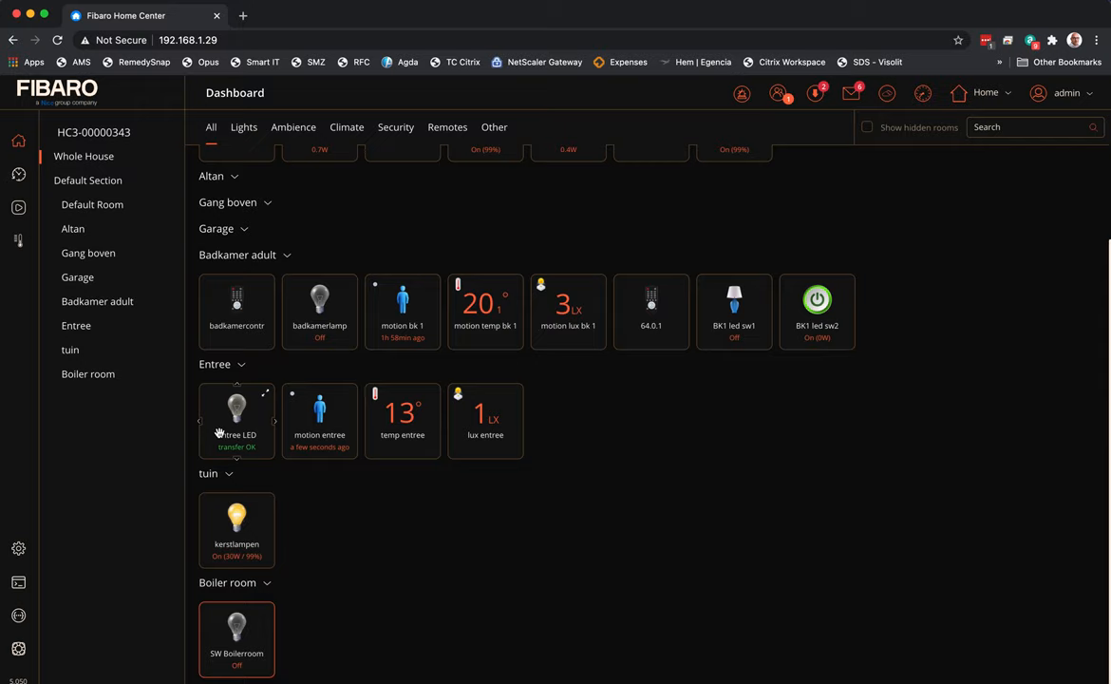
Check SW Boilerroom on the dashboard, then show the Scenes settings list
click(235, 409)
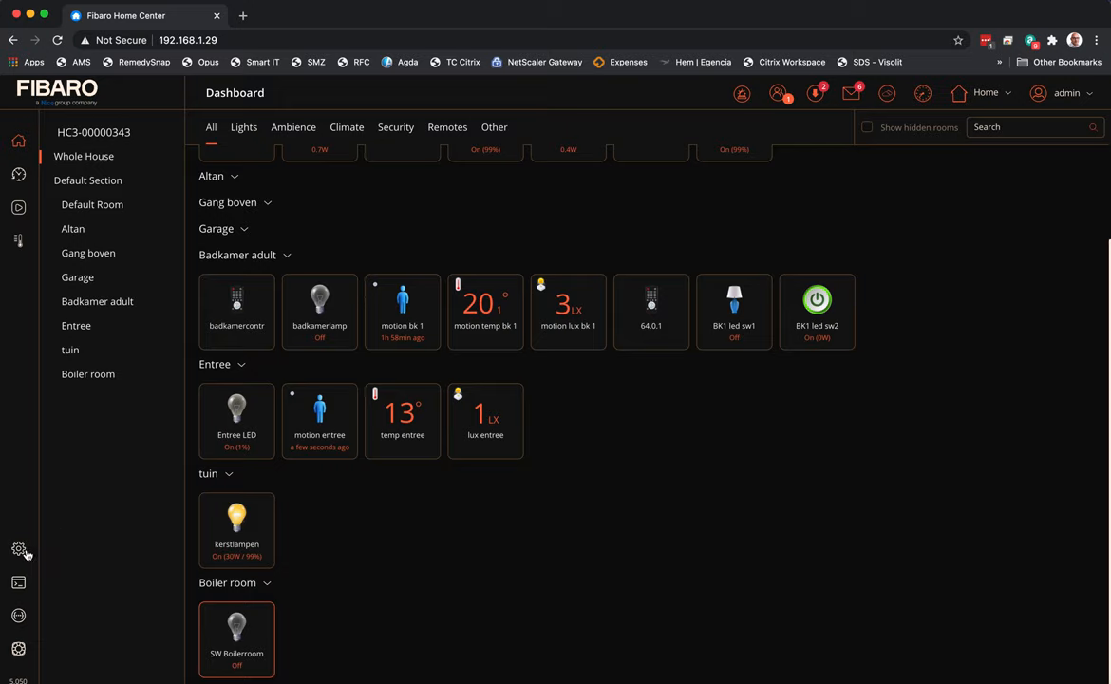
click(19, 547)
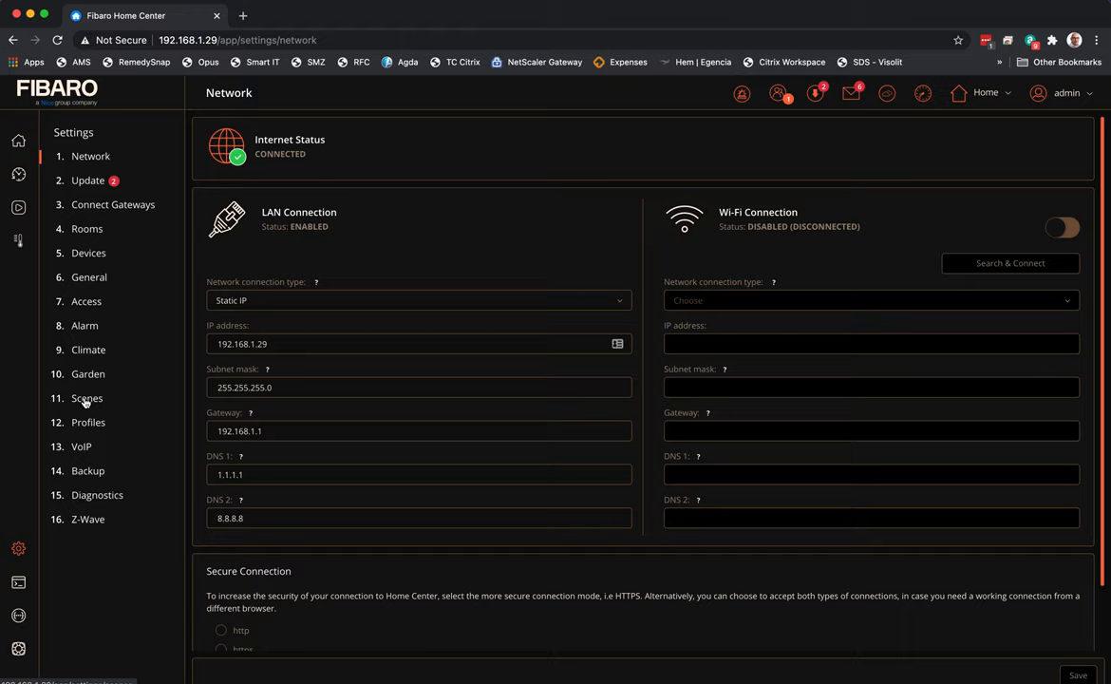
click(88, 399)
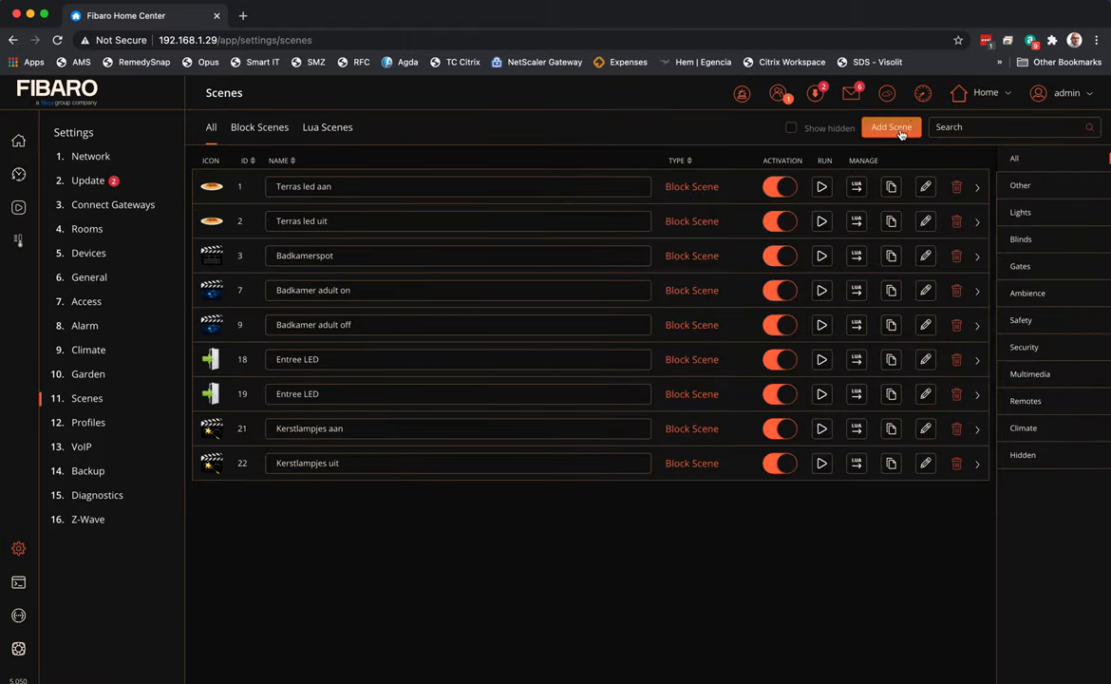
Start a new block scene and name it 'Boilerroom switch'
click(889, 126)
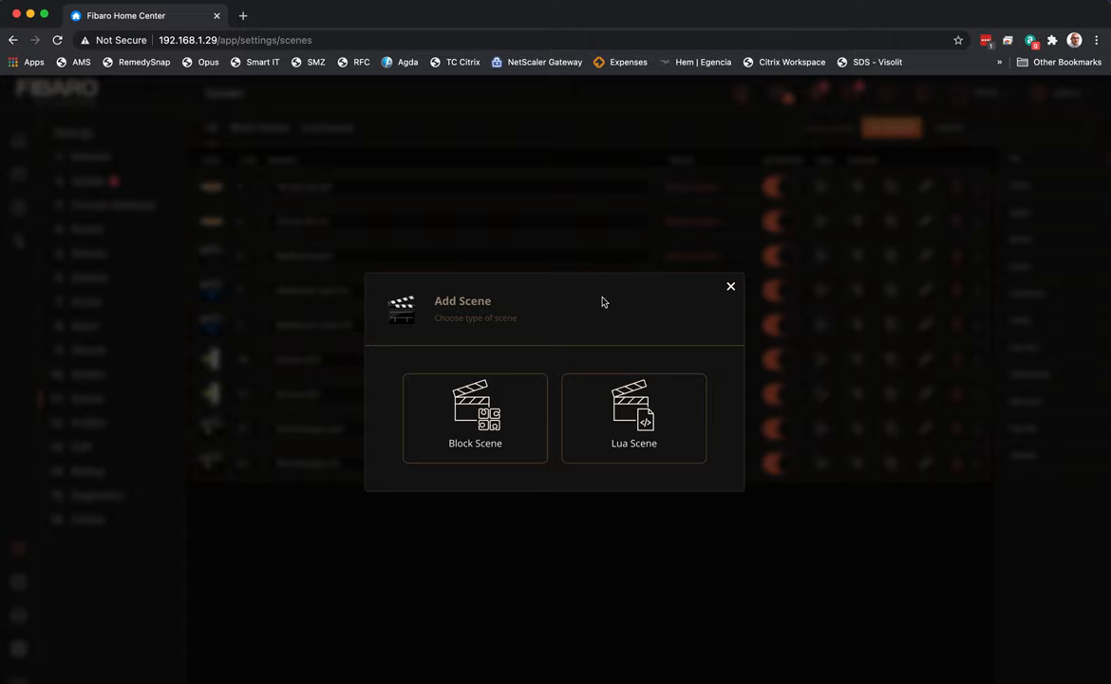
click(475, 418)
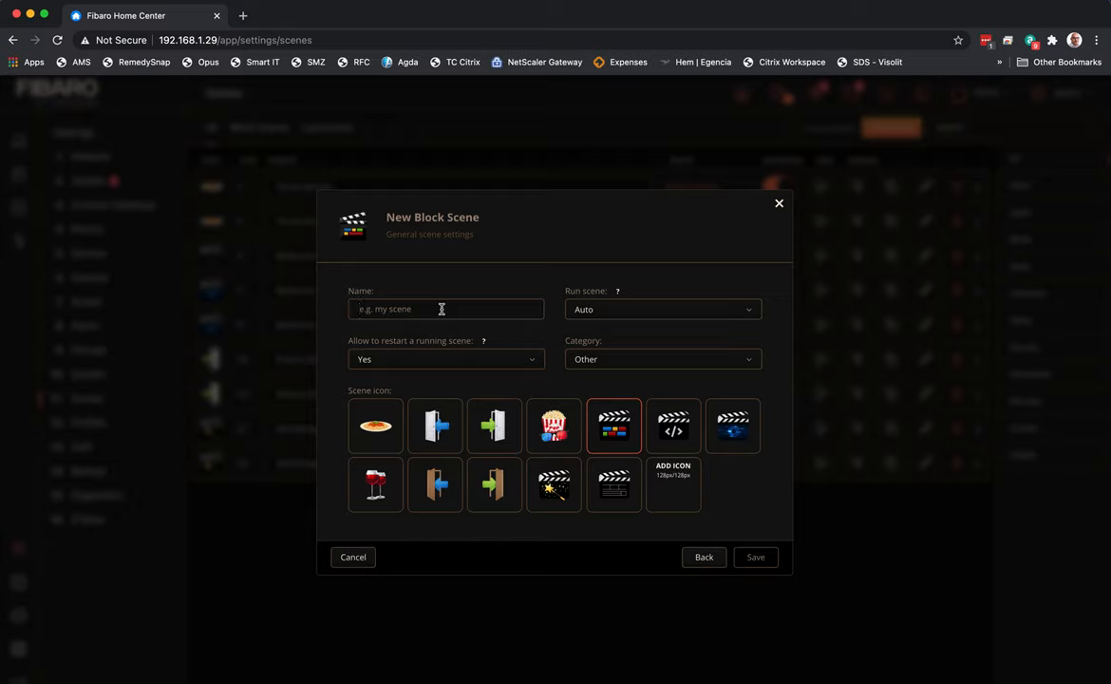
text(Boilerroom)
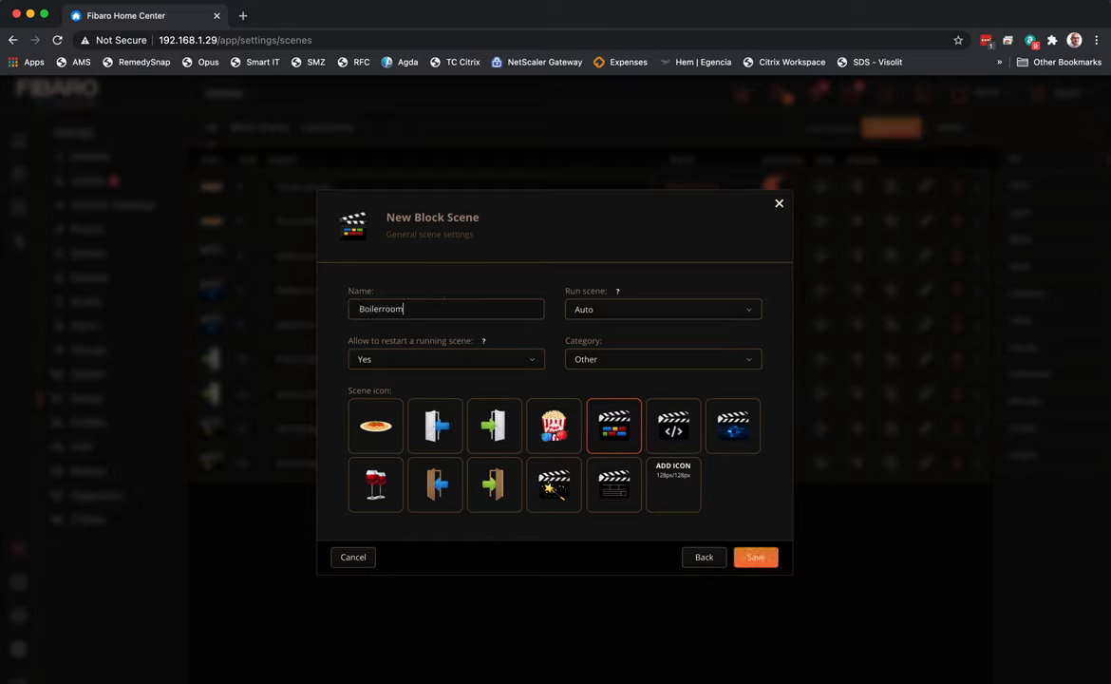
text(switch)
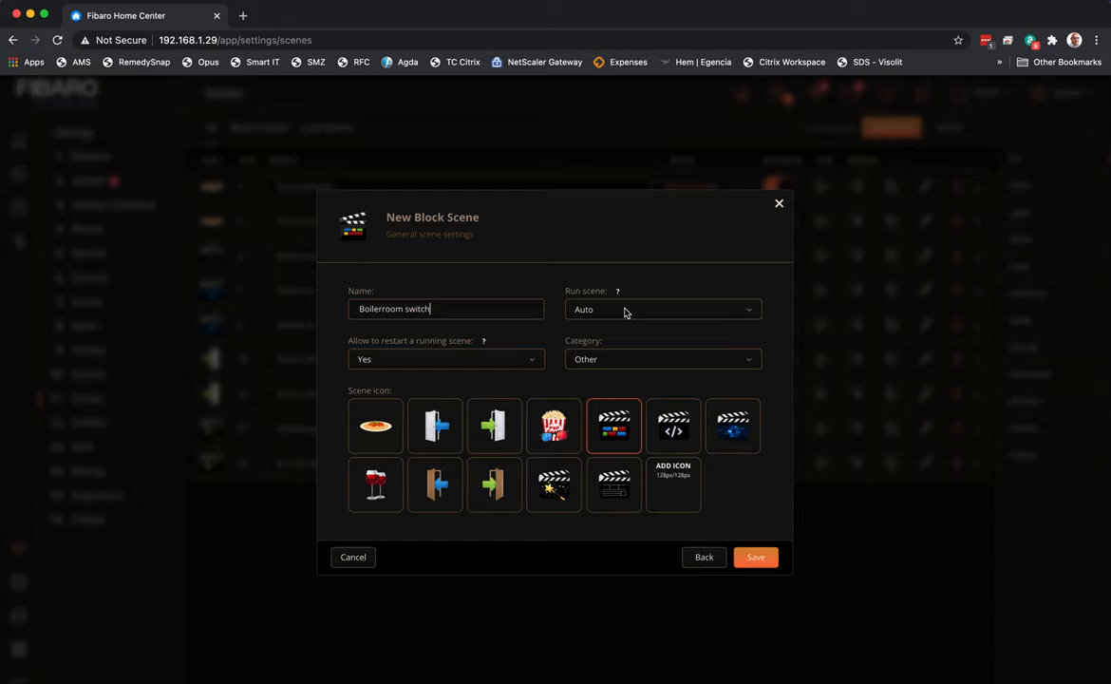
mouse_move(638, 346)
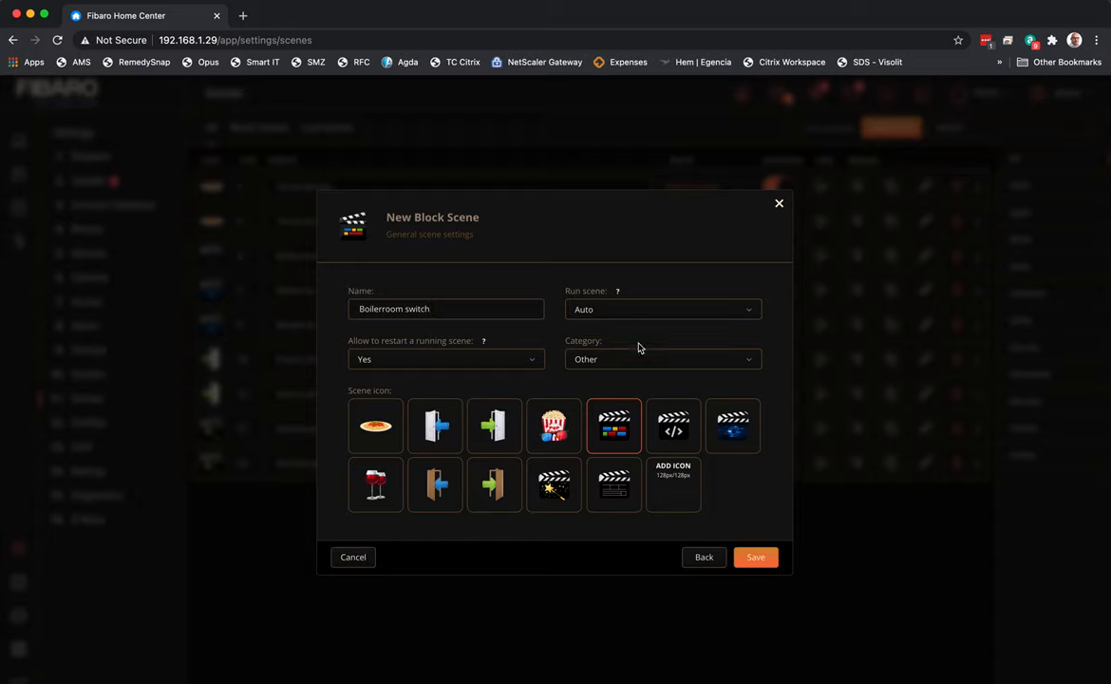
Assign the scene to the Lights category and save its general settings
click(661, 357)
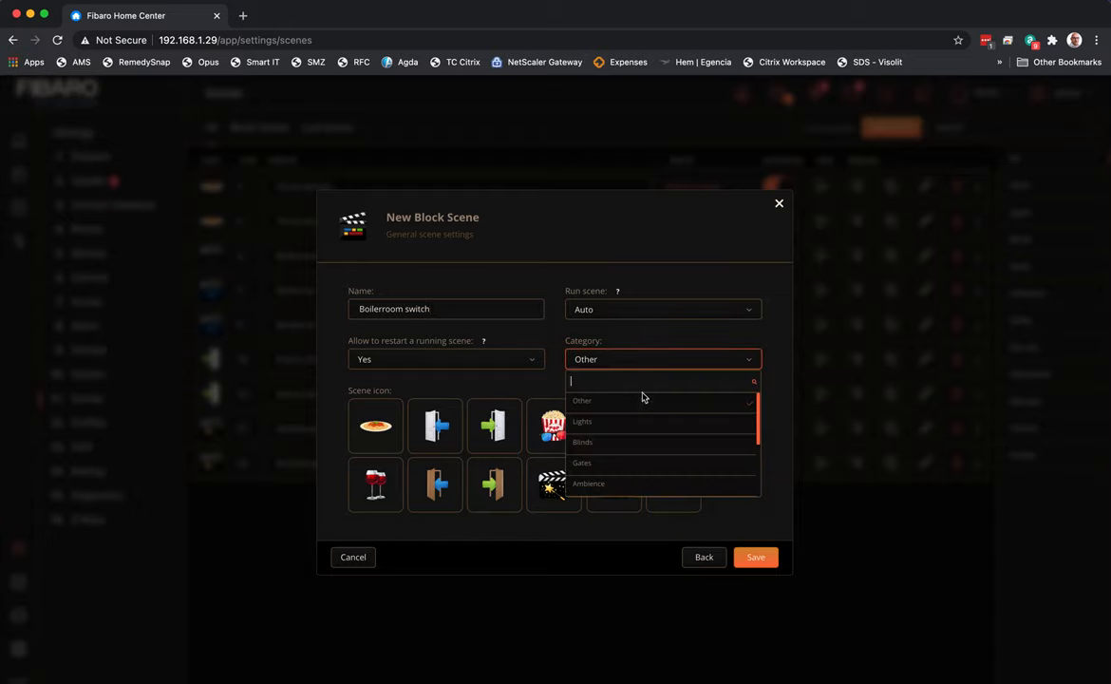
click(581, 422)
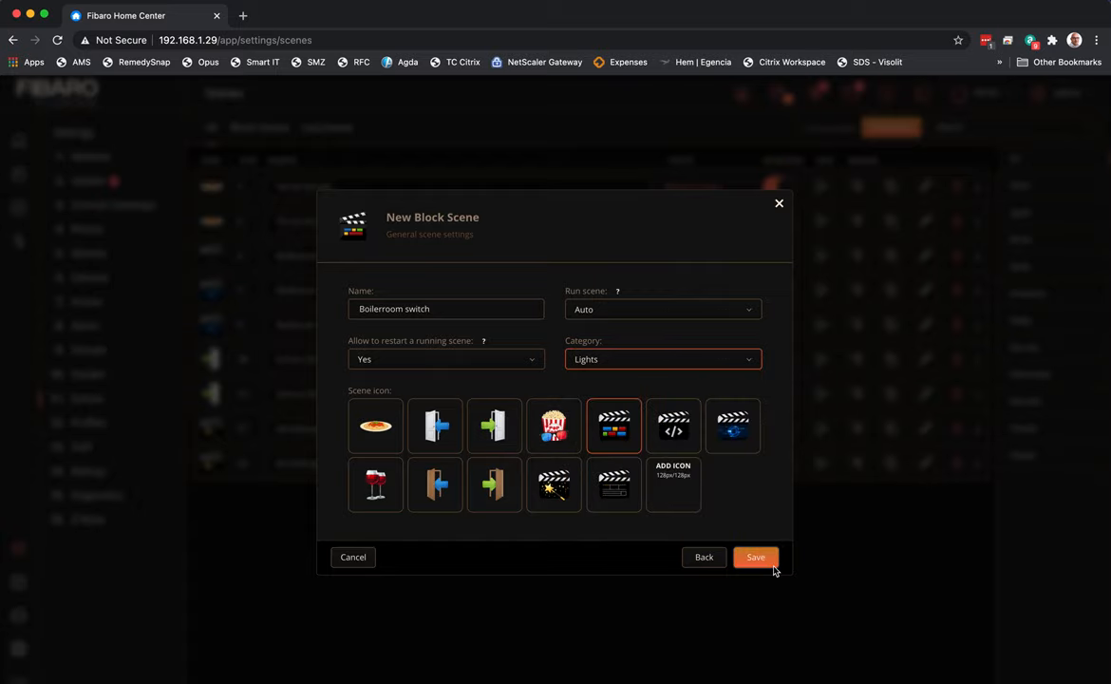
click(756, 556)
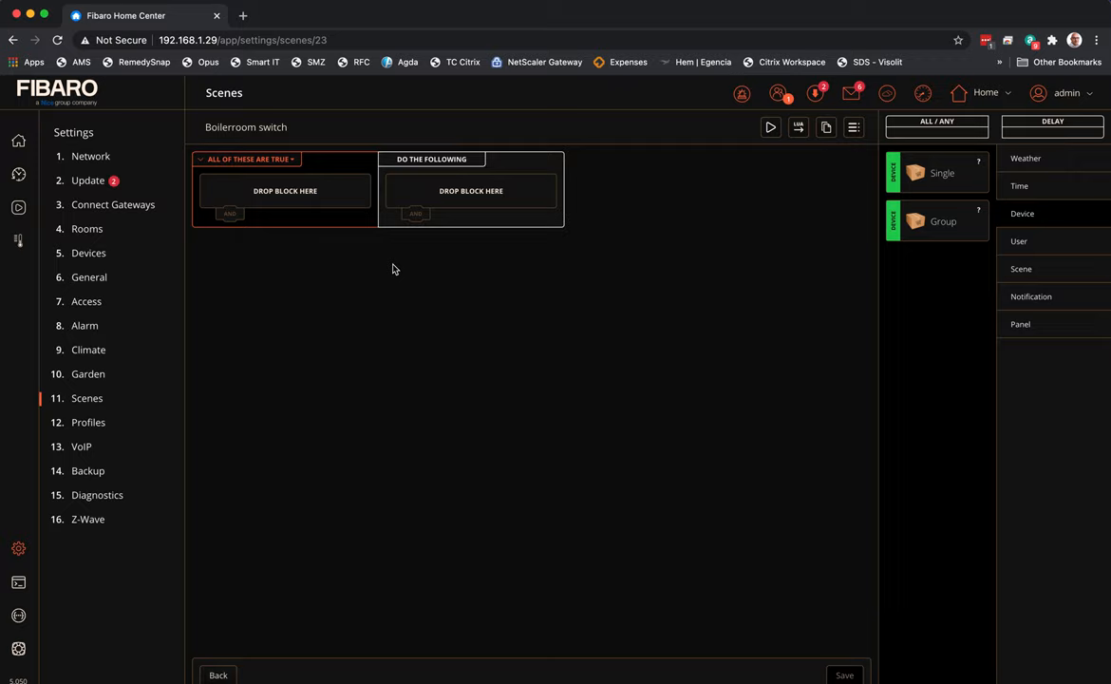
mouse_move(729, 218)
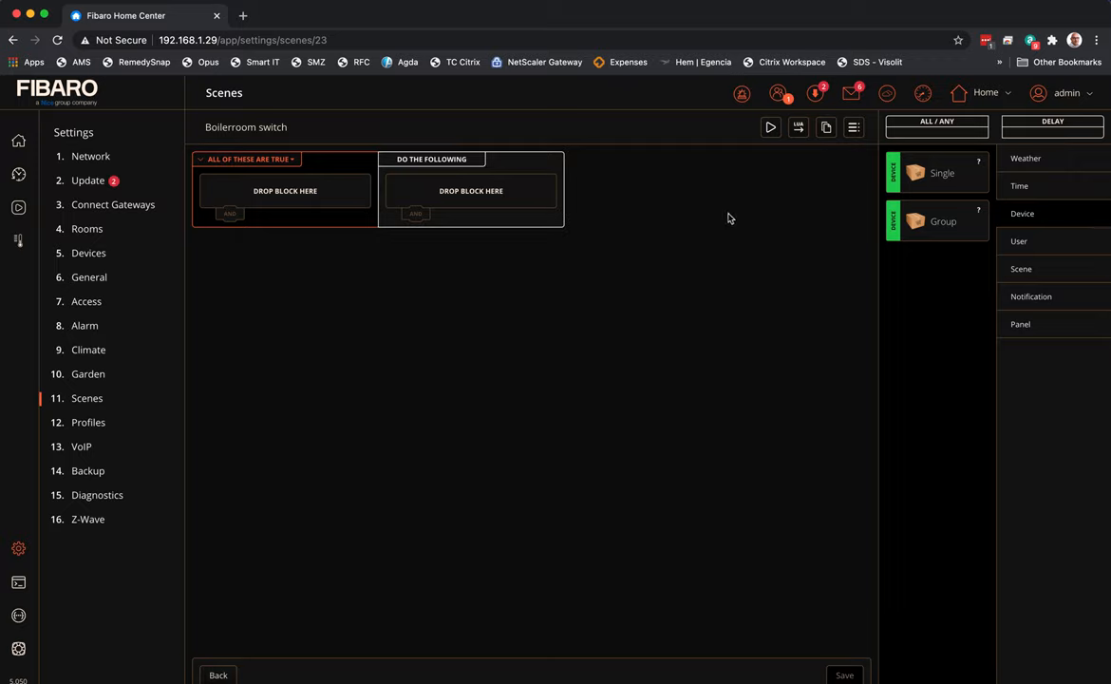
mouse_move(1022, 213)
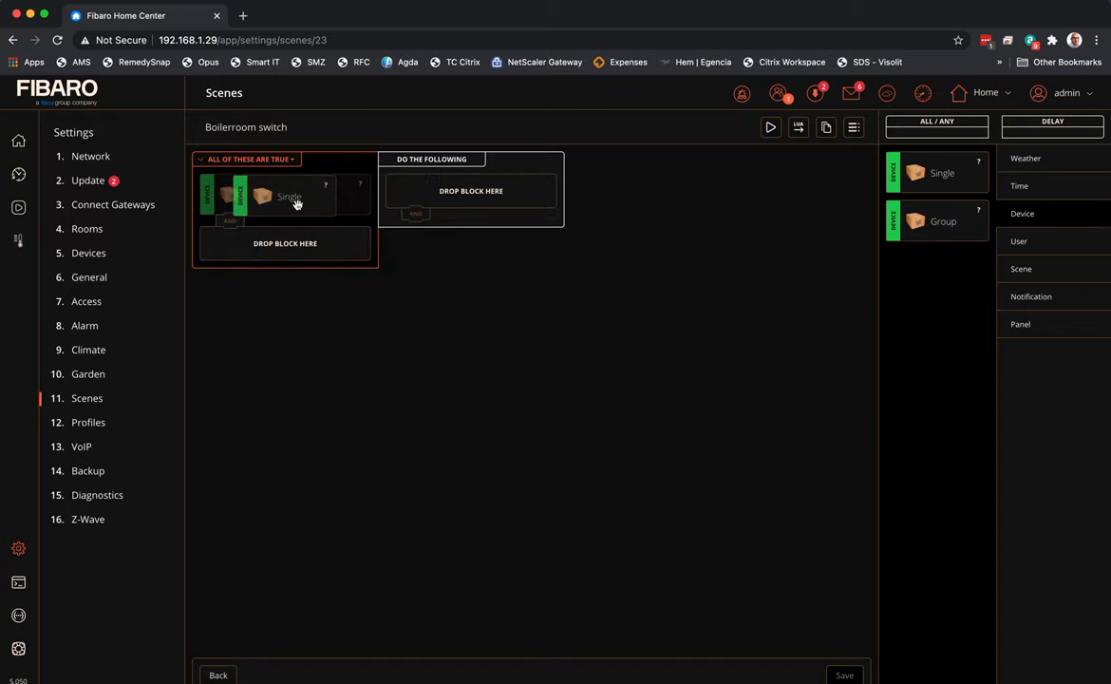
Add a single-device condition: SW Boilerroom in Boiler room with state Turned Off
click(288, 195)
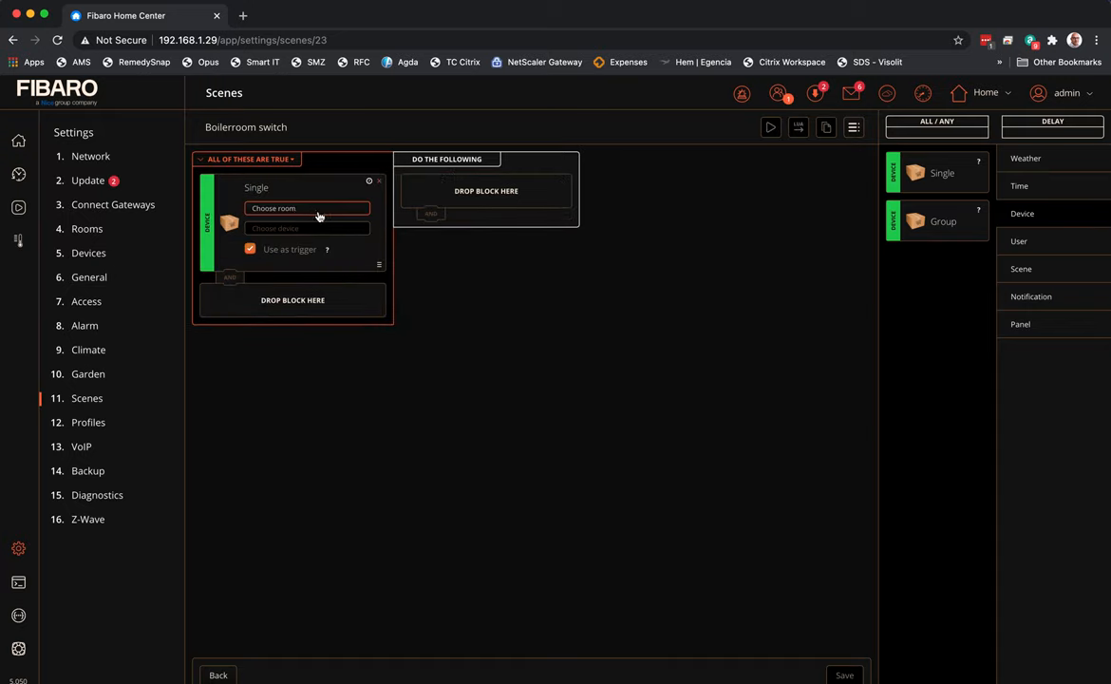
click(308, 207)
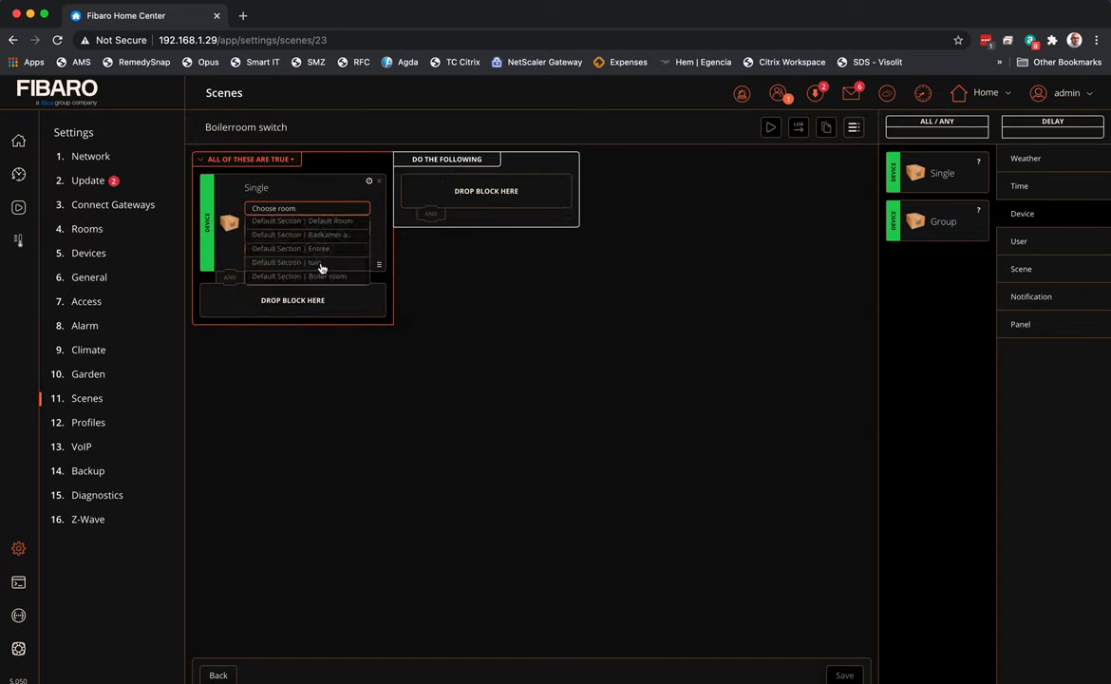
mouse_move(319, 277)
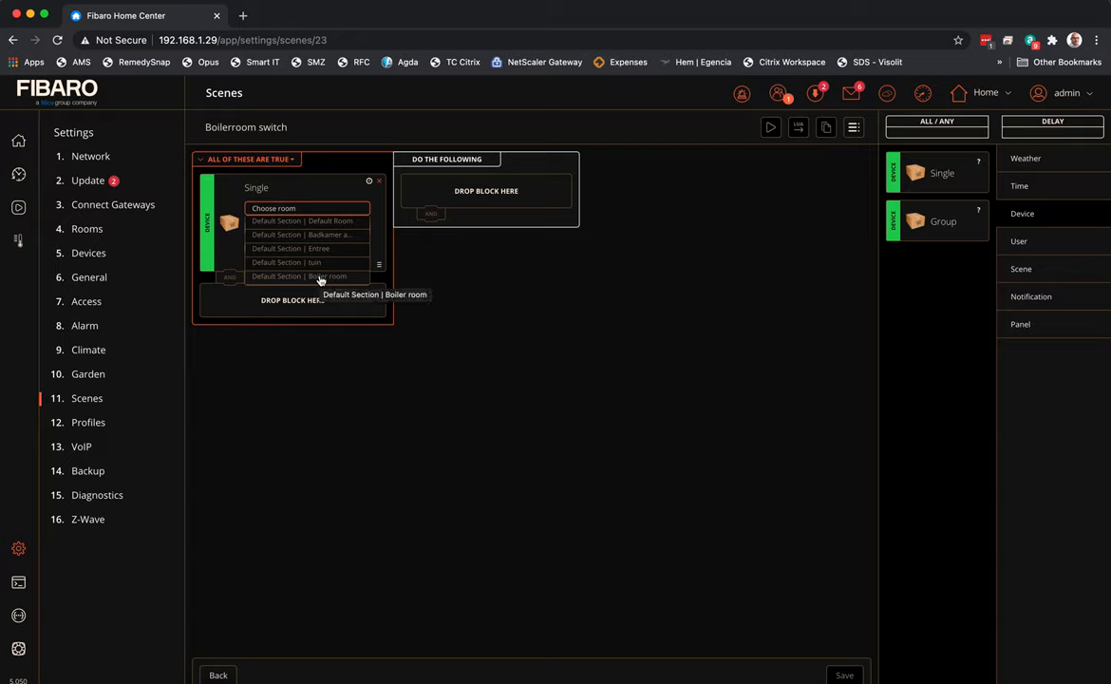
click(317, 278)
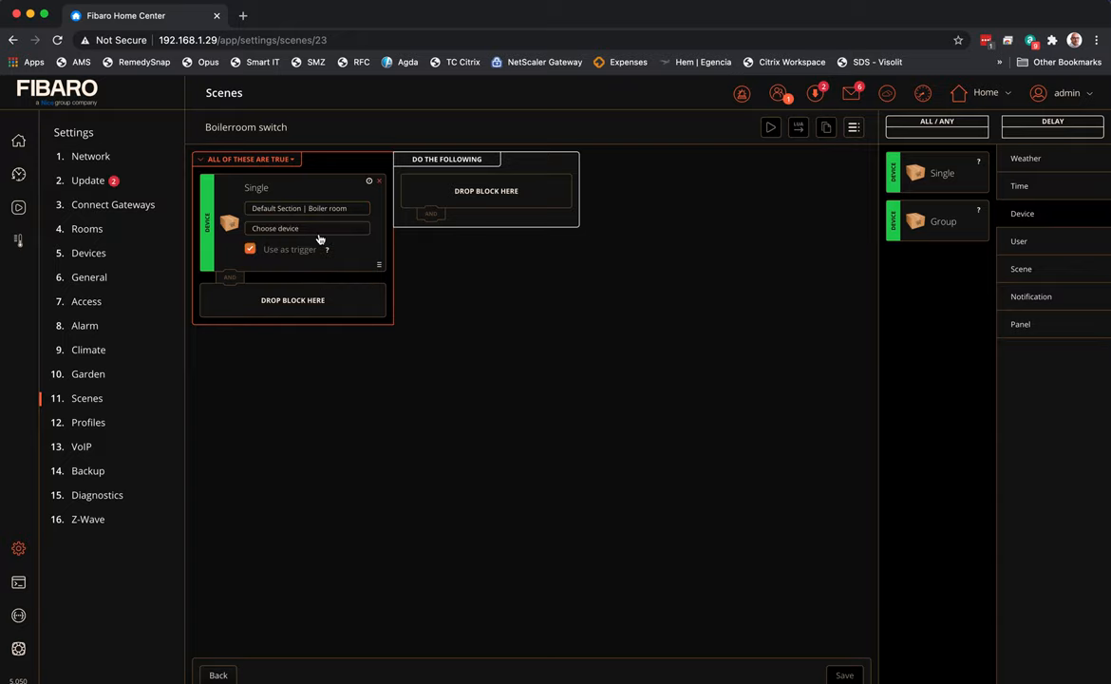
click(308, 228)
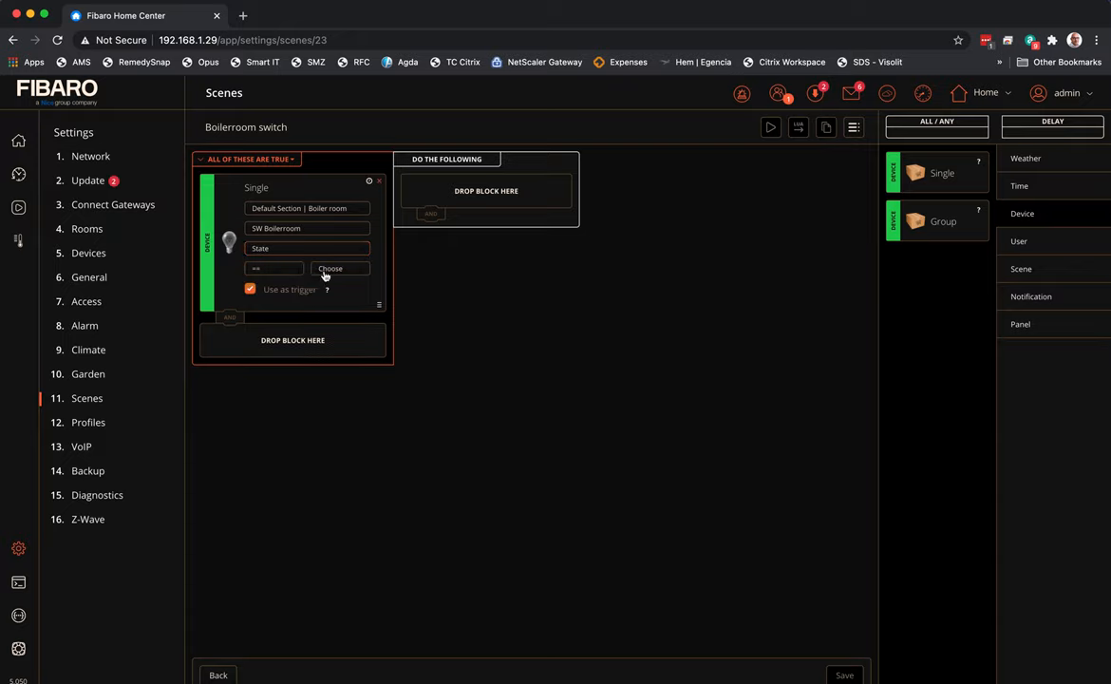
click(340, 267)
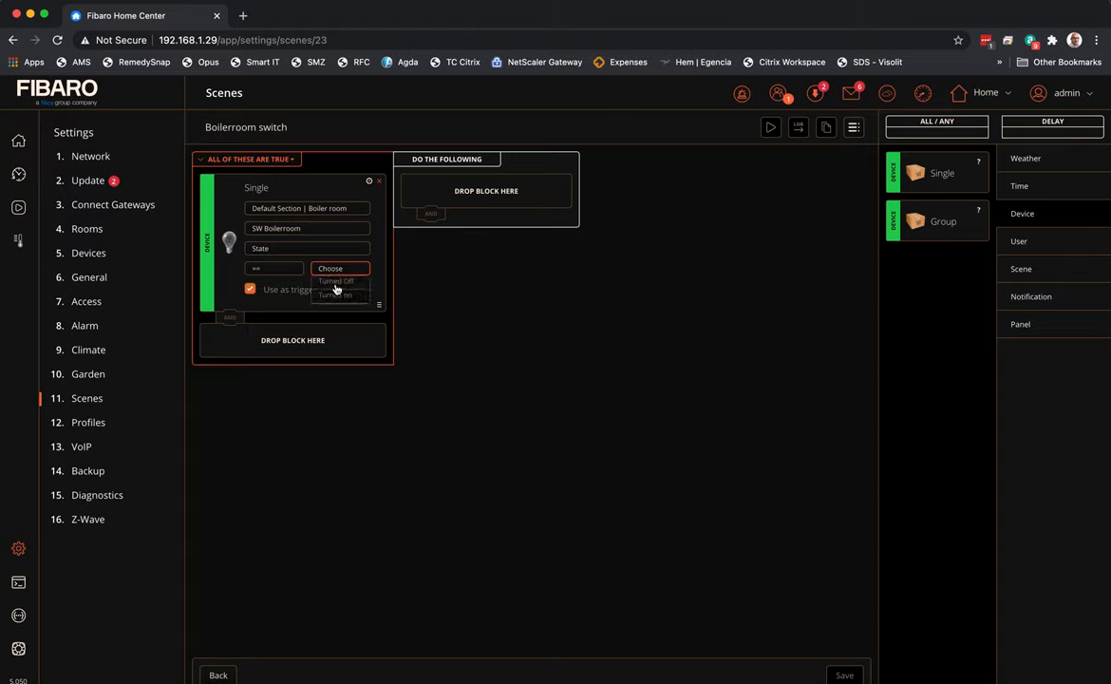
click(336, 281)
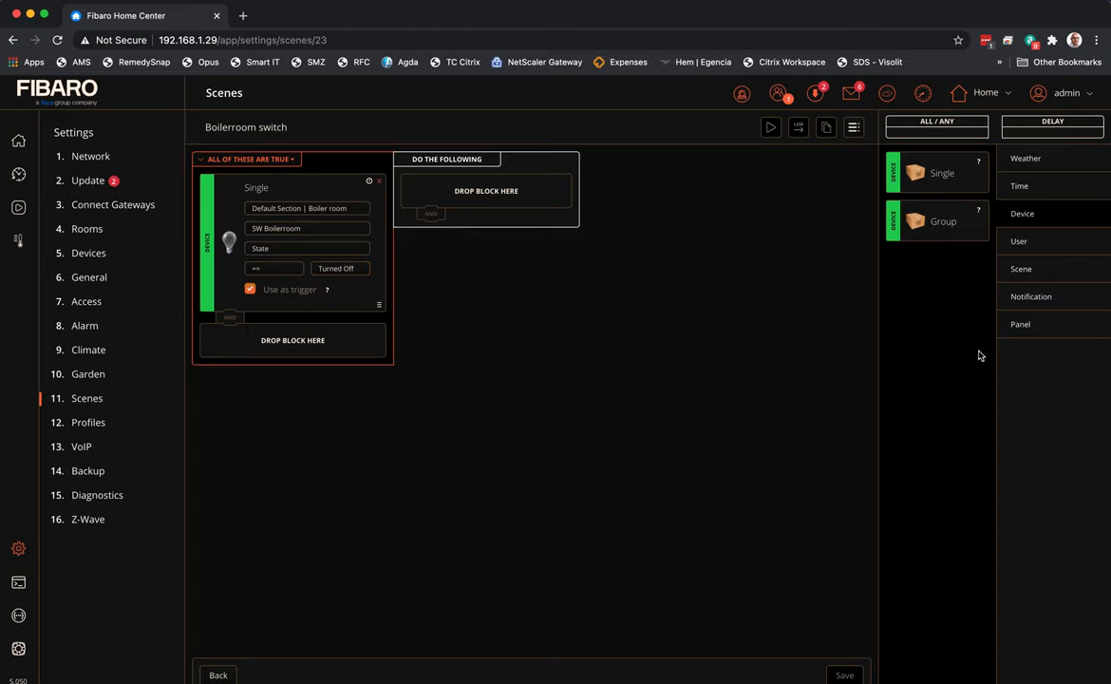
click(1018, 186)
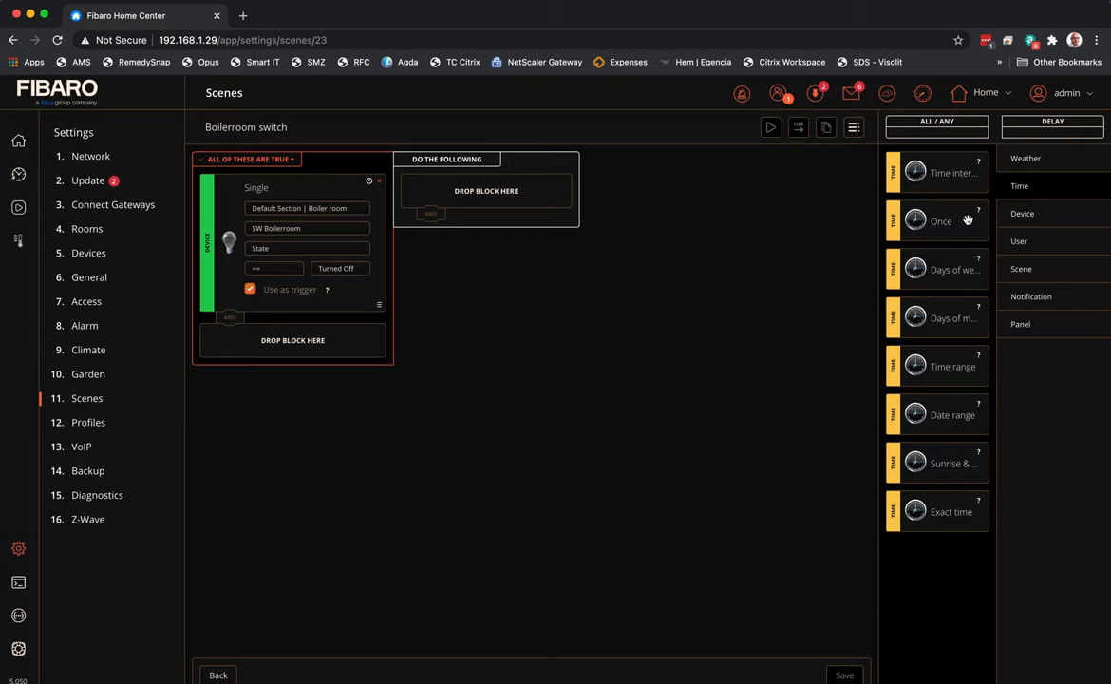
mouse_move(945, 471)
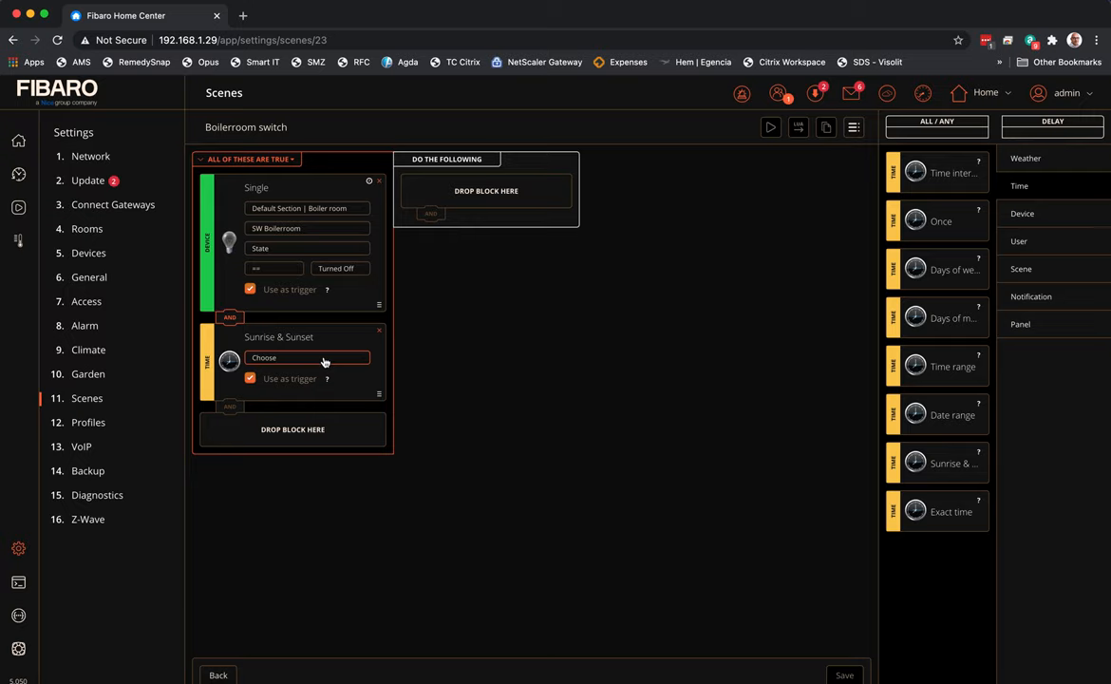
Add a Sunrise & Sunset condition set to After sunset with a 1440-minute offset
click(308, 358)
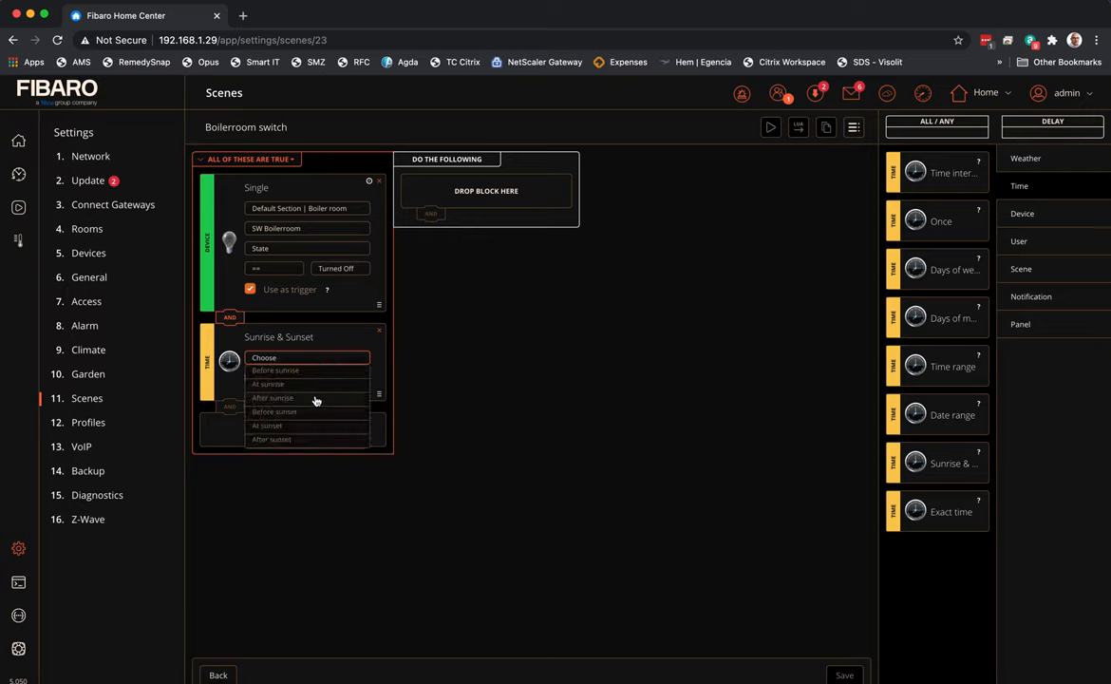
mouse_move(296, 441)
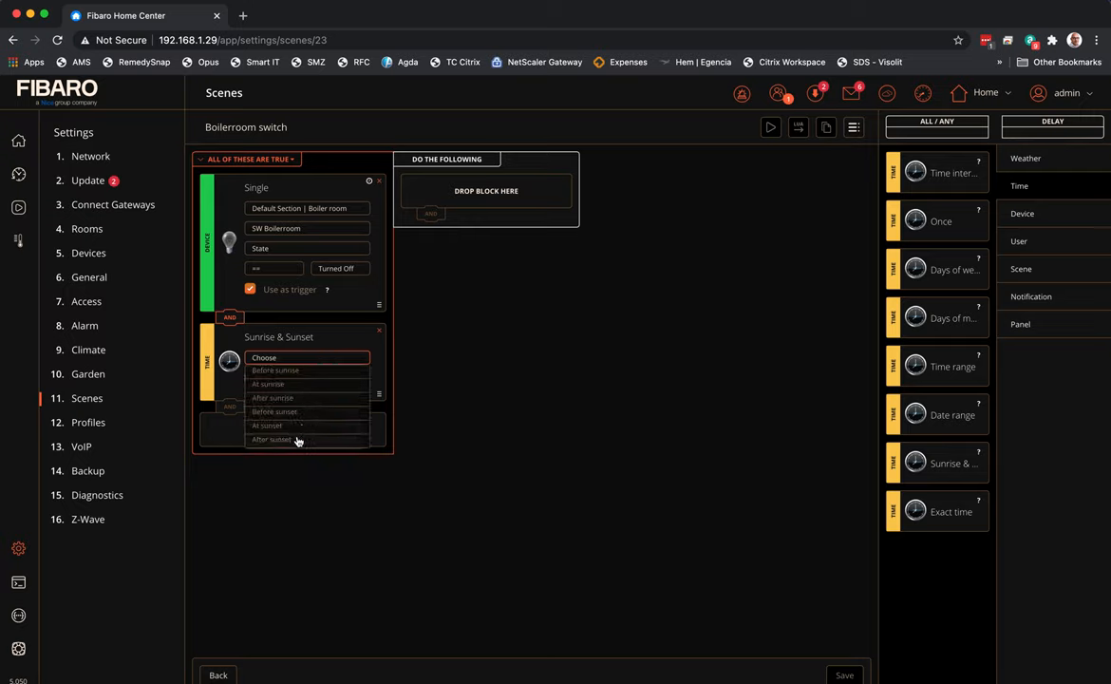
click(270, 441)
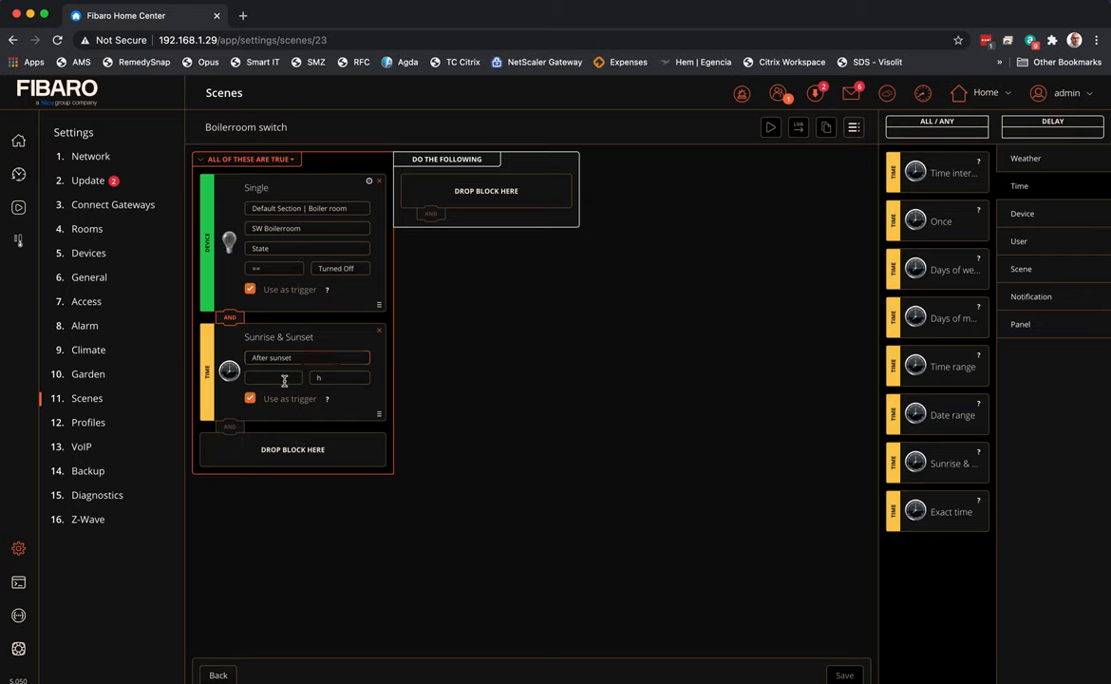
click(340, 376)
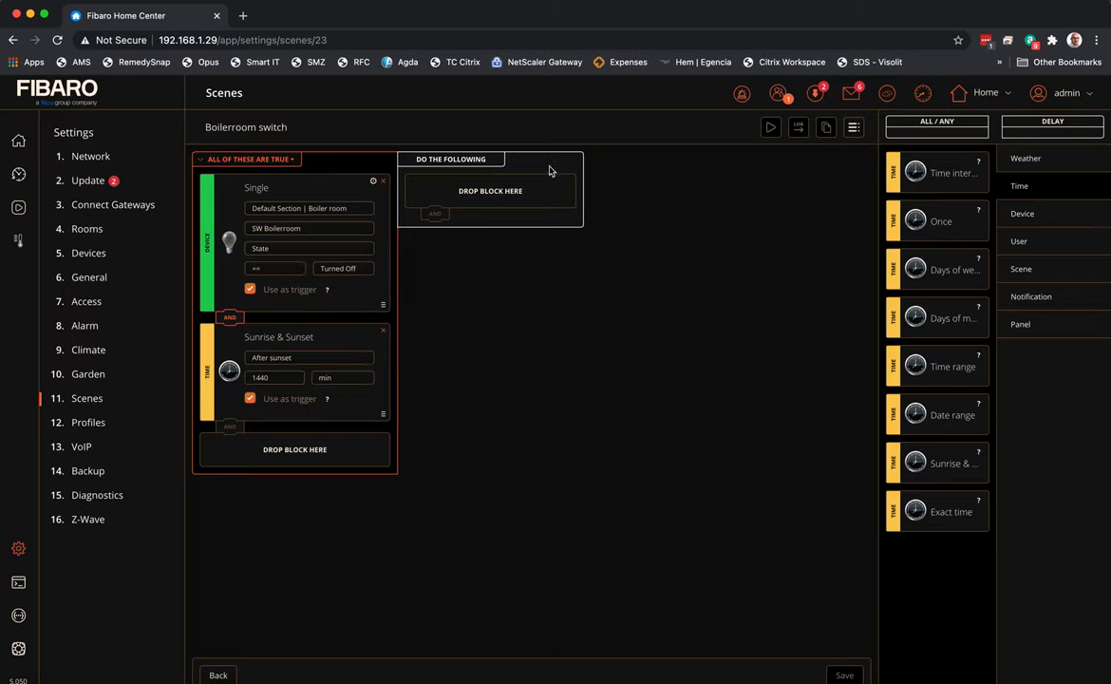
mouse_move(953, 186)
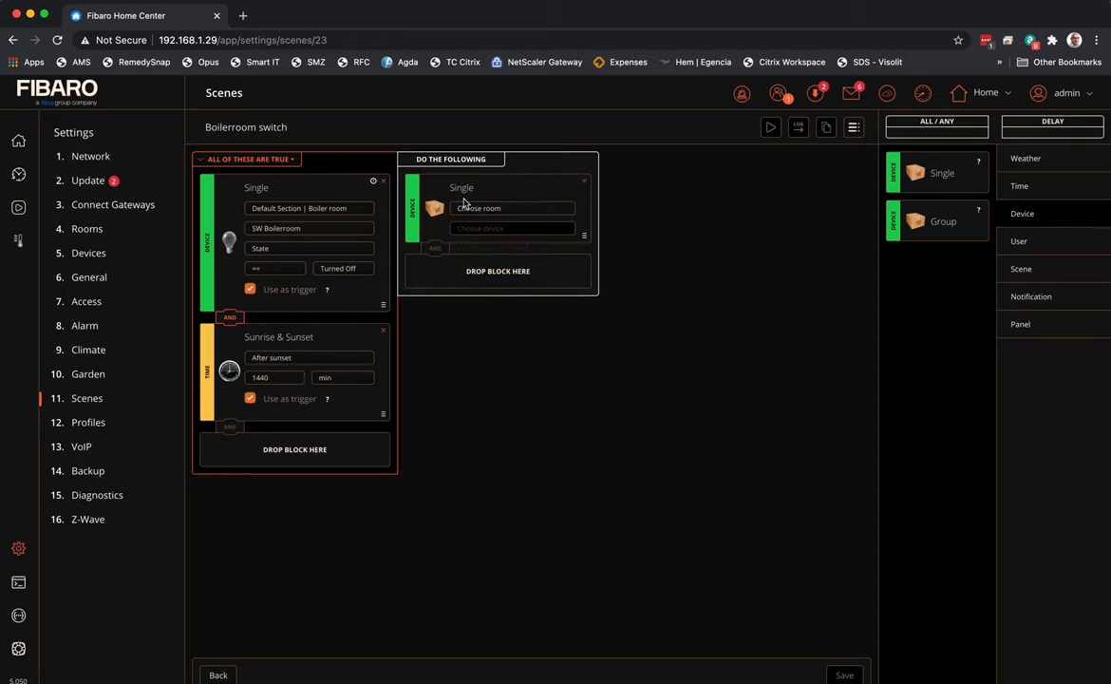
Add an action turning SW Boilerroom on and save the scene
click(513, 207)
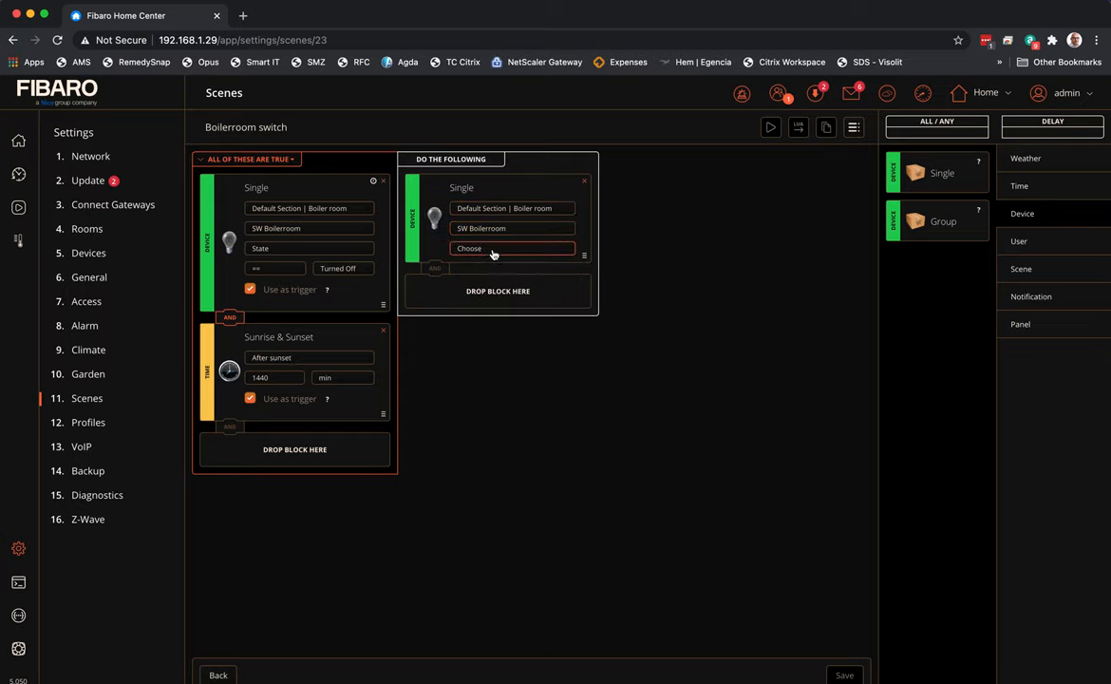
click(512, 247)
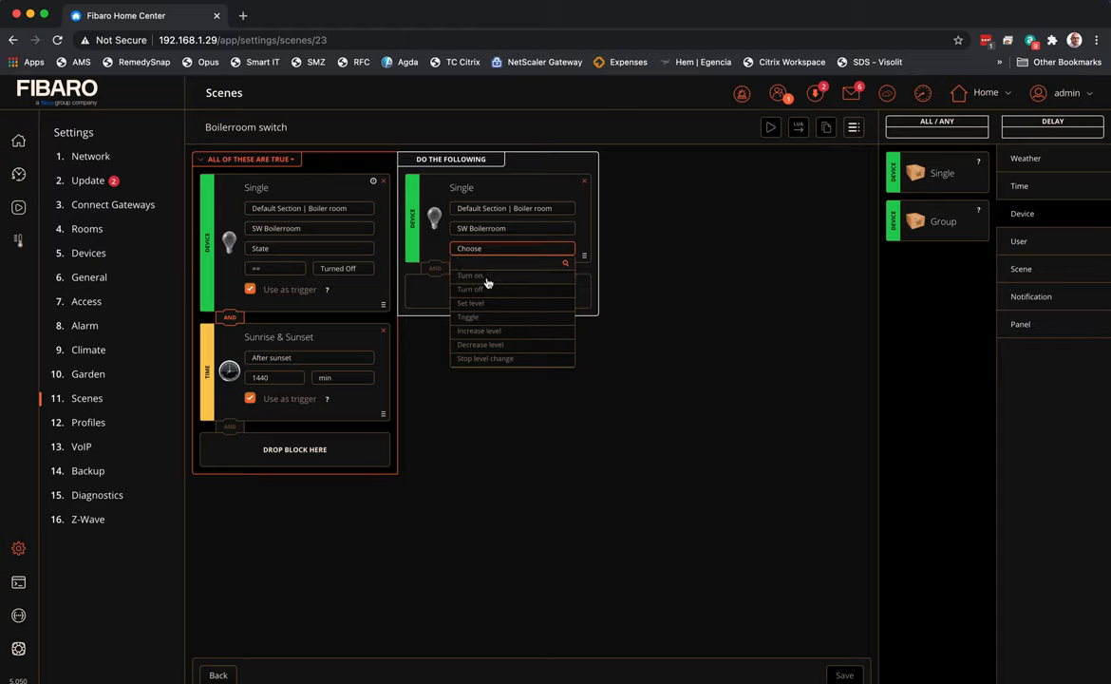
click(471, 276)
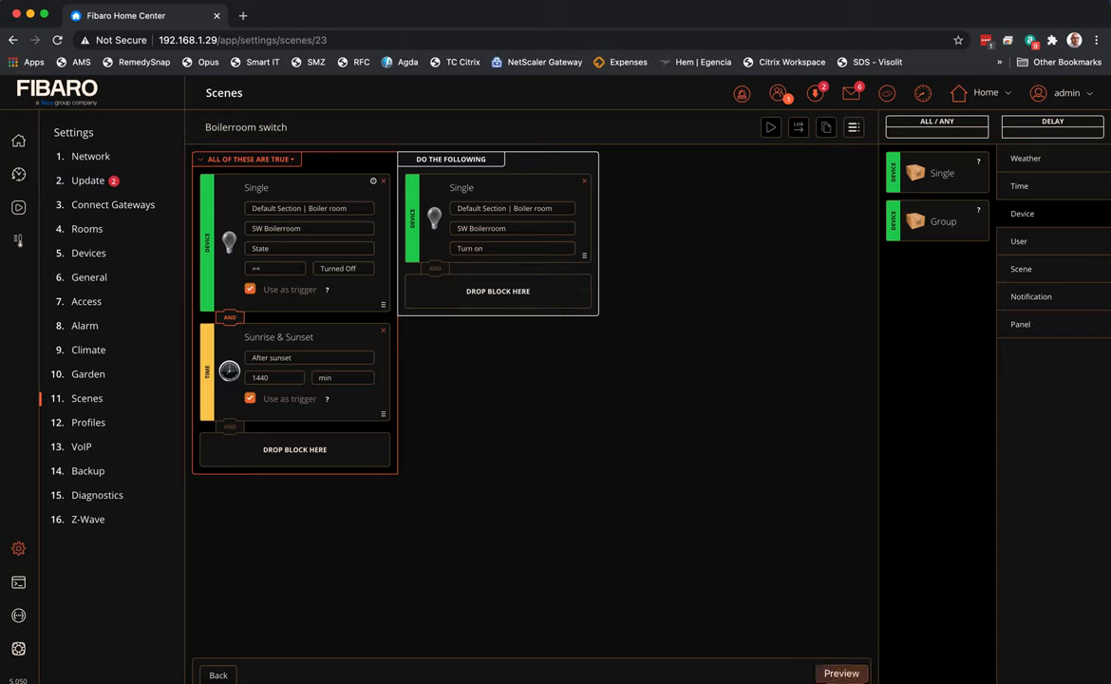
click(839, 673)
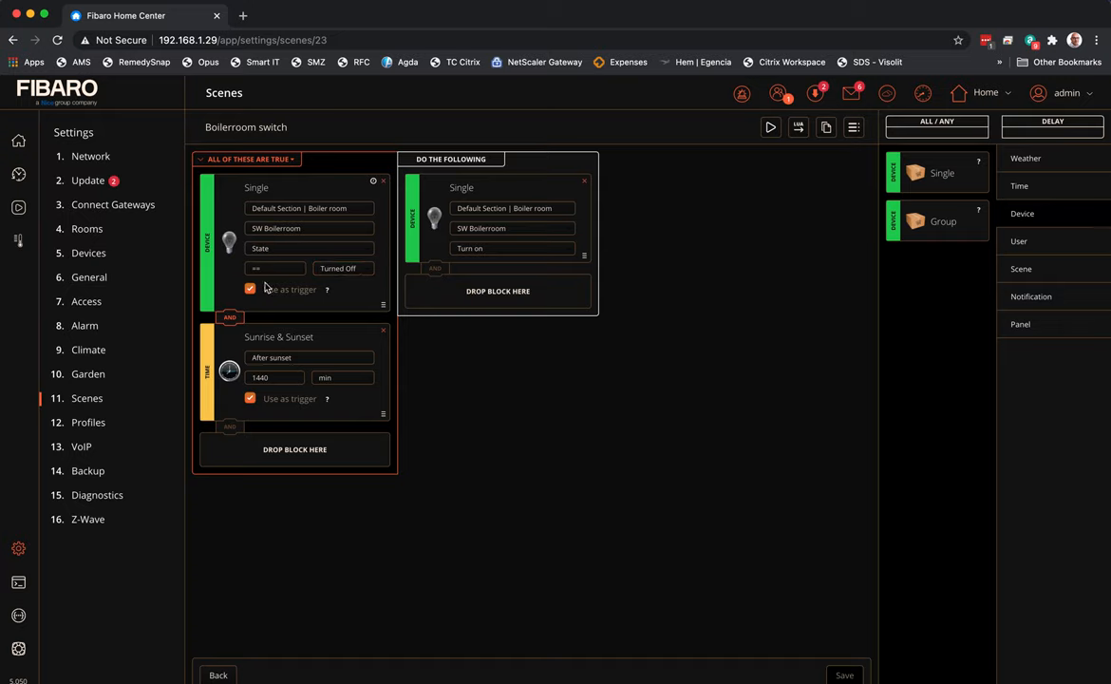
mouse_move(327, 288)
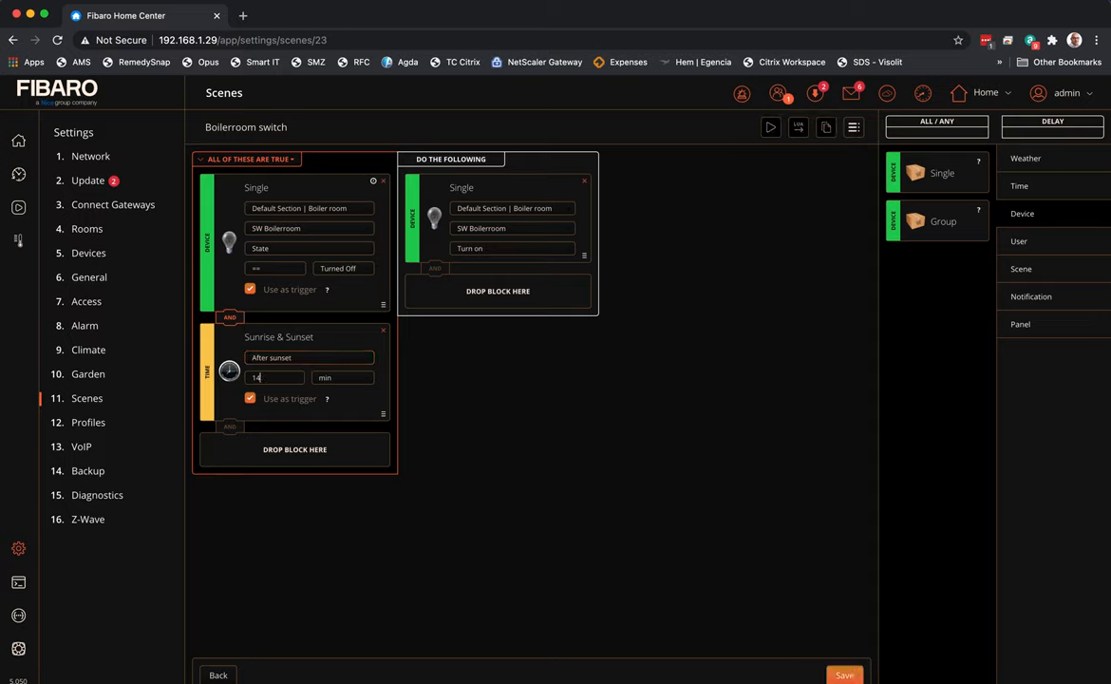
Reduce the after-sunset offset to 1 minute and save again
click(276, 376)
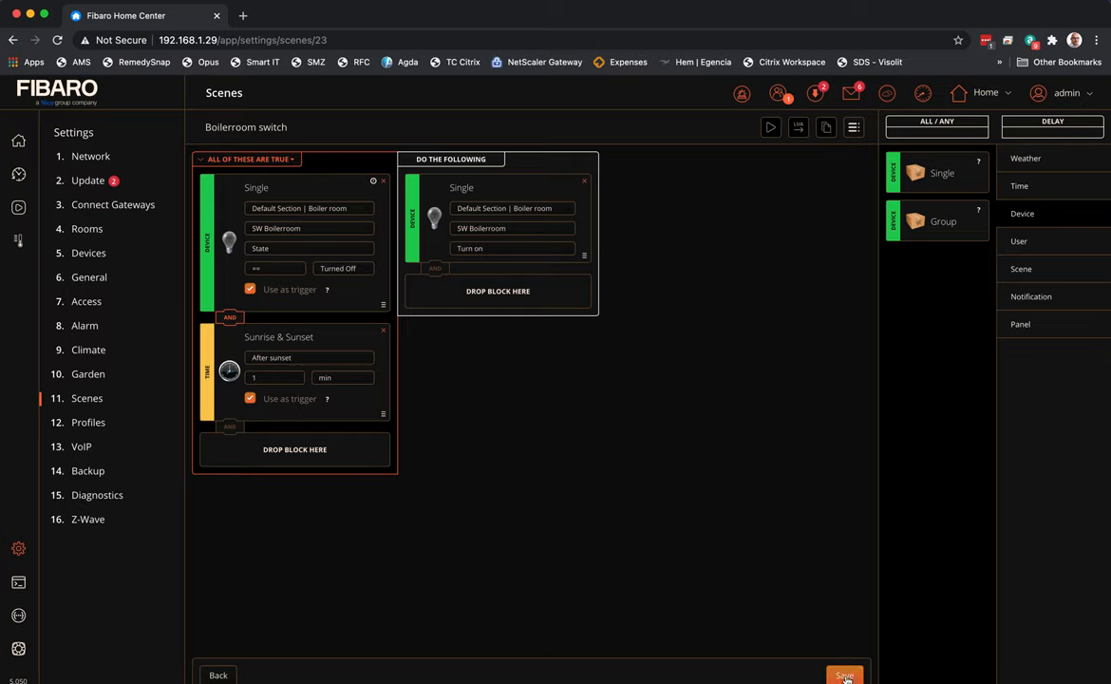
click(843, 676)
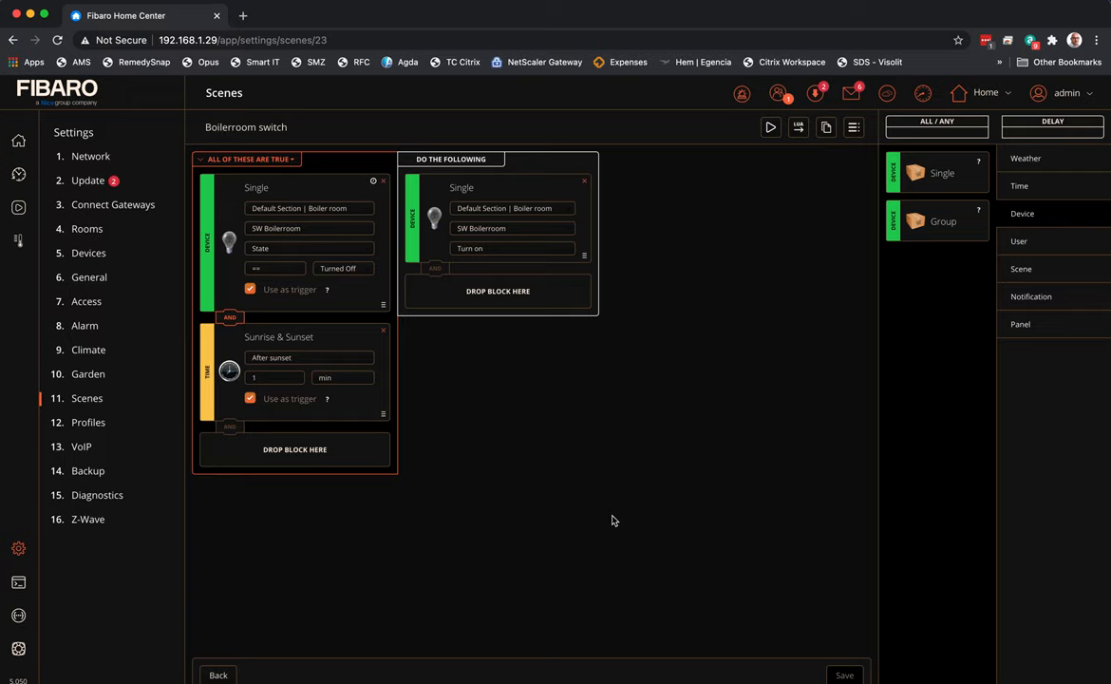
mouse_move(712, 331)
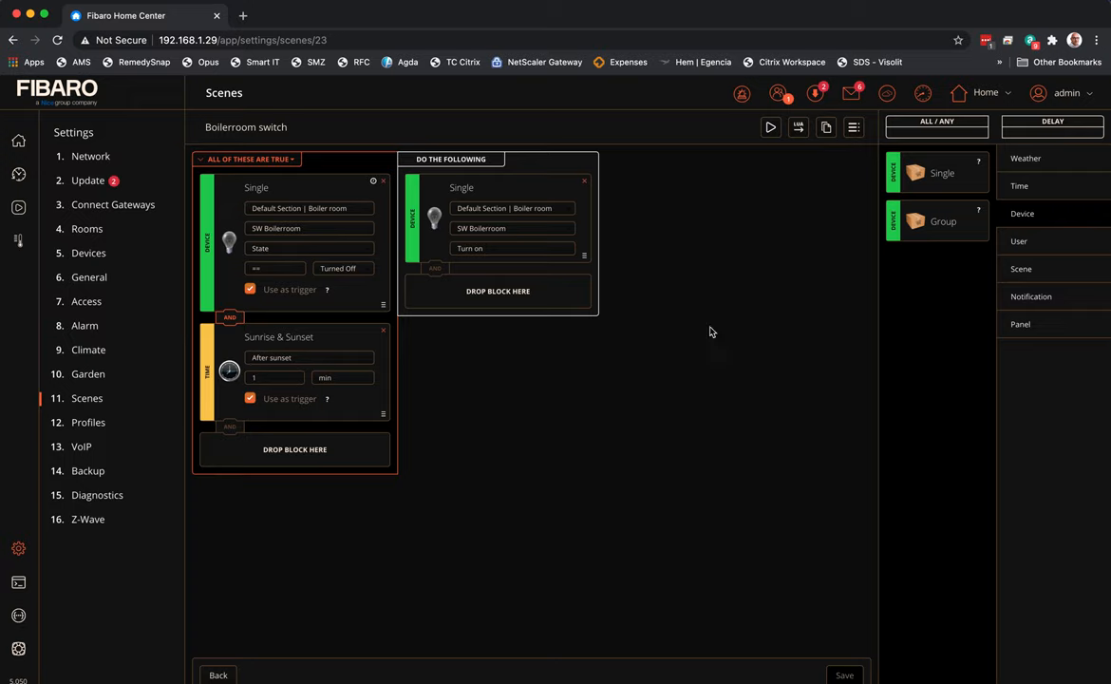
mouse_move(834, 165)
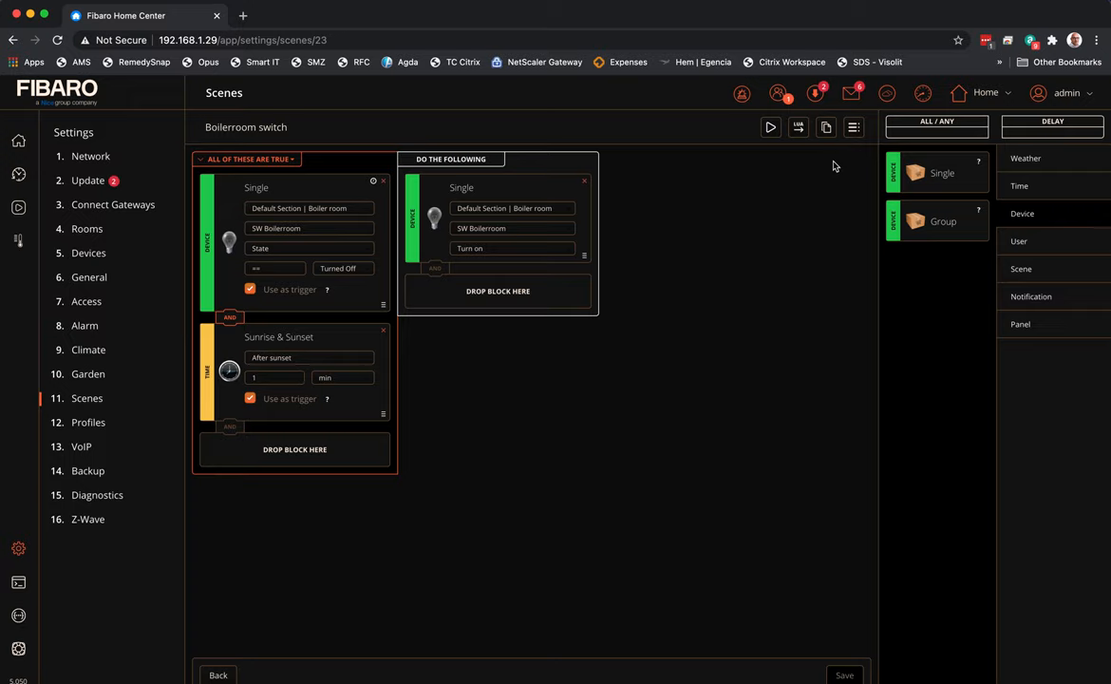
mouse_move(820, 180)
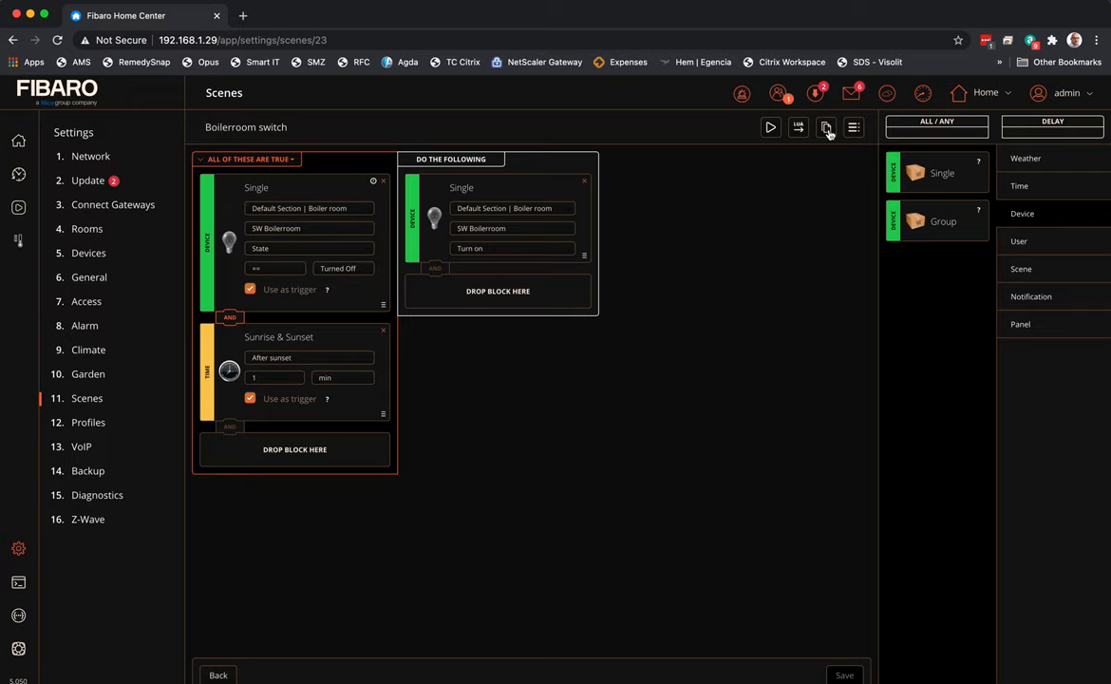
Copy the Boilerroom switch scene and confirm the copy
click(826, 125)
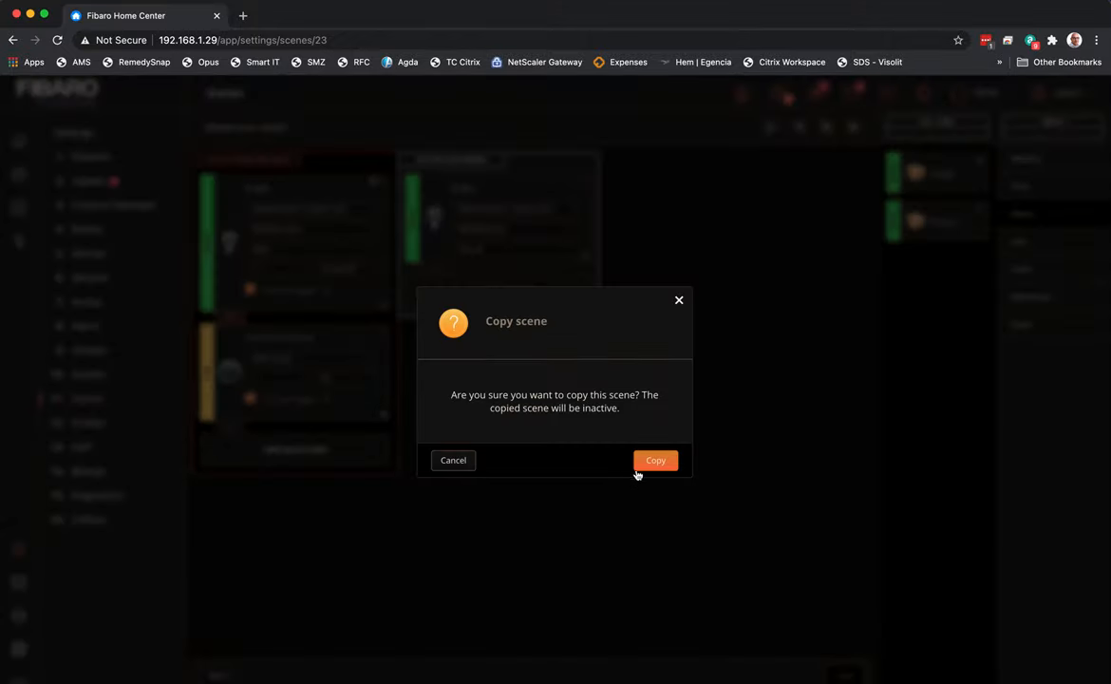
click(655, 460)
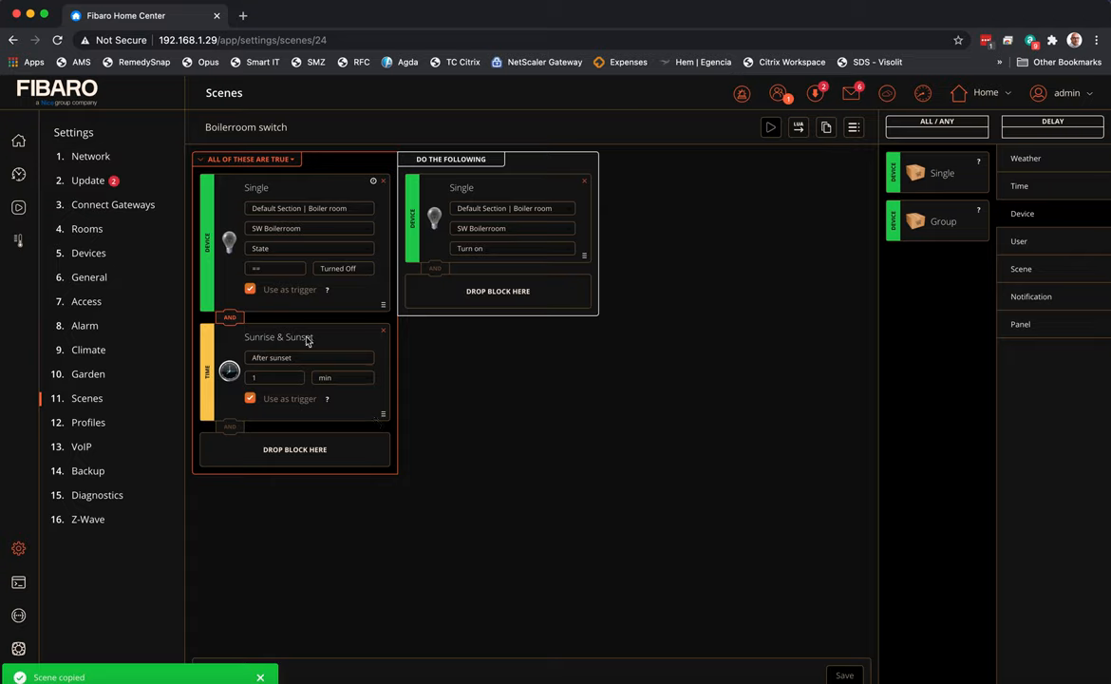
Set the copy to trigger on Turned on at sunrise with a Turn off action, and save it
click(342, 267)
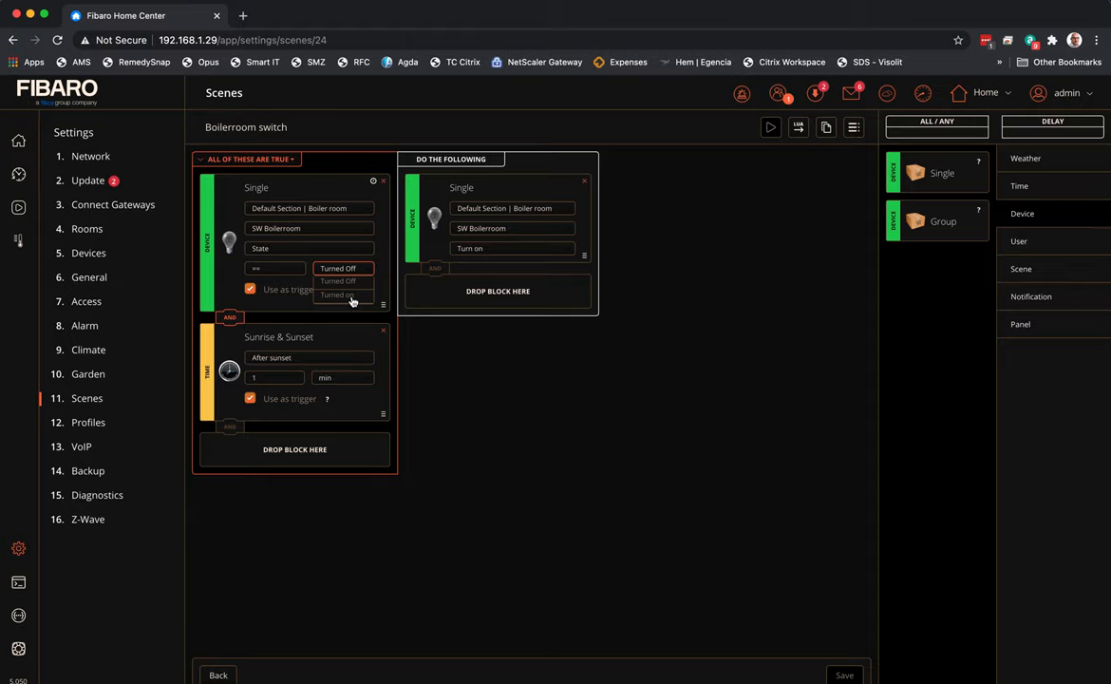
click(338, 295)
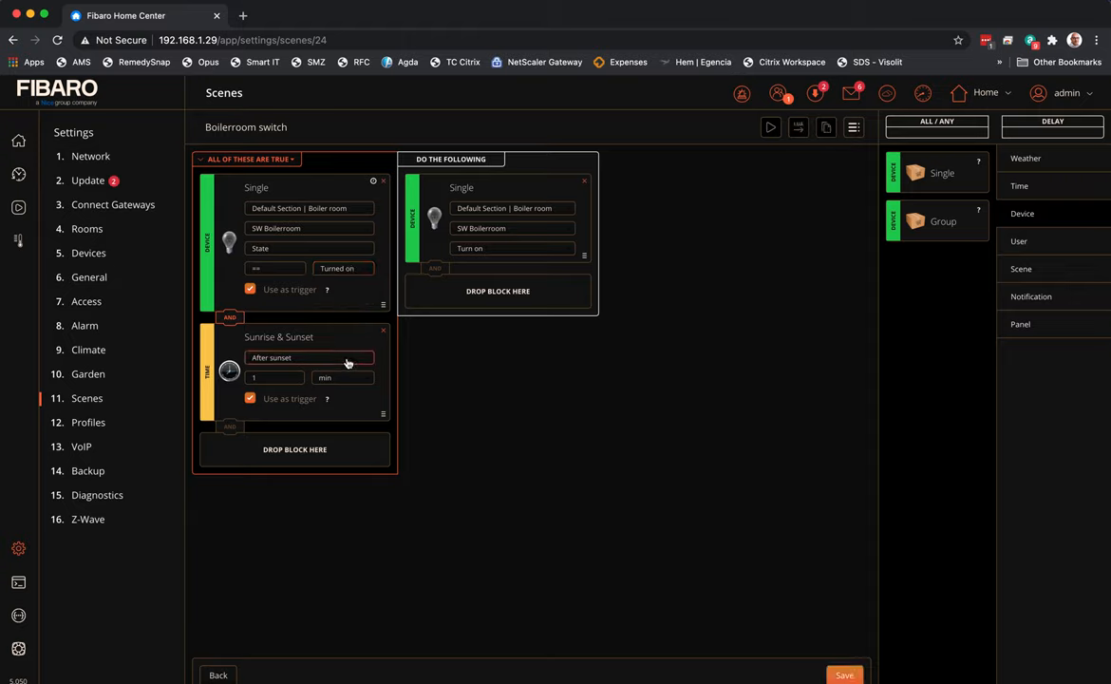
click(308, 357)
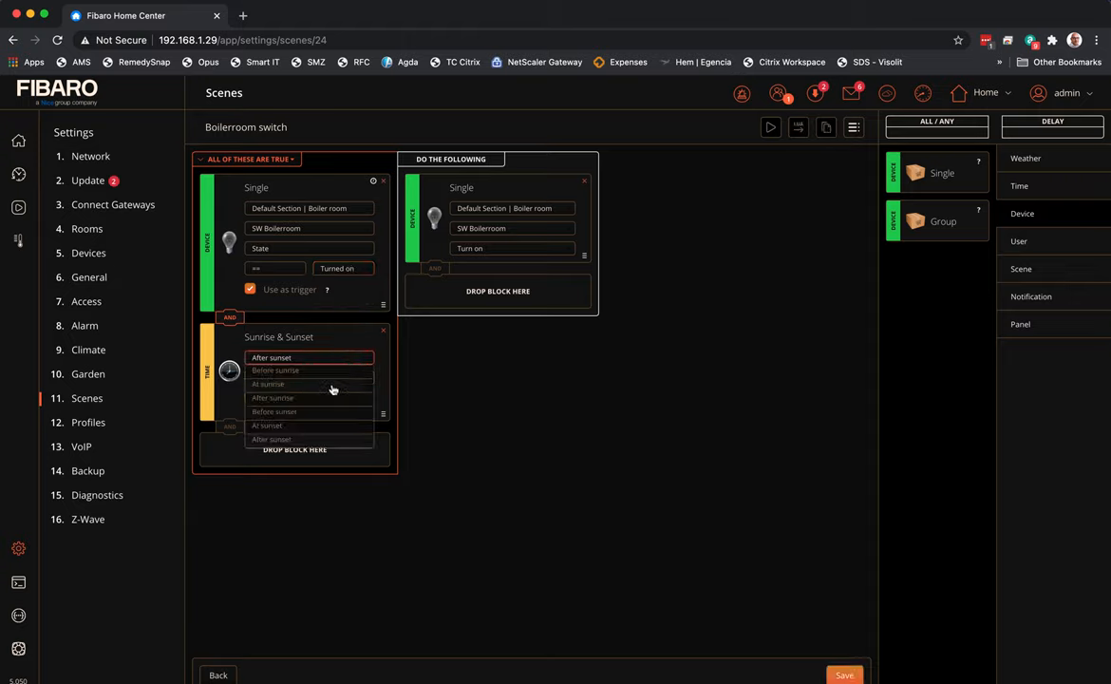
click(267, 384)
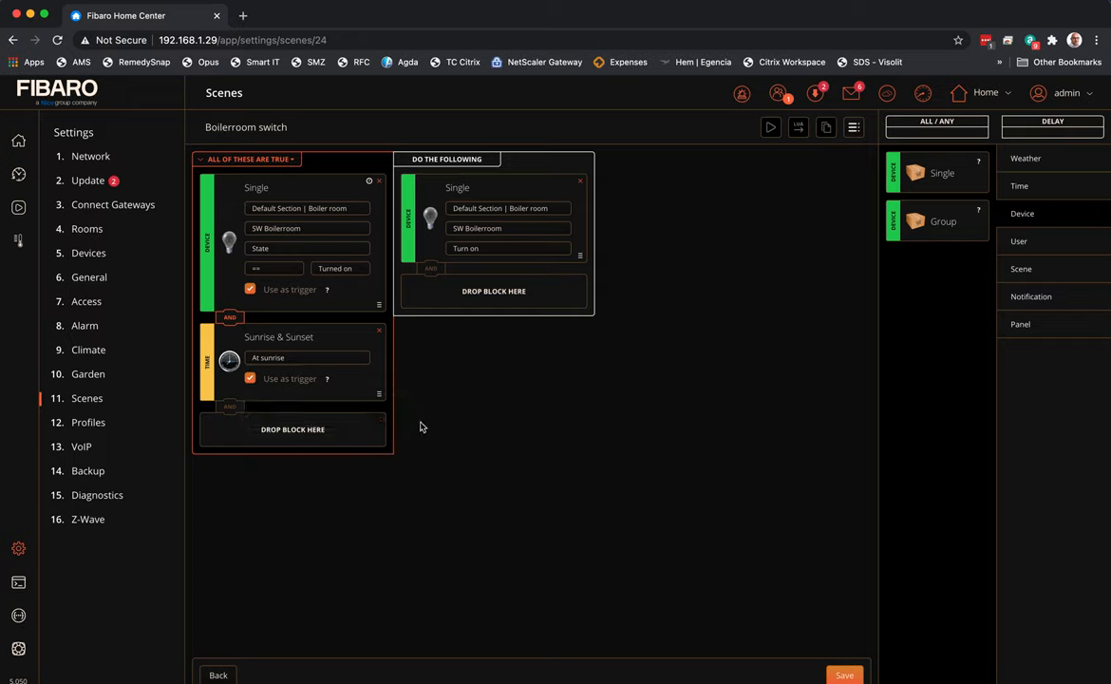
click(509, 247)
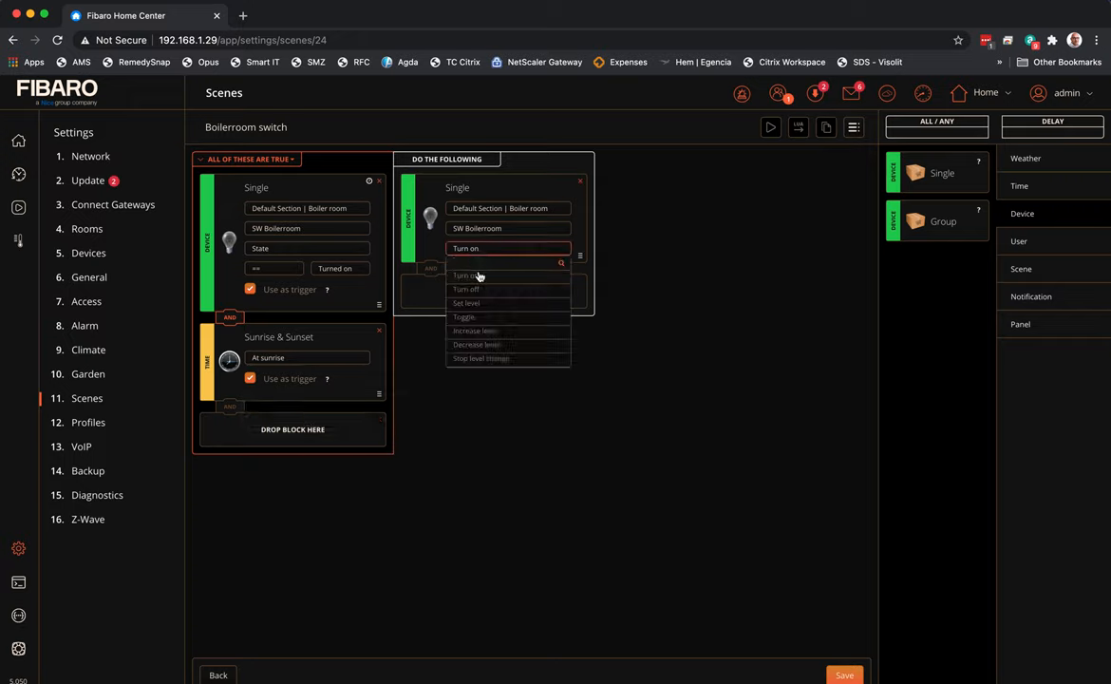
click(467, 288)
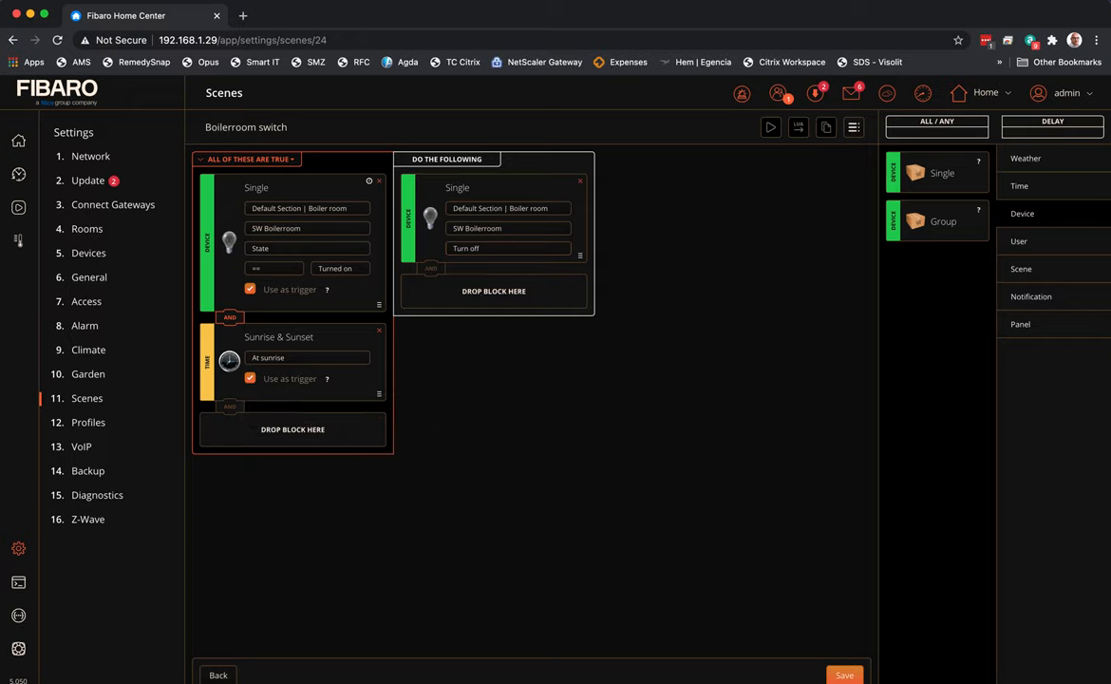
click(843, 674)
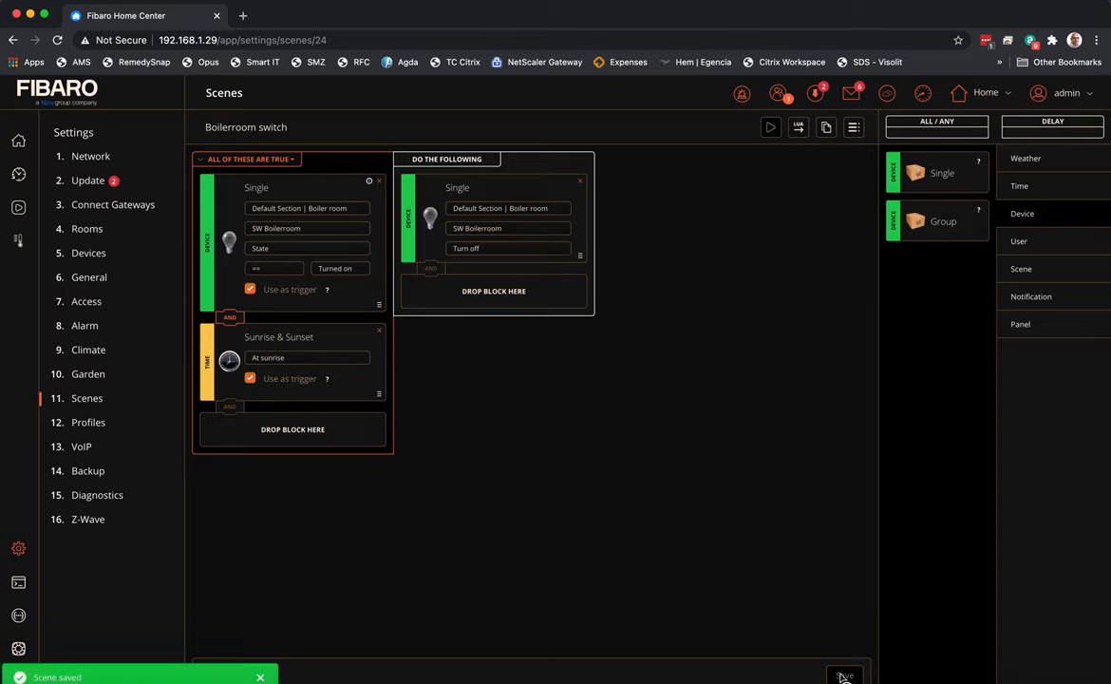
mouse_move(562, 540)
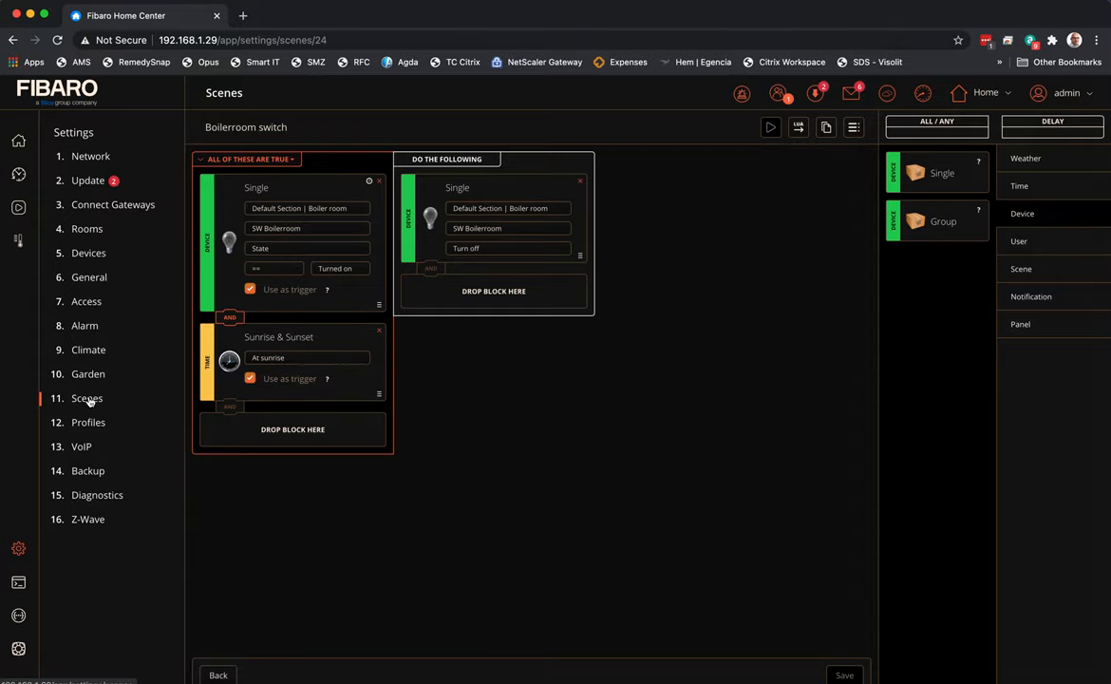
Rename scenes 23 and 24 to 'Boilerroom switch on' and 'Boilerroom switch of'
click(218, 674)
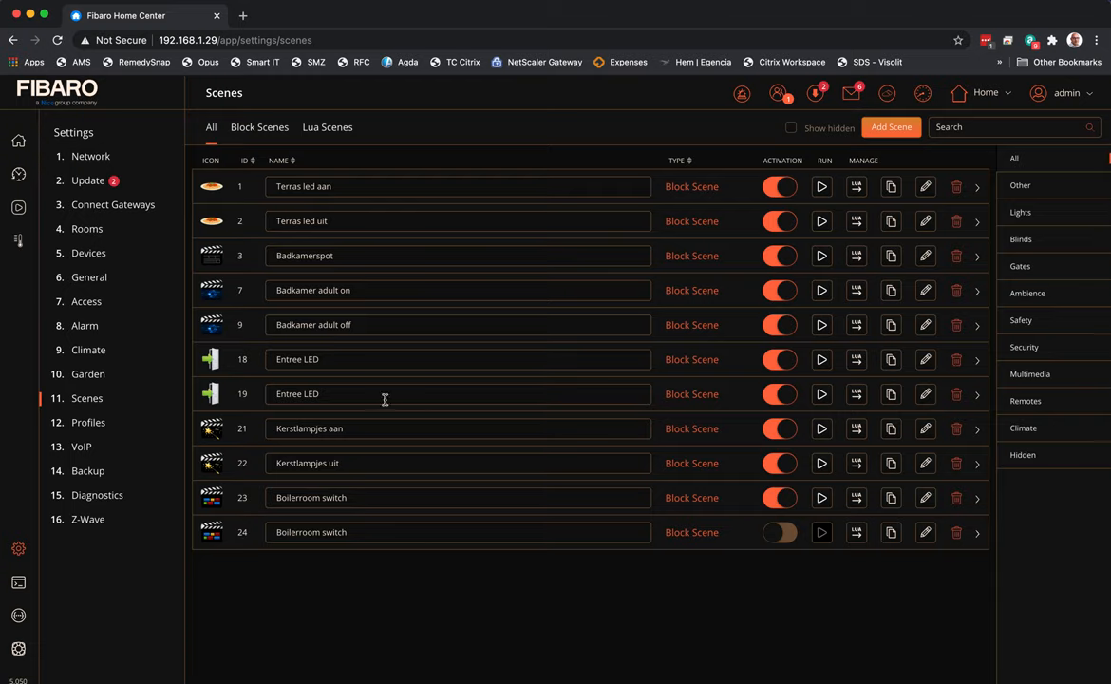
mouse_move(359, 569)
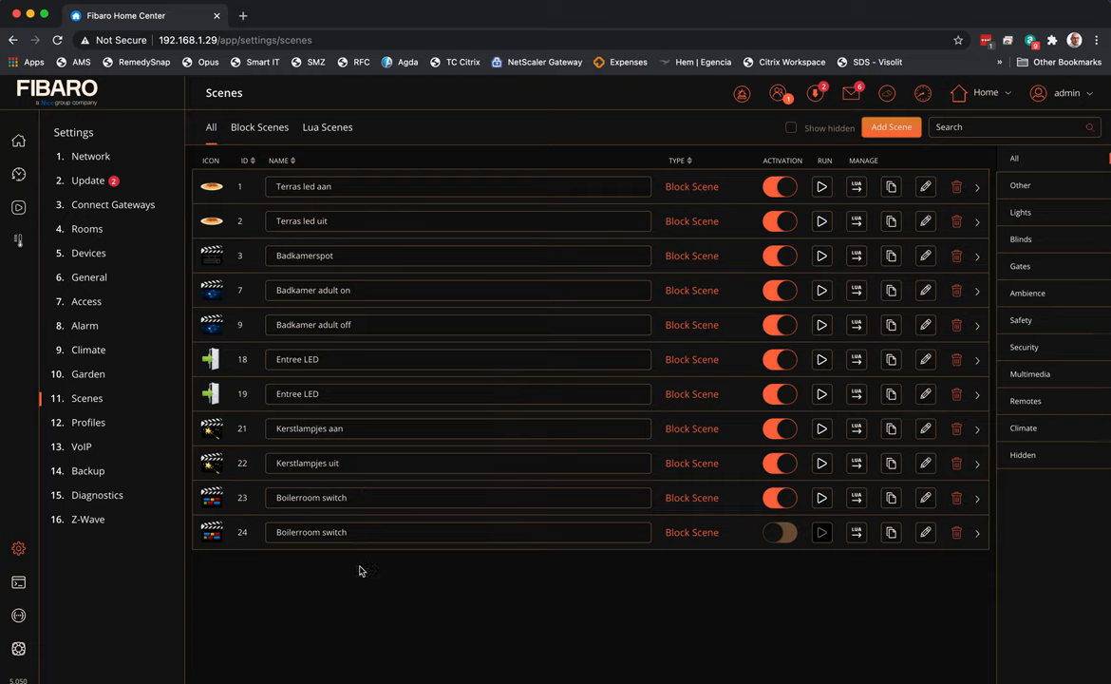
click(380, 498)
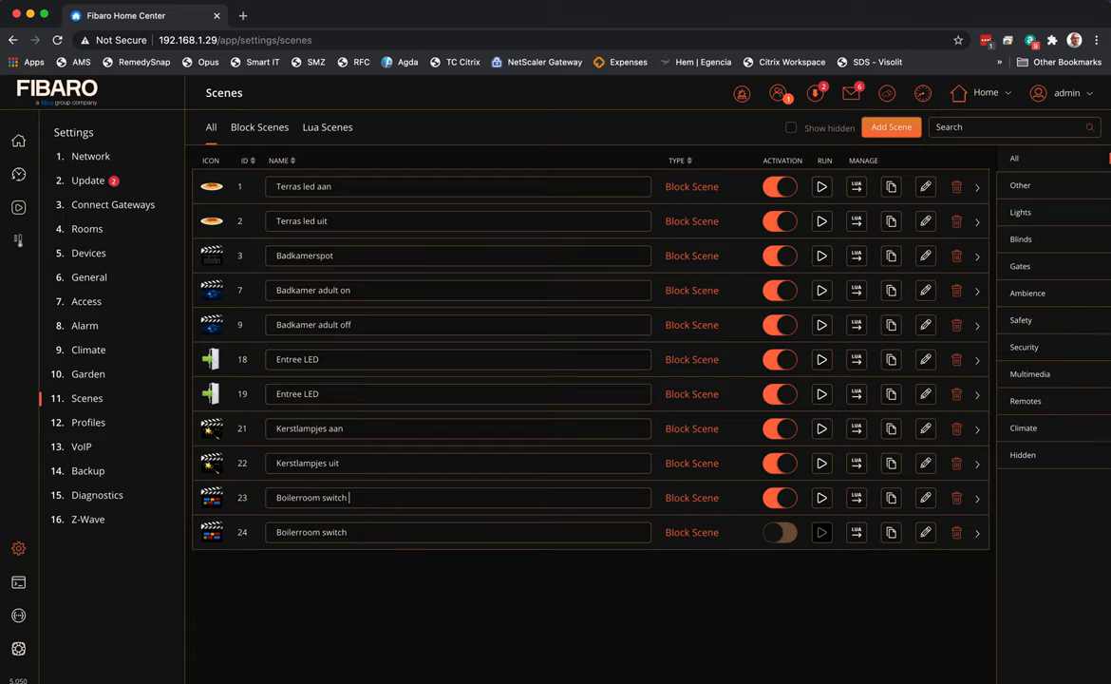
text(on)
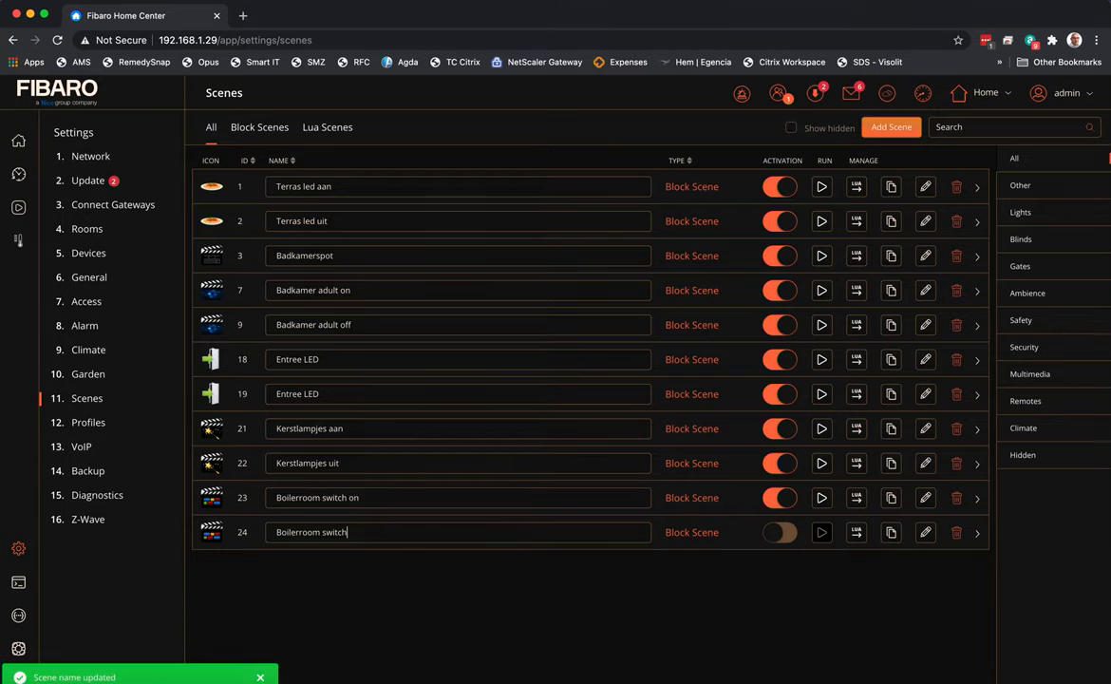
text(of)
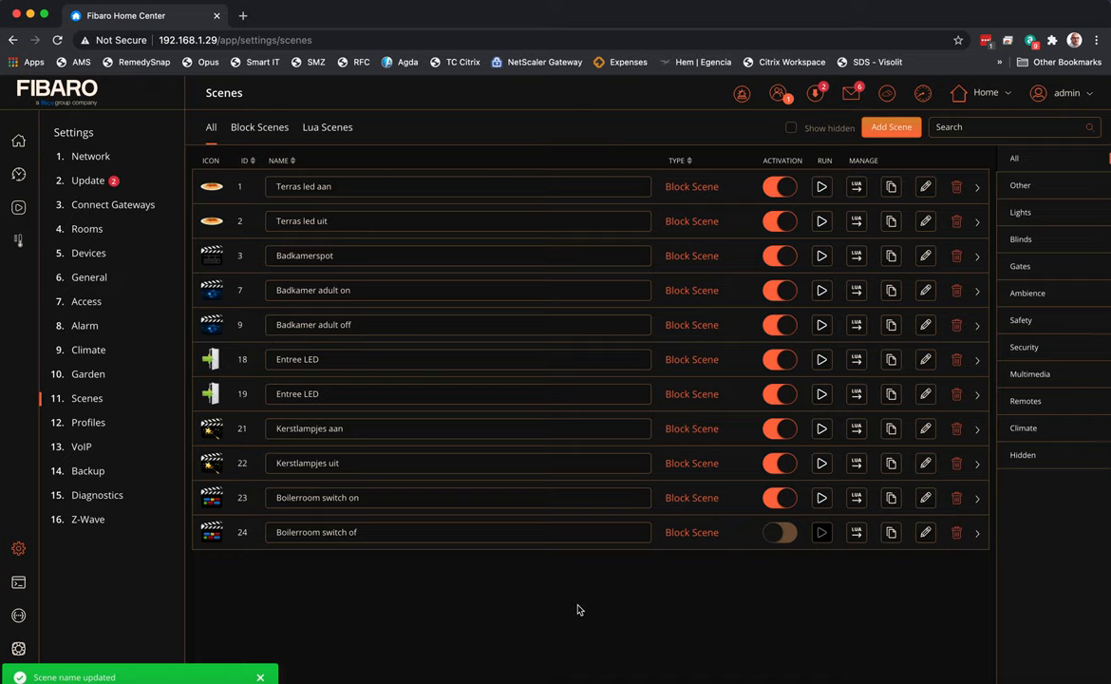
mouse_move(575, 612)
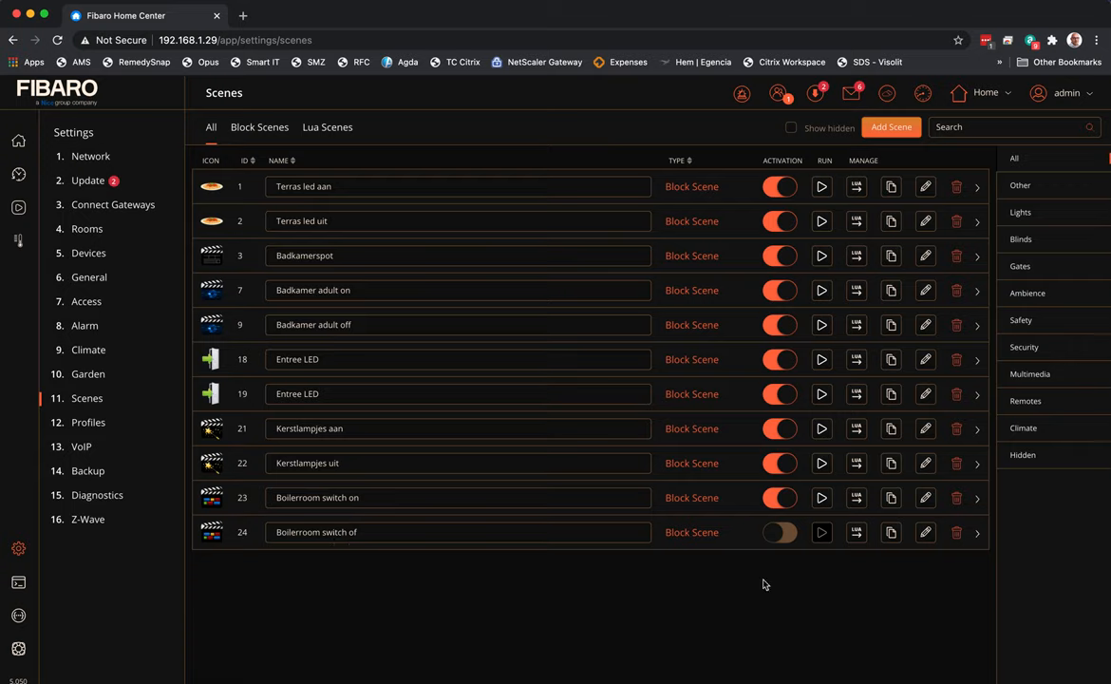
Activate the Boilerroom switch of scene and run the Boilerroom switch on scene
click(779, 532)
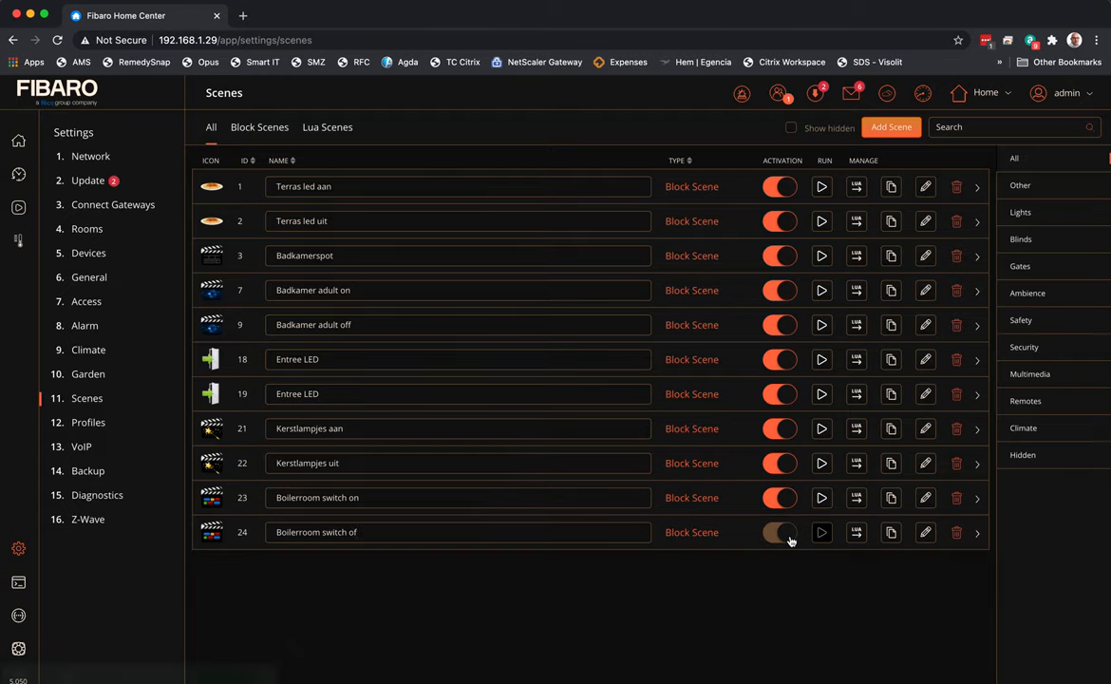
click(779, 532)
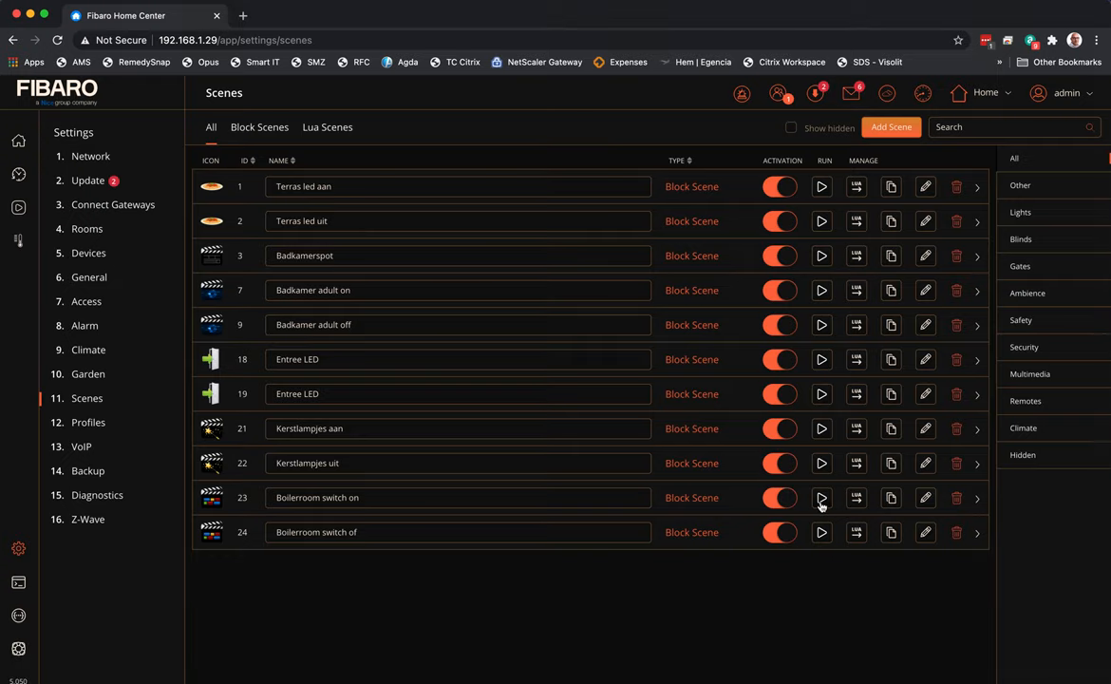
click(821, 497)
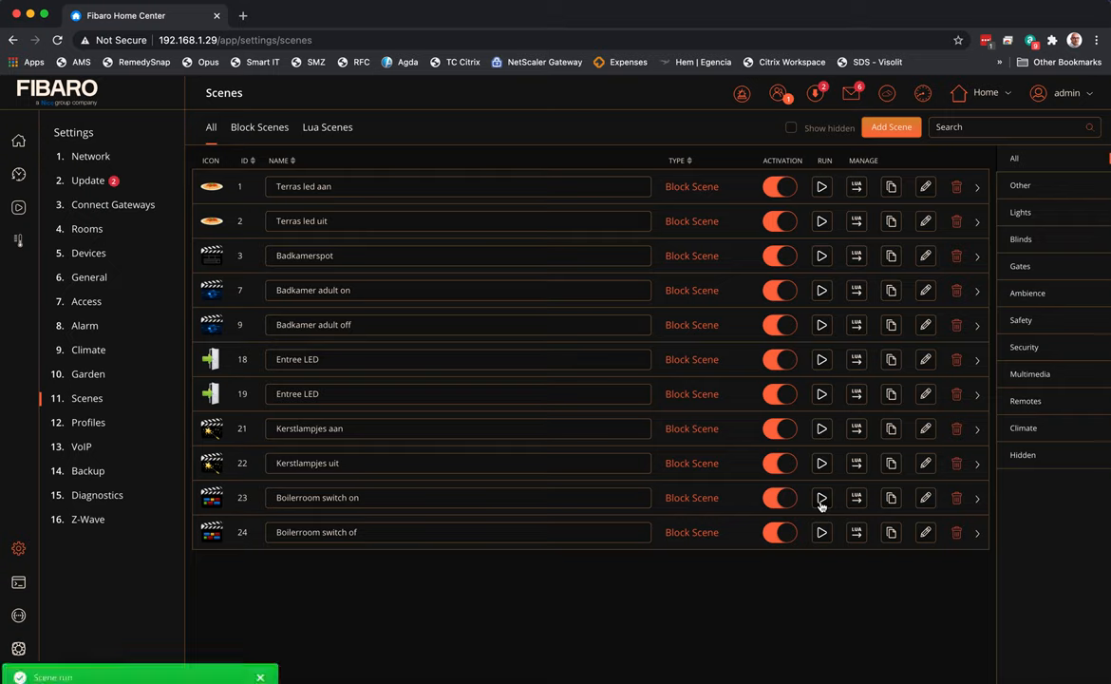
mouse_move(65, 399)
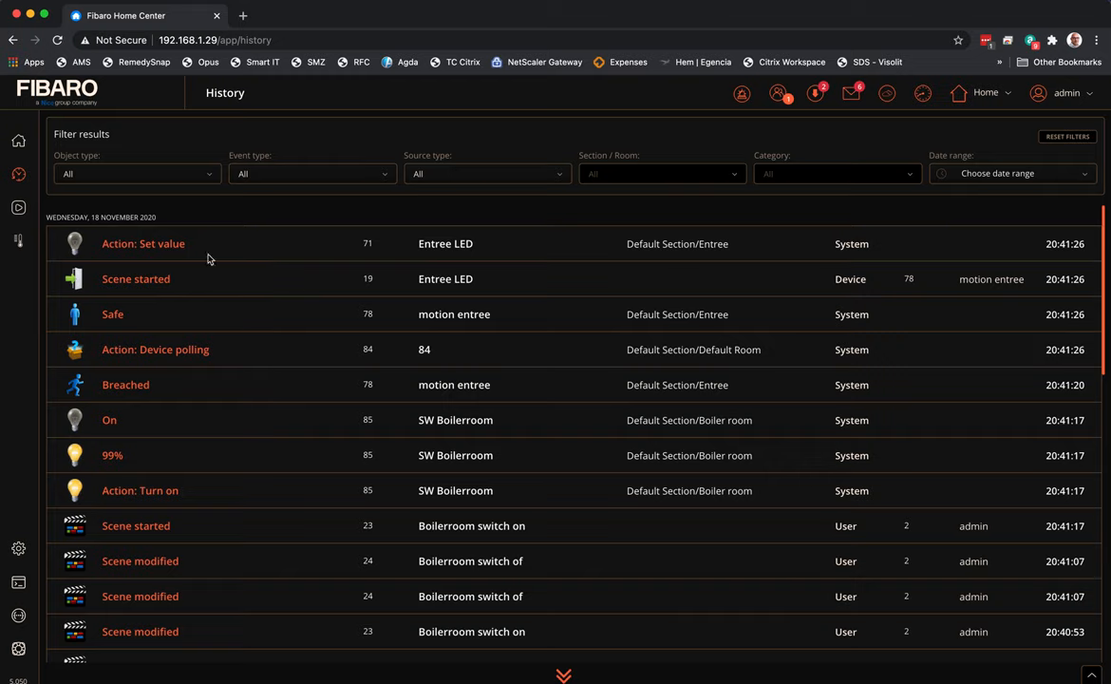
mouse_move(402, 262)
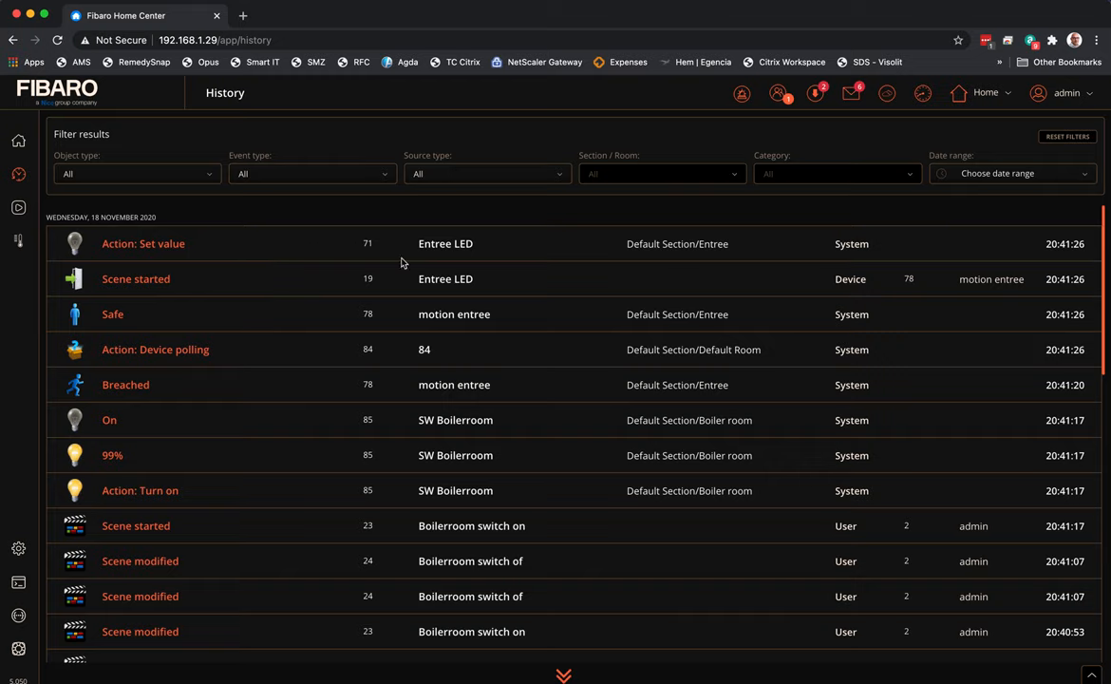
mouse_move(80, 247)
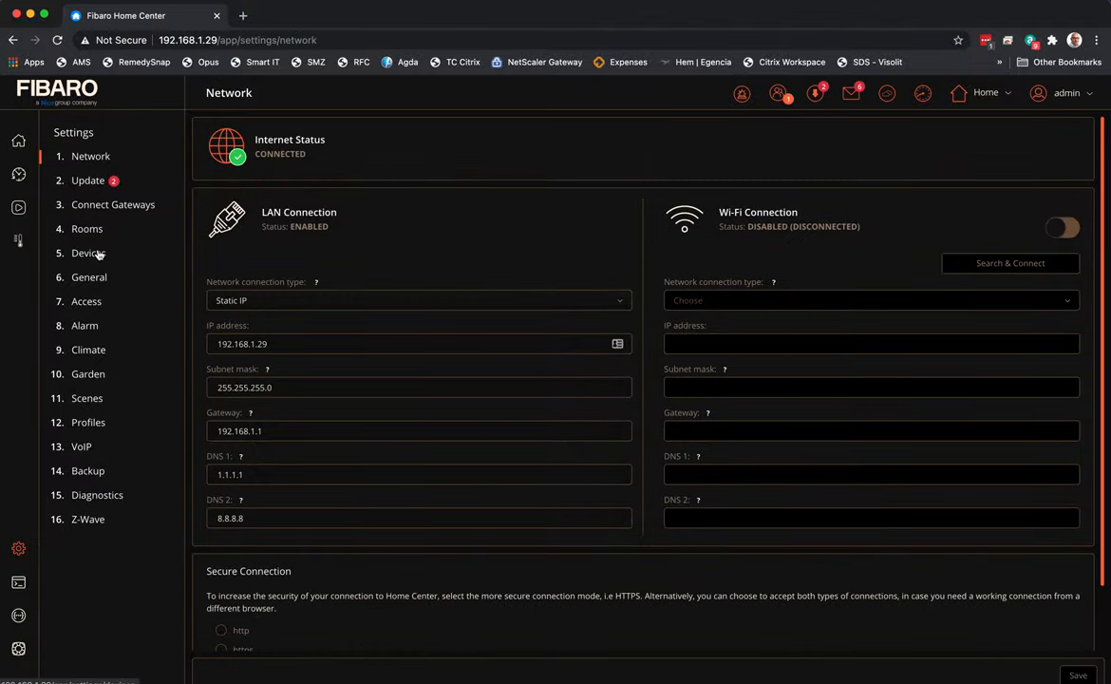
click(87, 252)
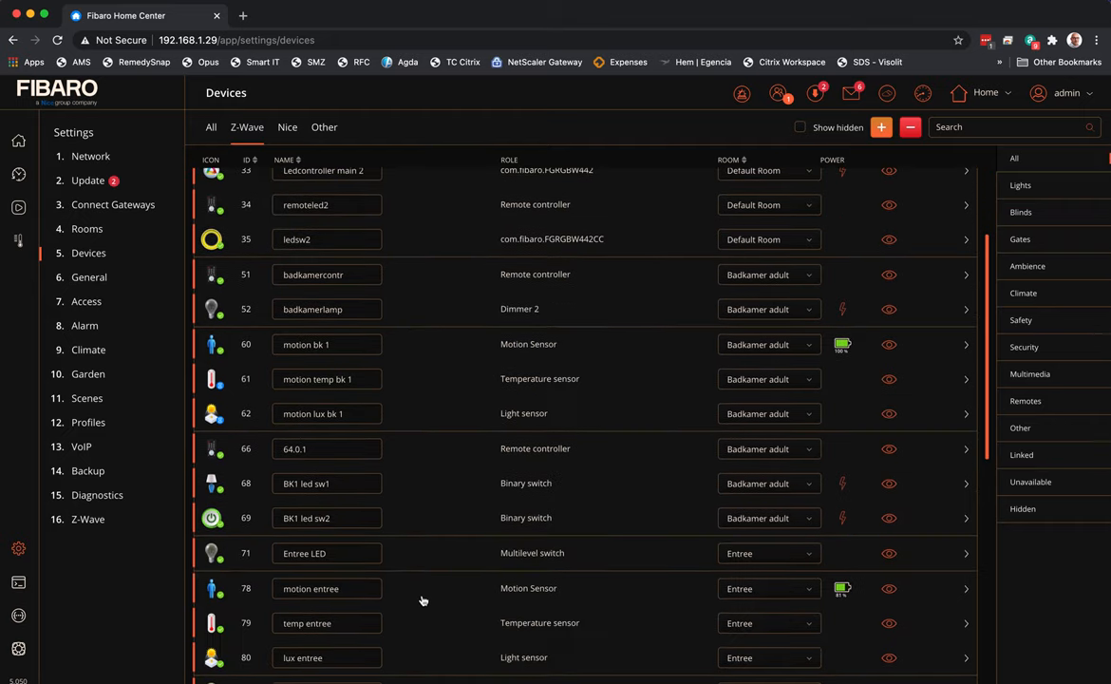
scroll(down, 3)
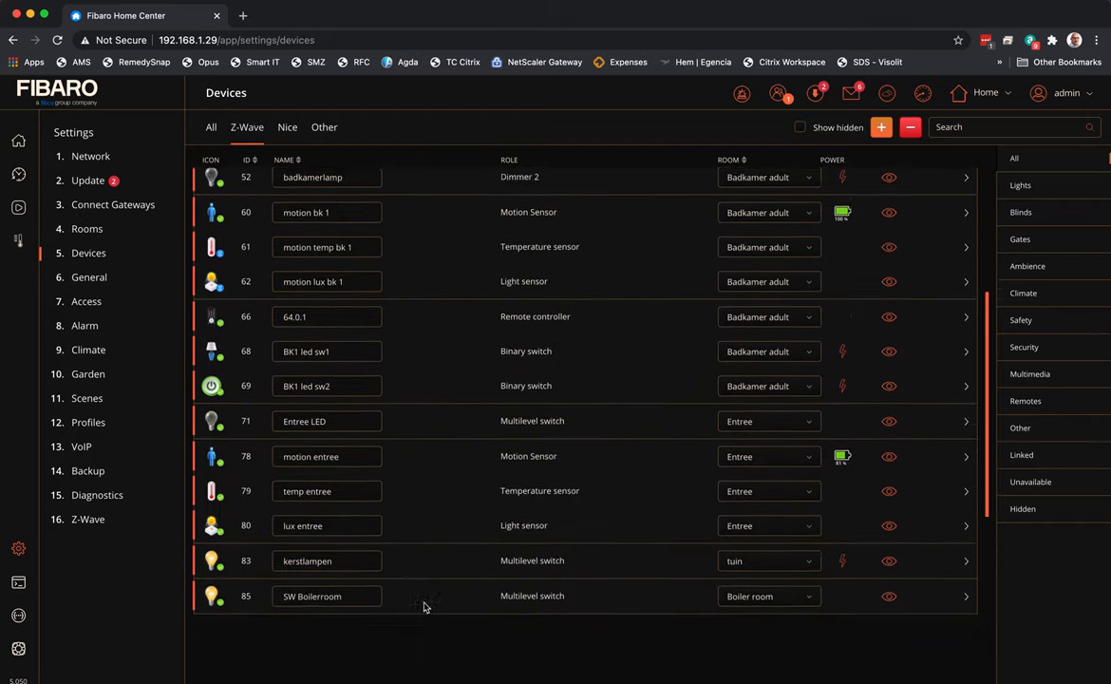
scroll(down, 3)
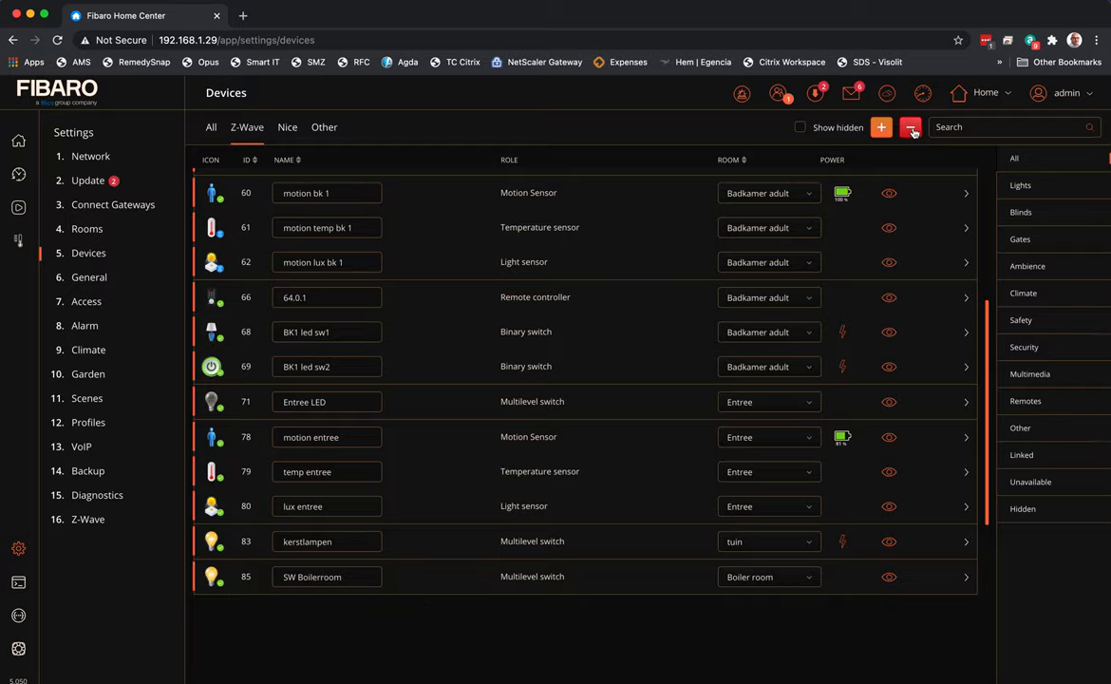
Start Z-Wave device removal mode on the controller
click(908, 125)
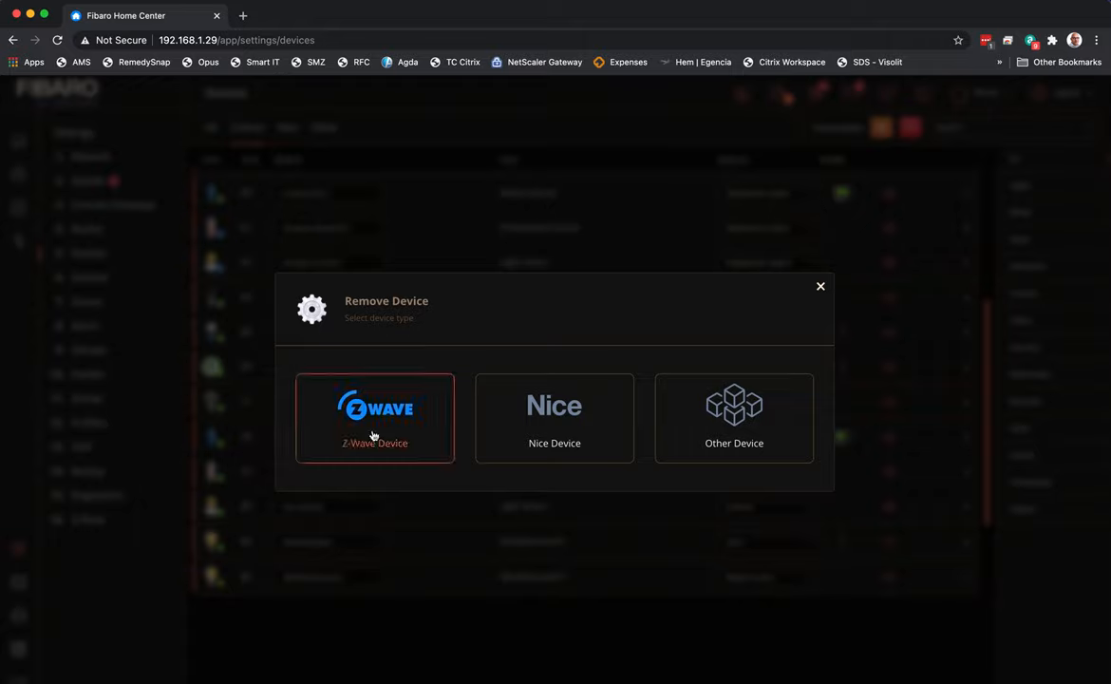
click(821, 285)
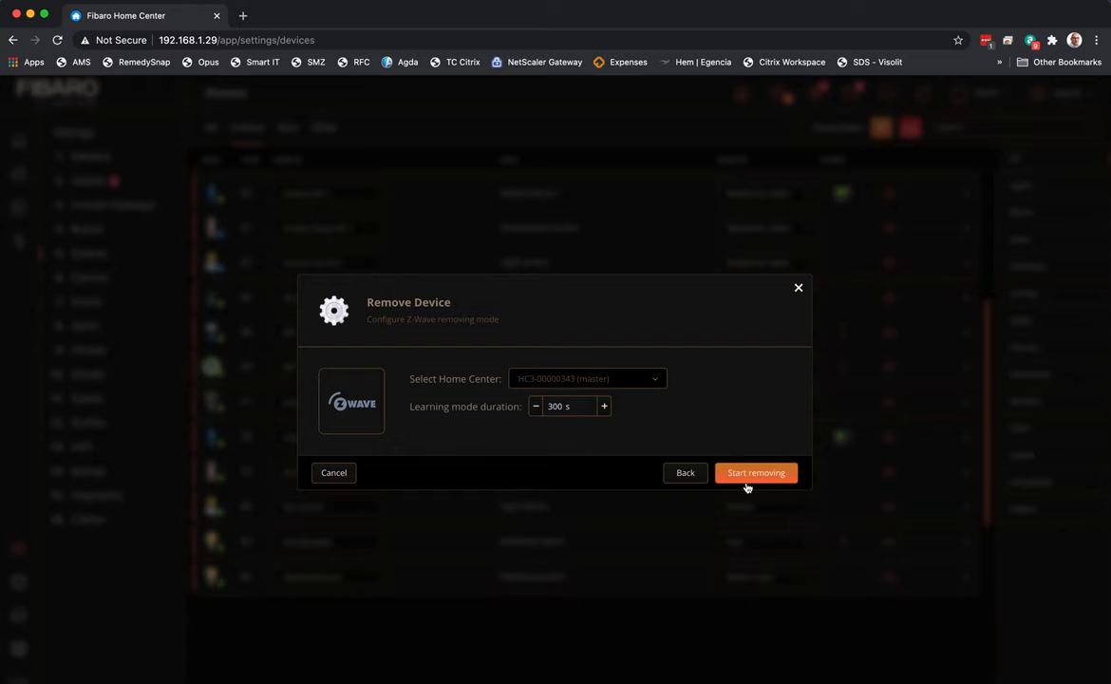
click(756, 471)
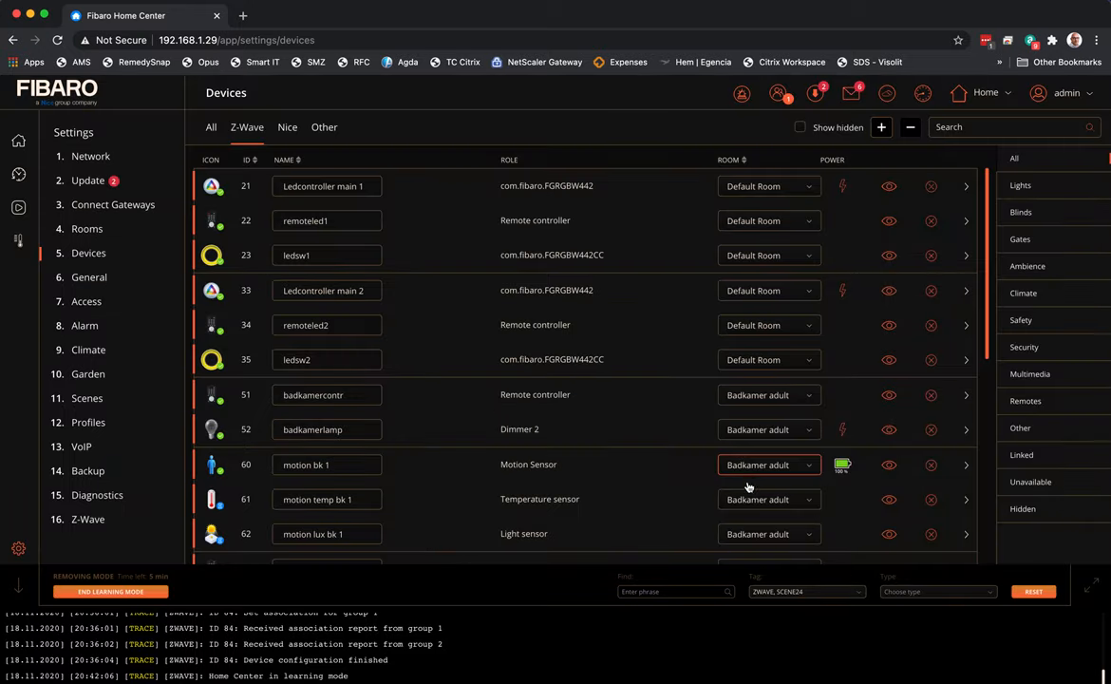
Force-remove the SW Boilerroom device and confirm with Continue
scroll(down, 3)
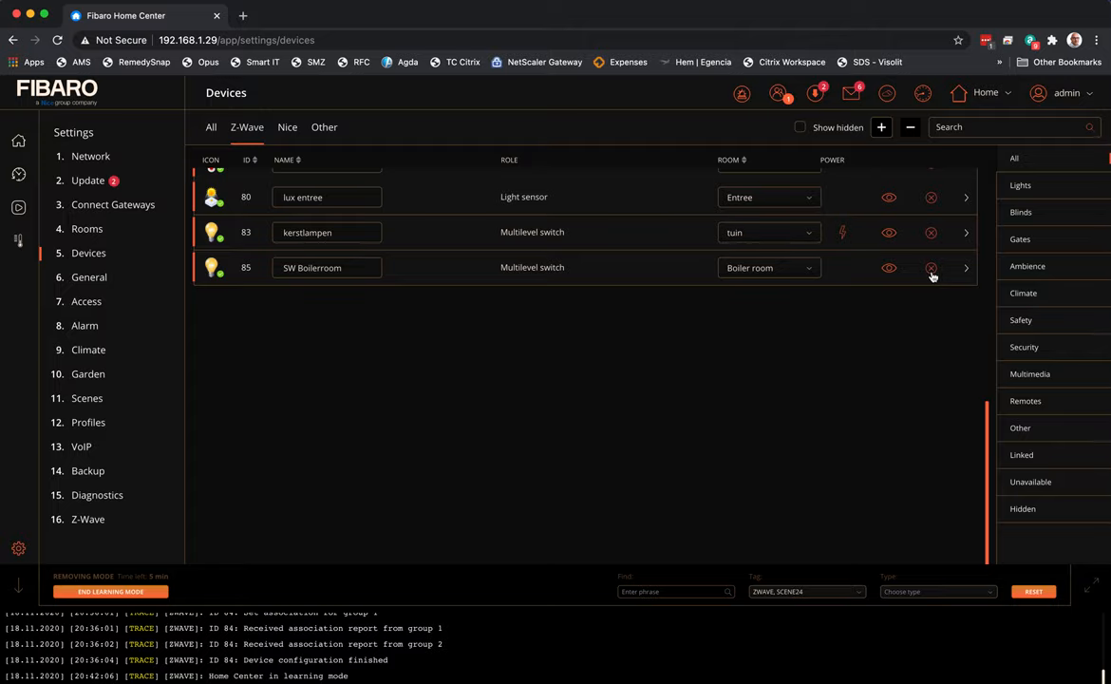
click(931, 266)
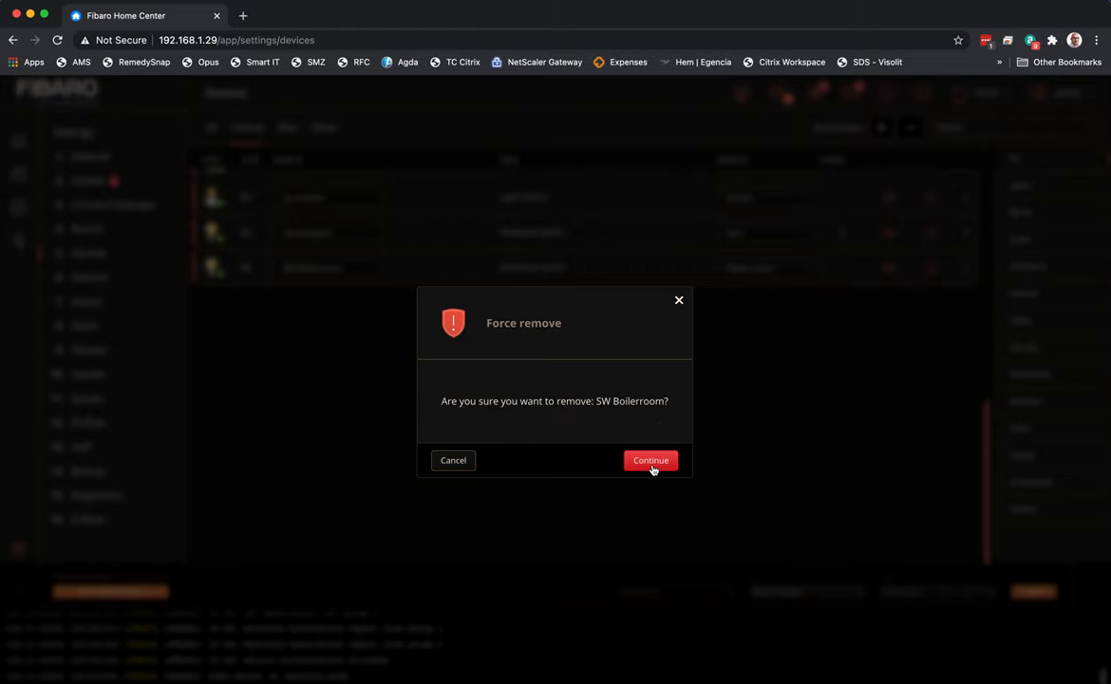
click(650, 459)
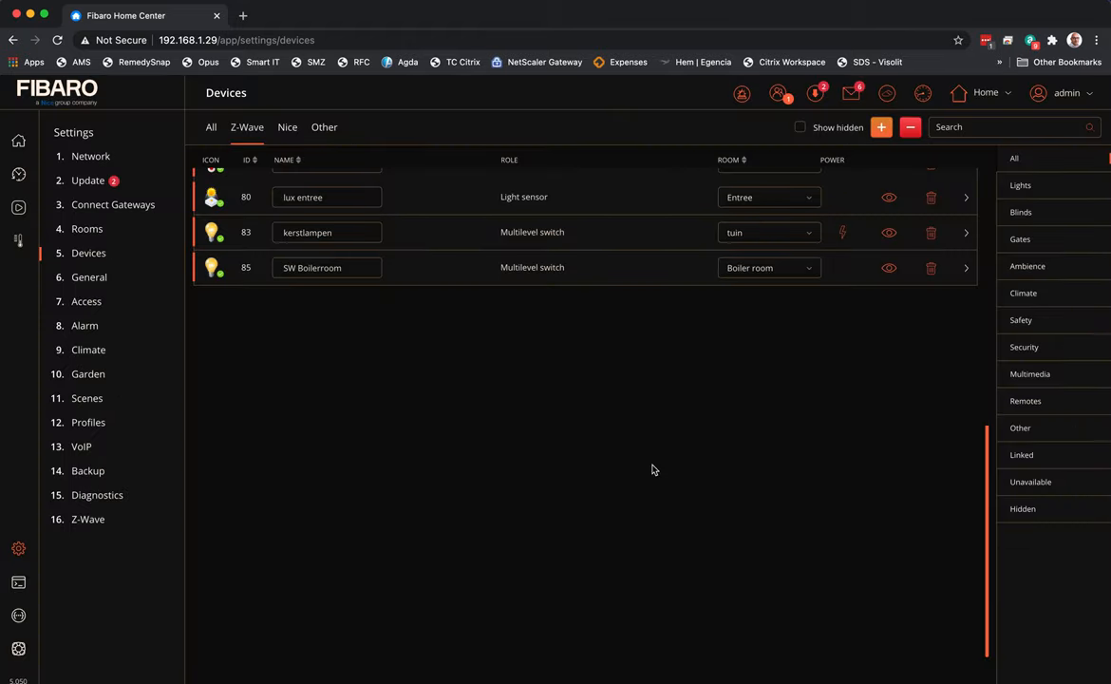
mouse_move(501, 650)
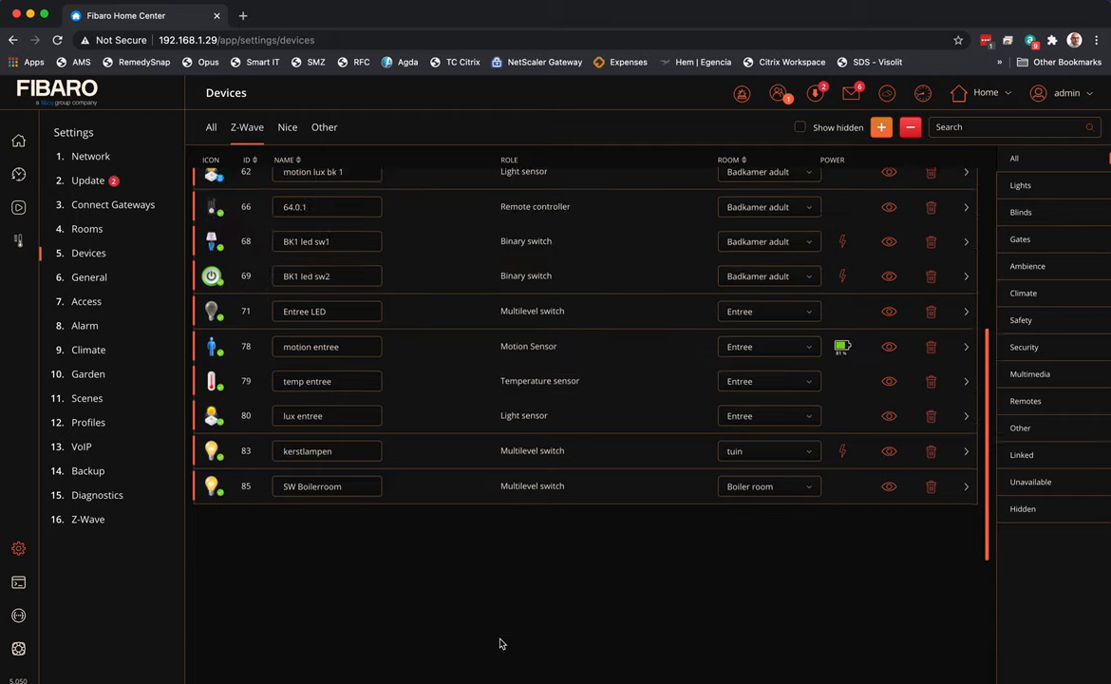
mouse_move(678, 636)
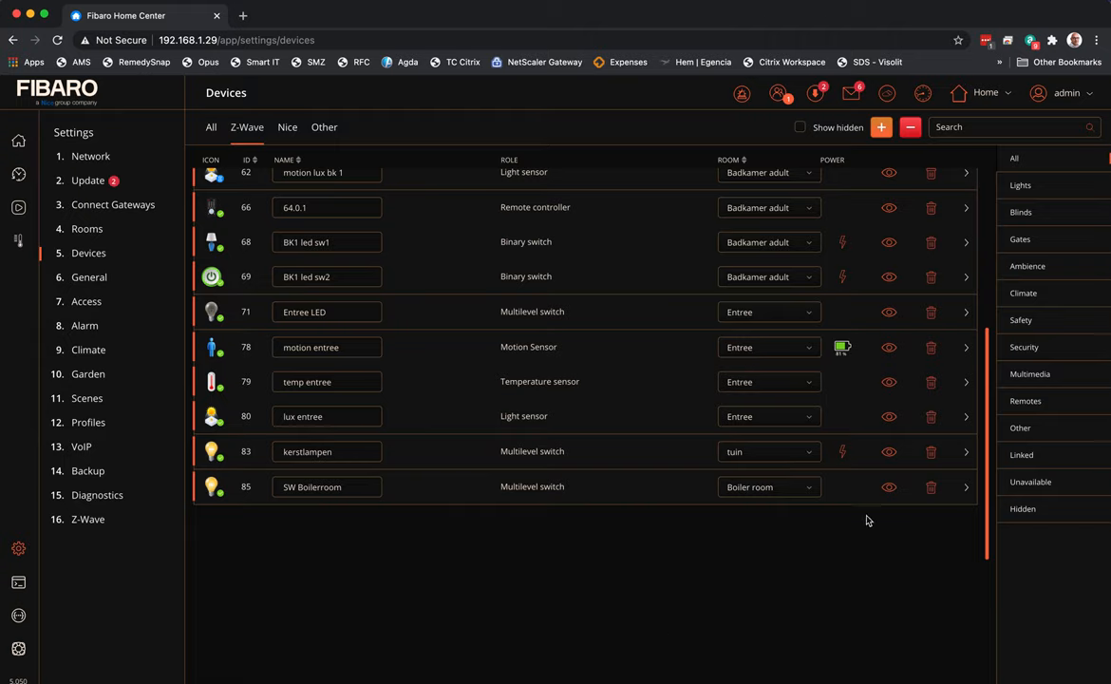
mouse_move(969, 355)
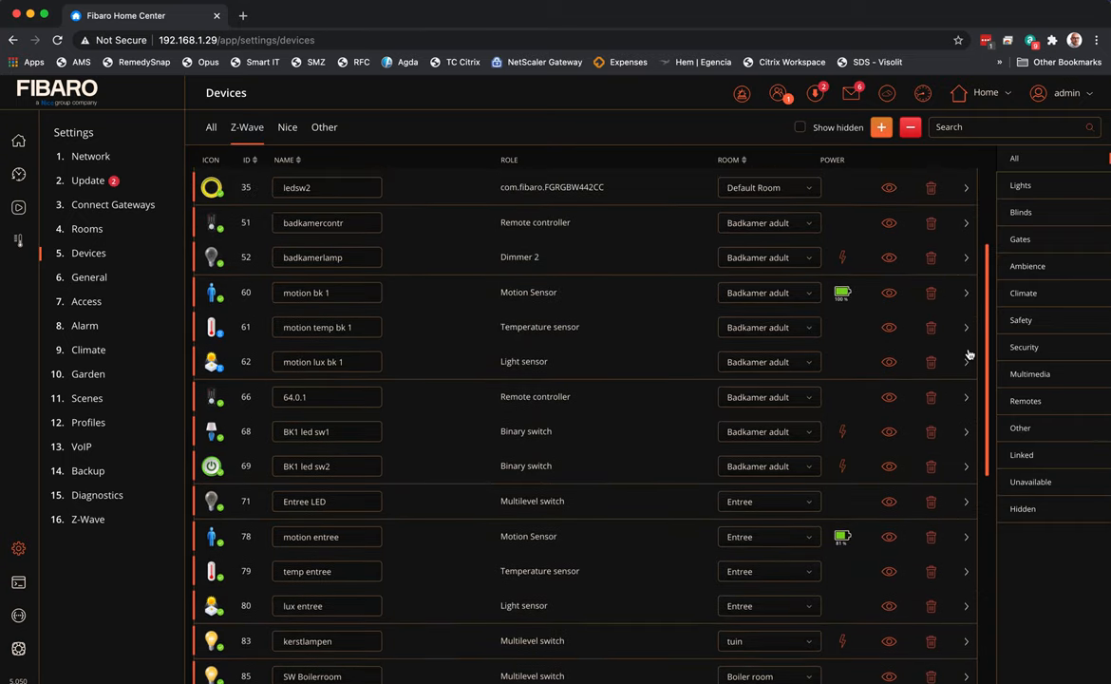
Expand motion bk 1's details, then return to the scenes list
click(965, 292)
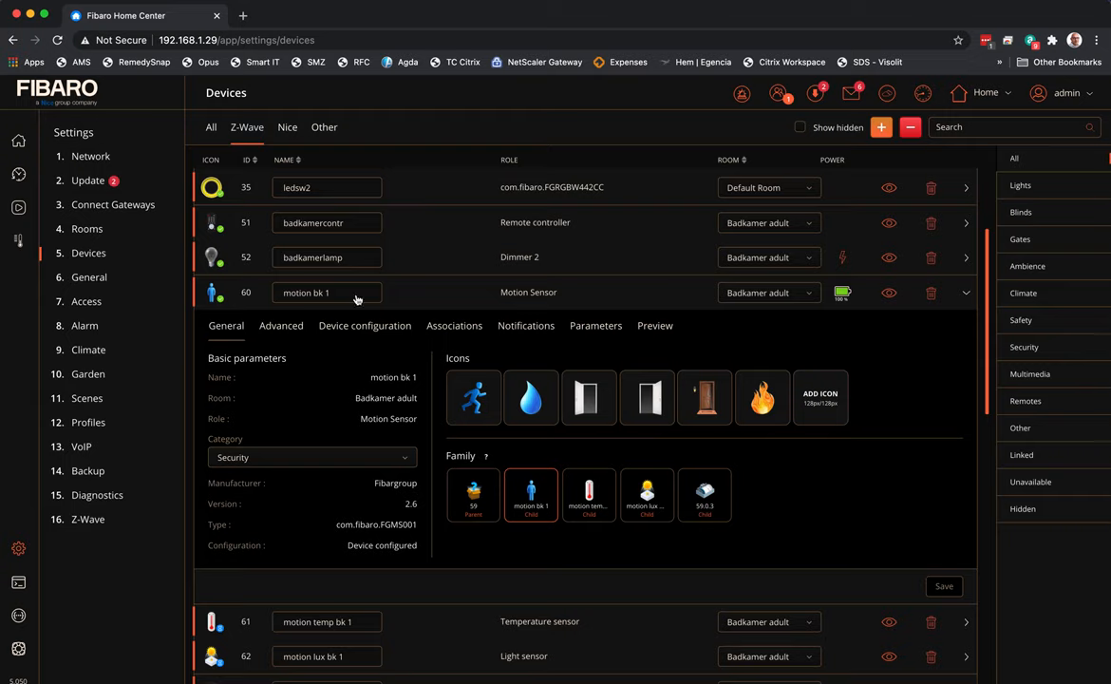
mouse_move(511, 429)
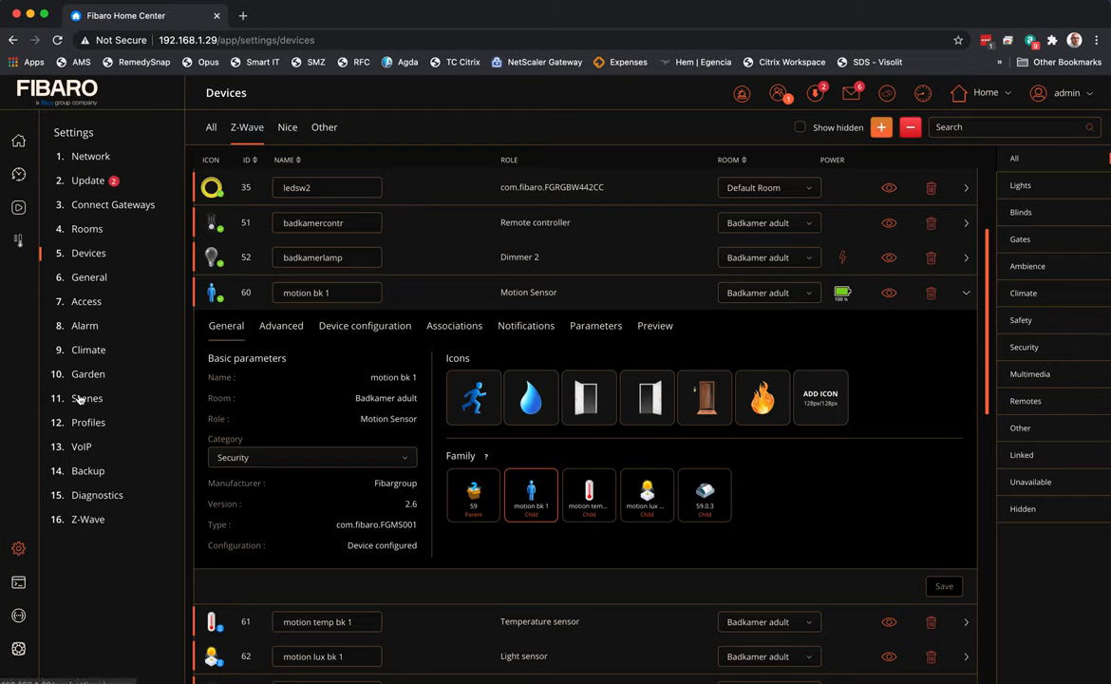
click(87, 399)
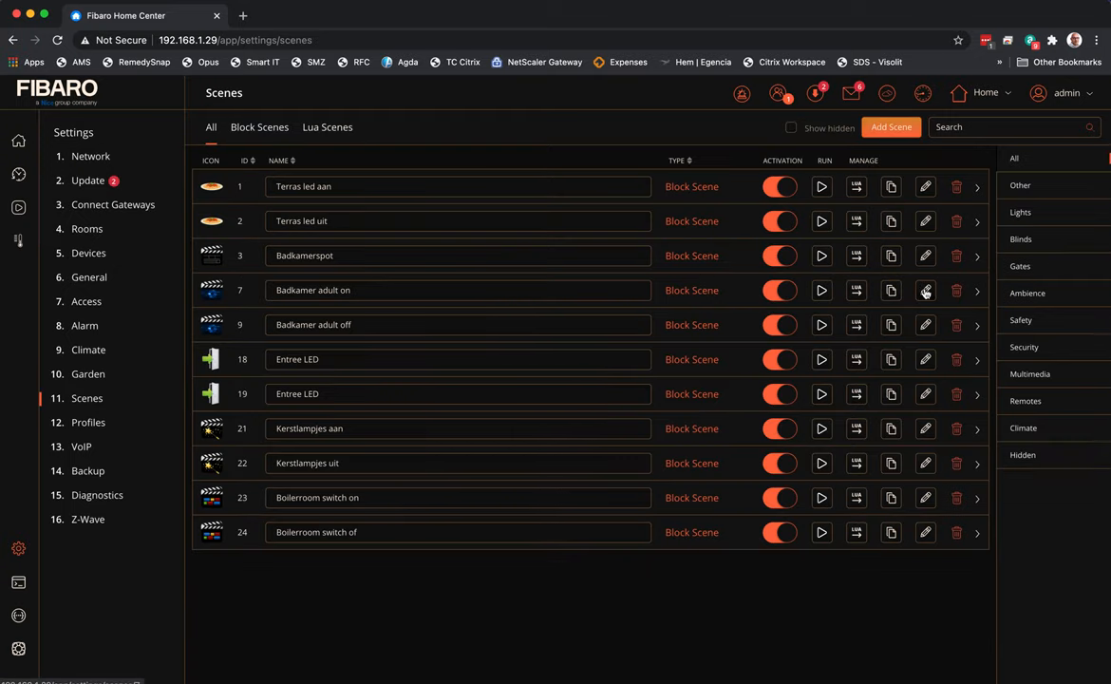
Add a timer to the motion bk 1 condition in Badkamer adult on and save the scene
click(925, 289)
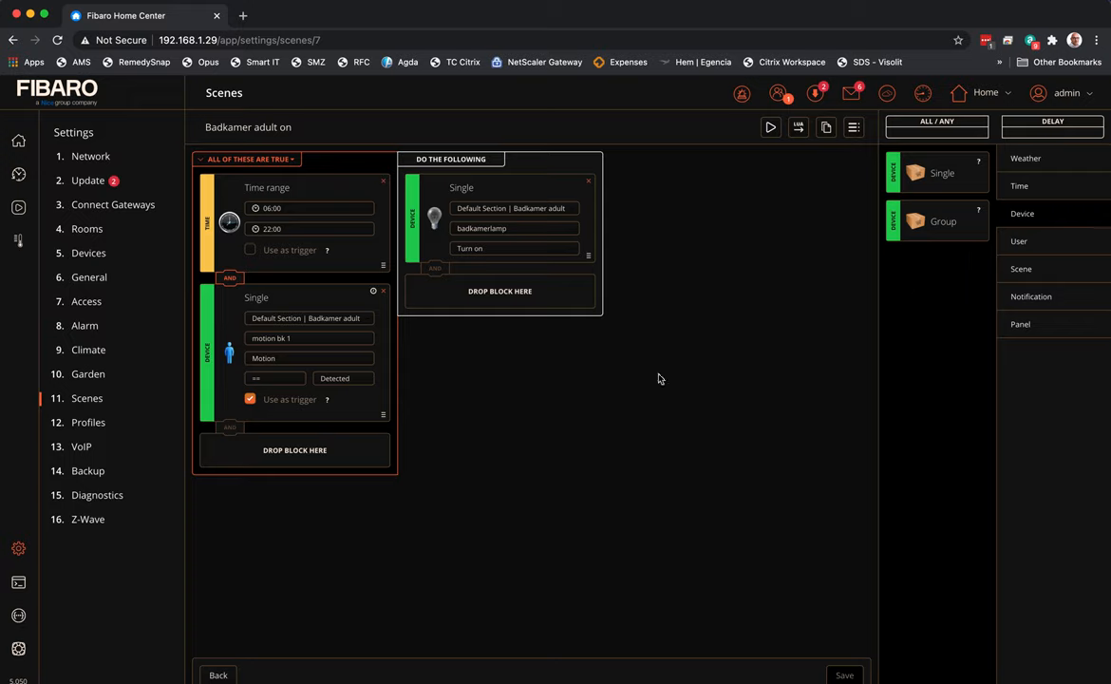
mouse_move(298, 242)
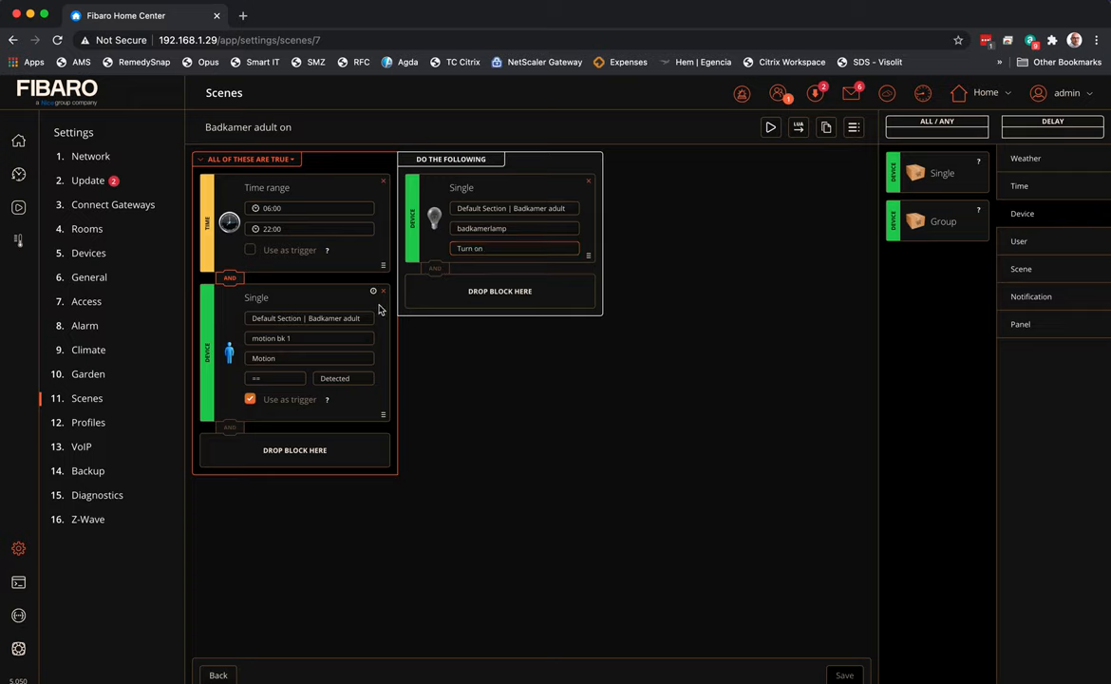
click(373, 291)
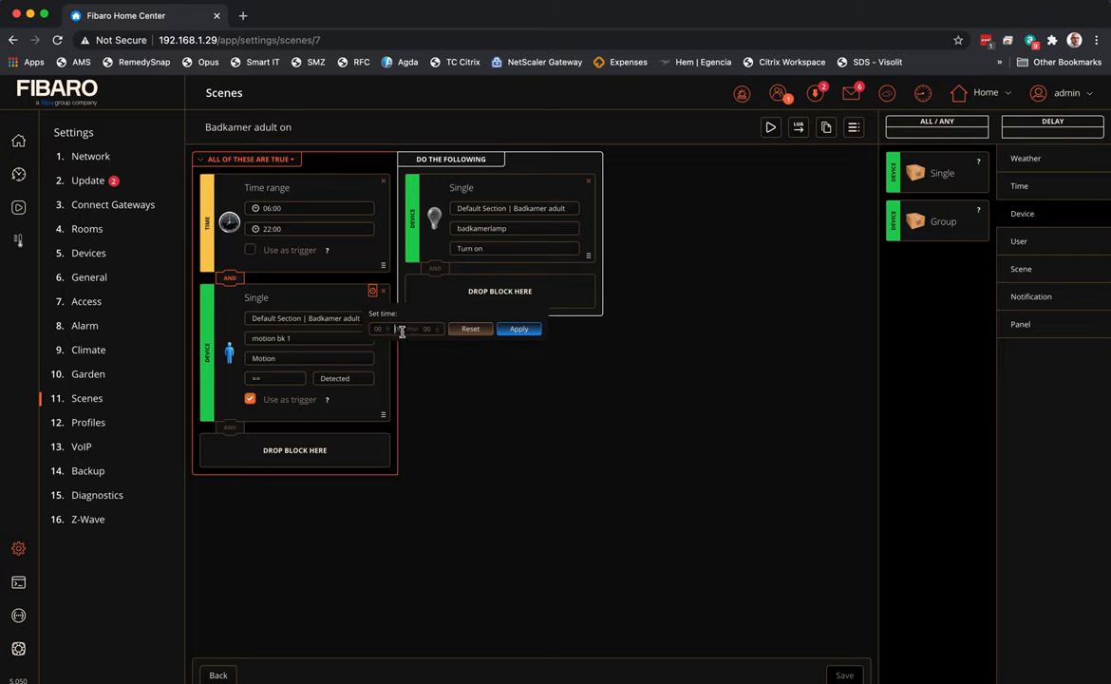
mouse_move(444, 340)
text(10)
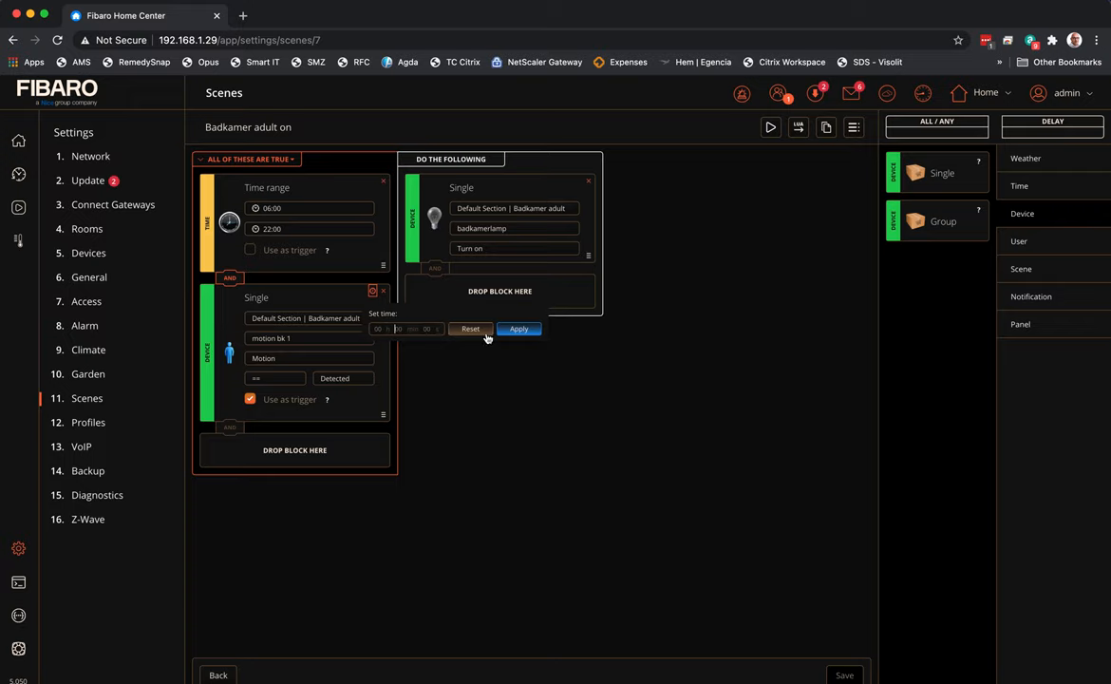
mouse_move(506, 370)
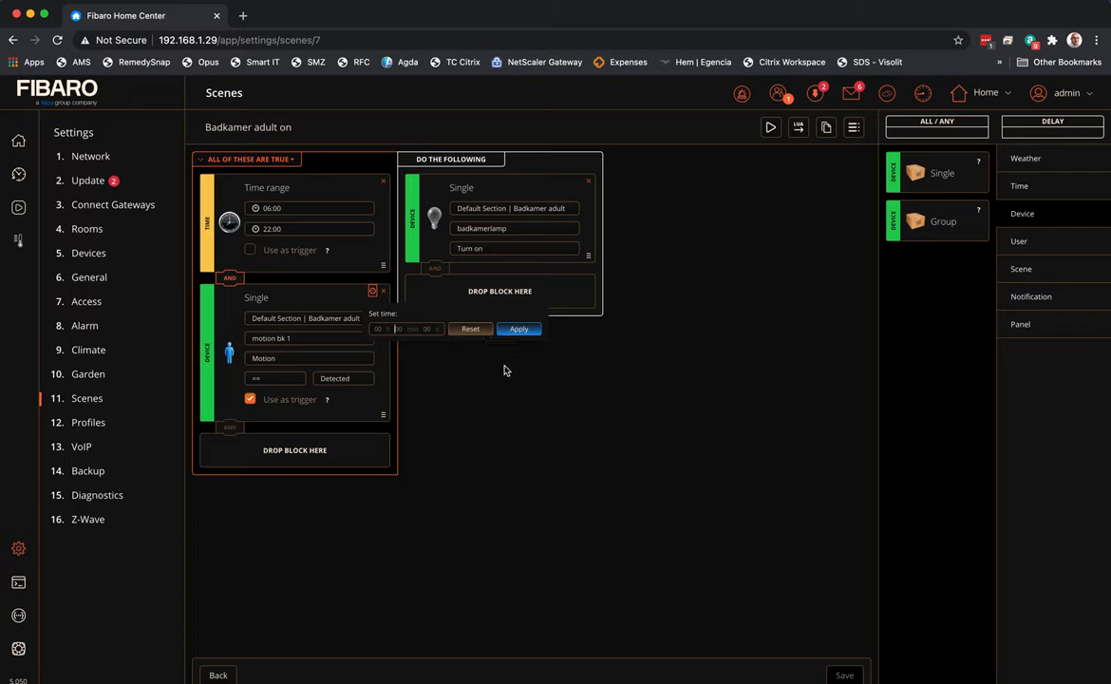
mouse_move(429, 322)
text(1)
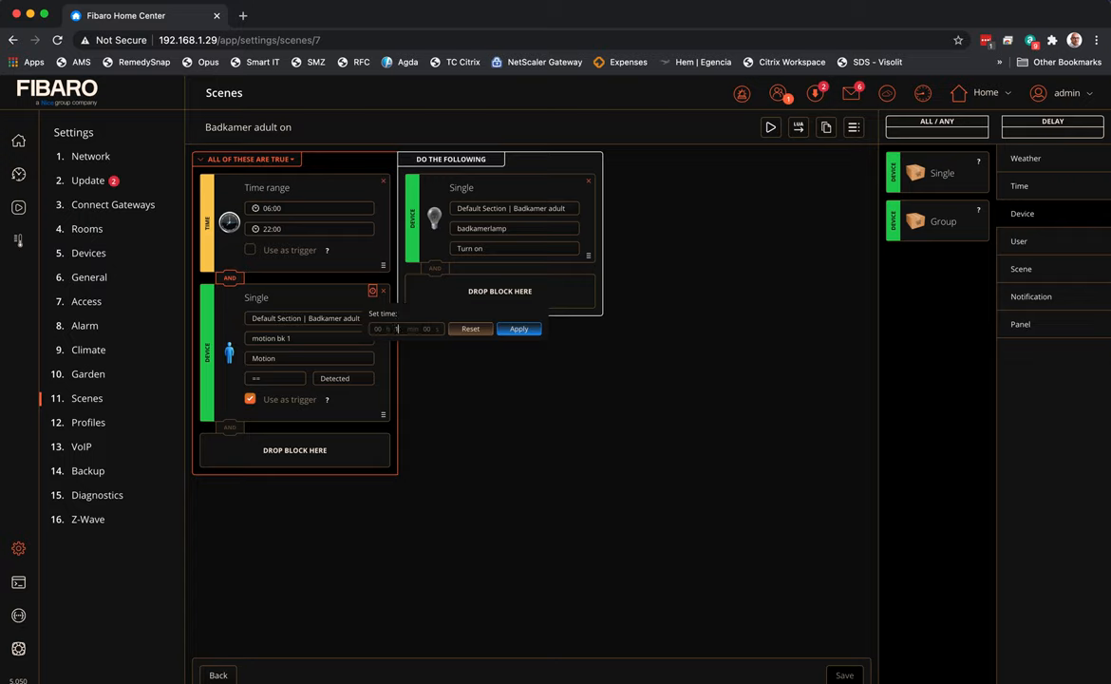
click(517, 329)
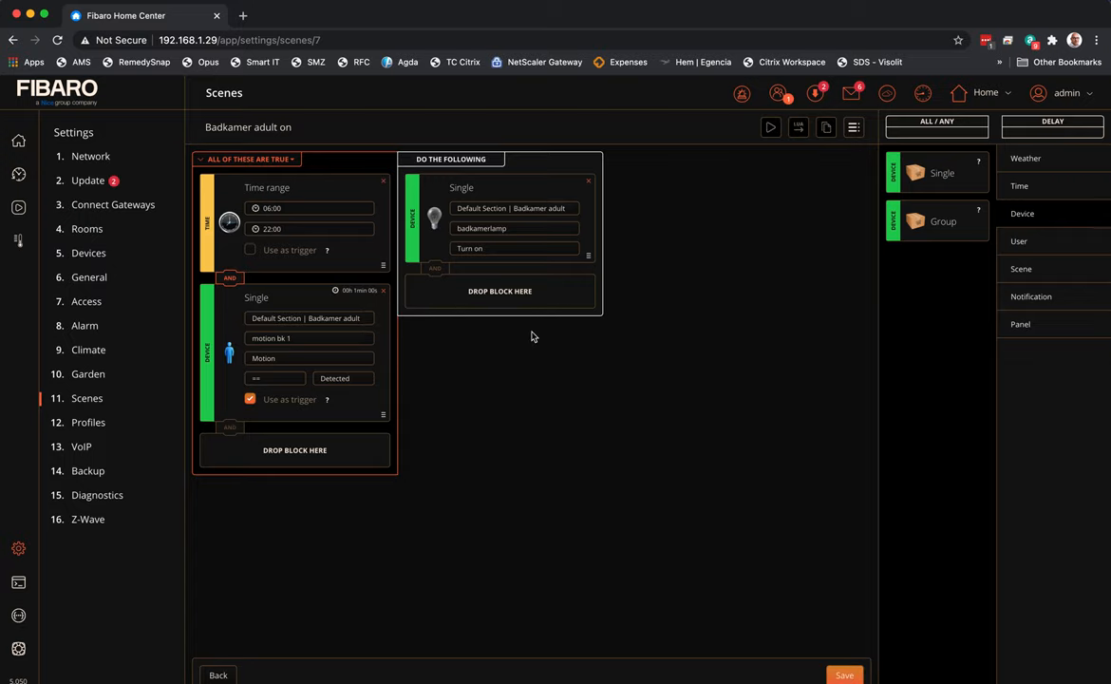
mouse_move(782, 528)
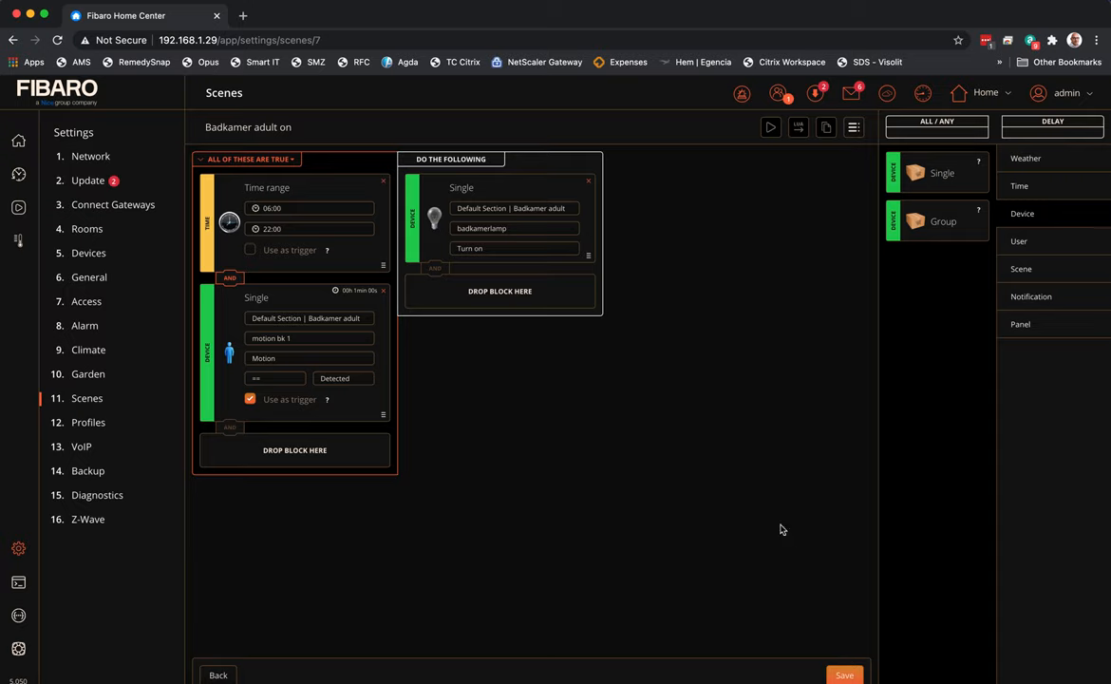
click(843, 676)
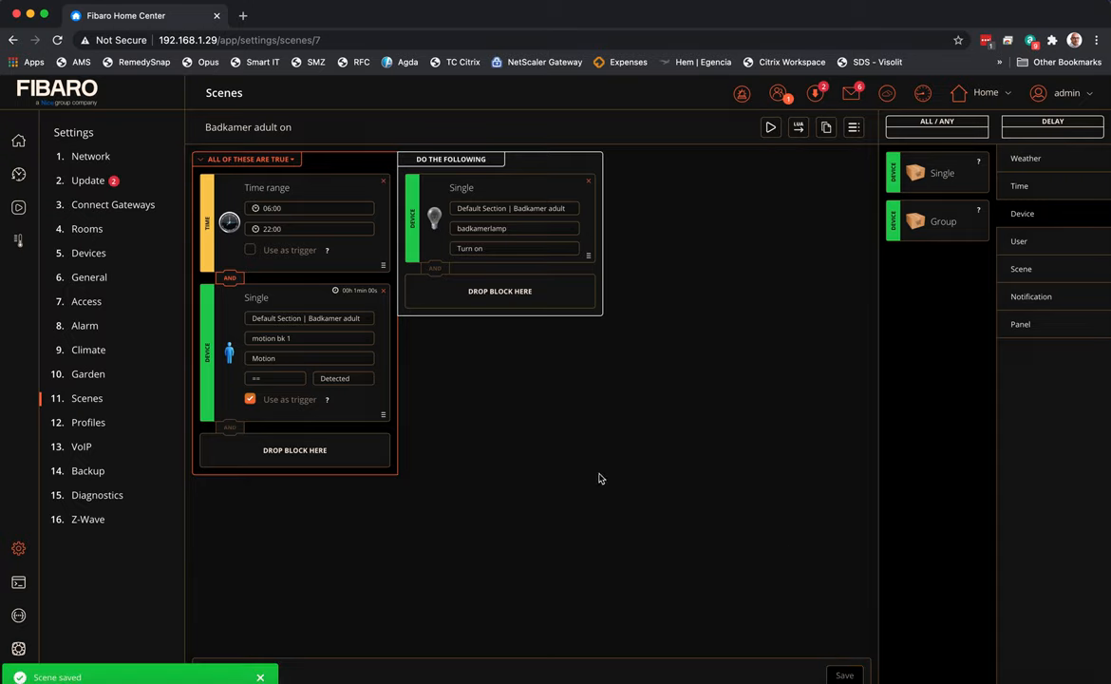
mouse_move(137, 370)
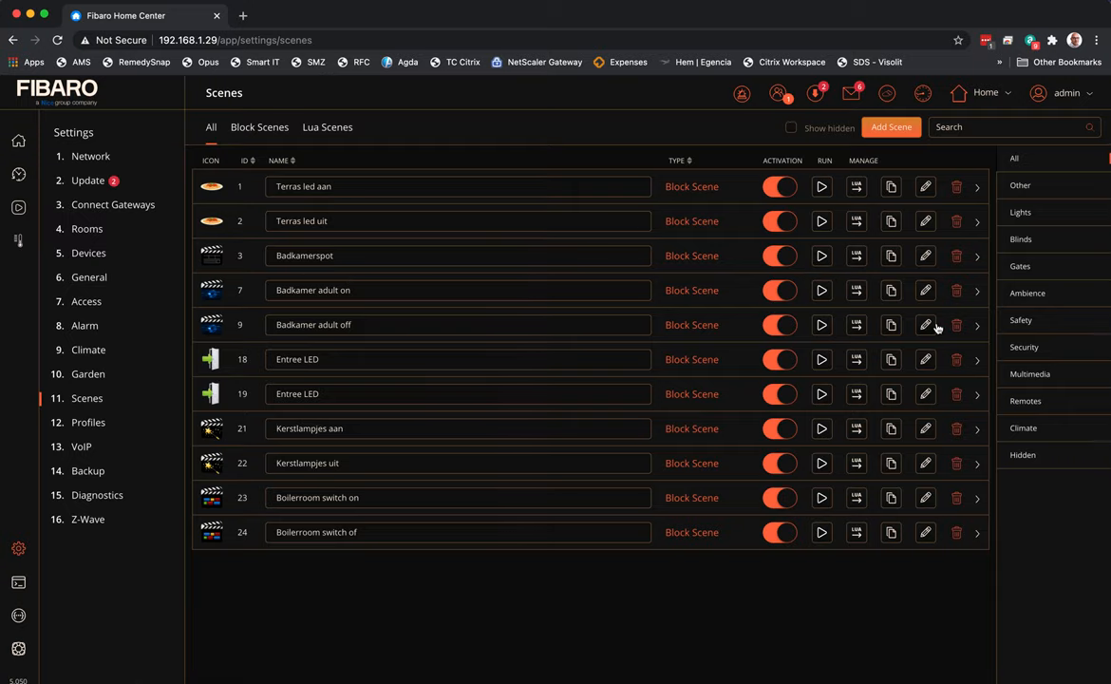
Open Badkamer adult off for editing and keep the motion sensor state as Safe
click(926, 324)
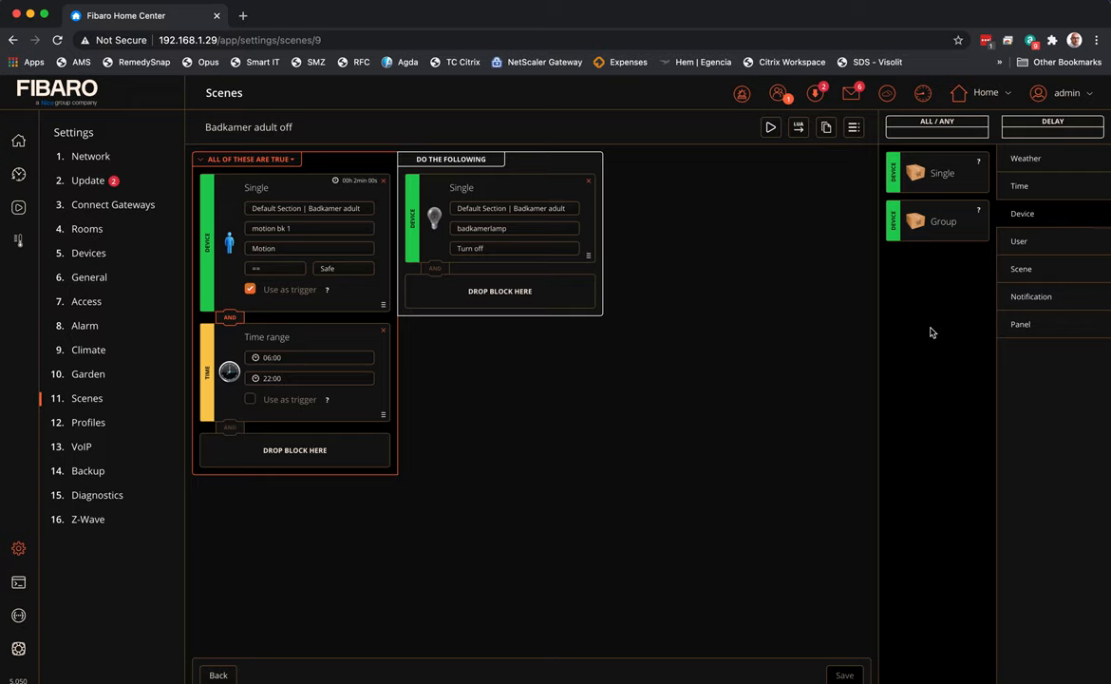
mouse_move(334, 269)
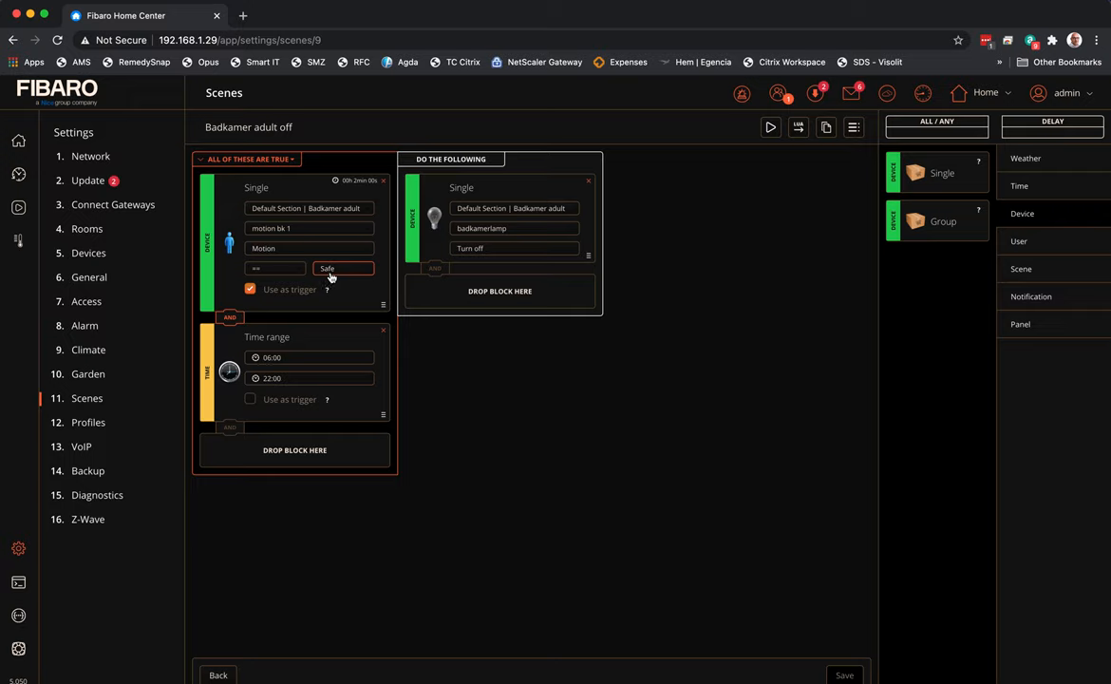
click(342, 267)
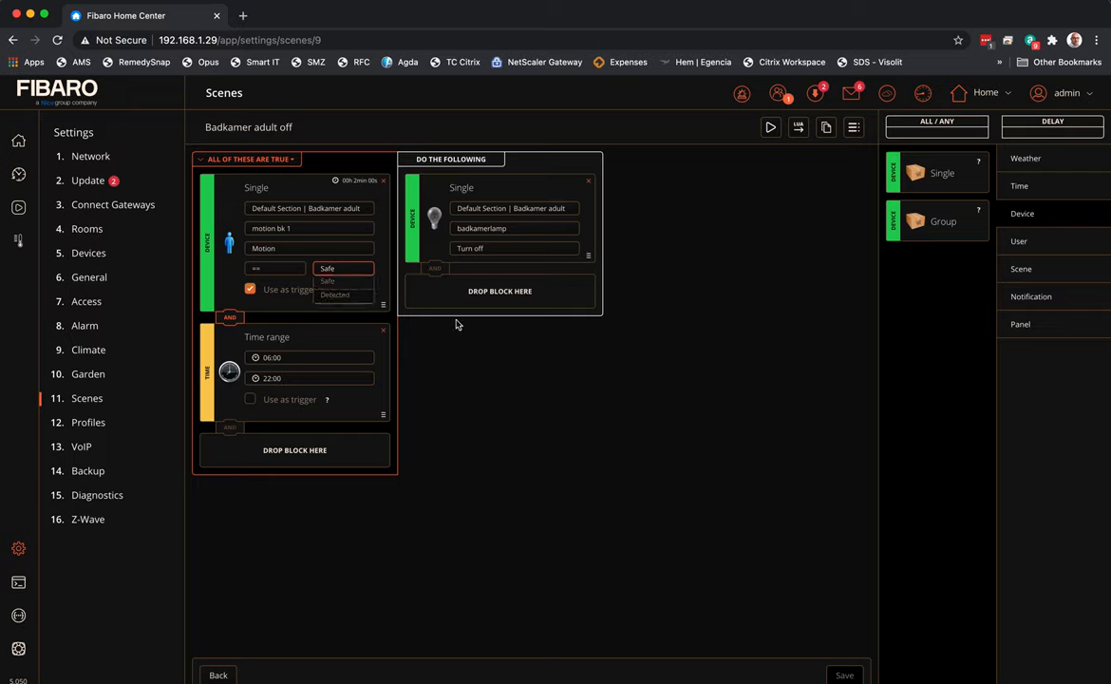
click(342, 268)
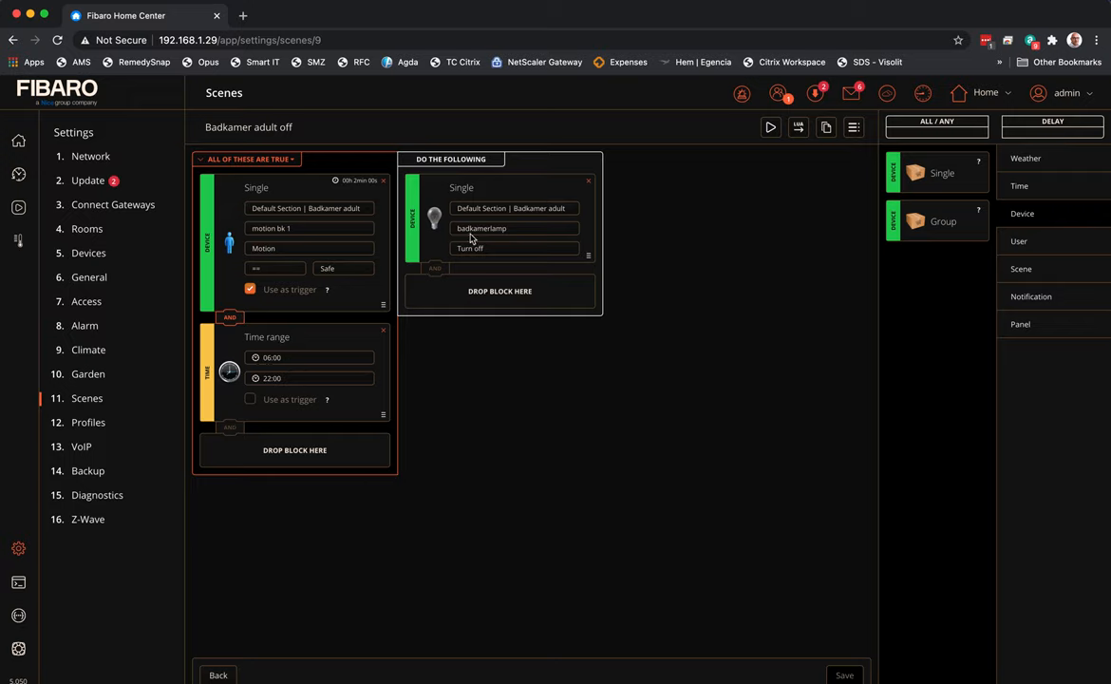
mouse_move(539, 369)
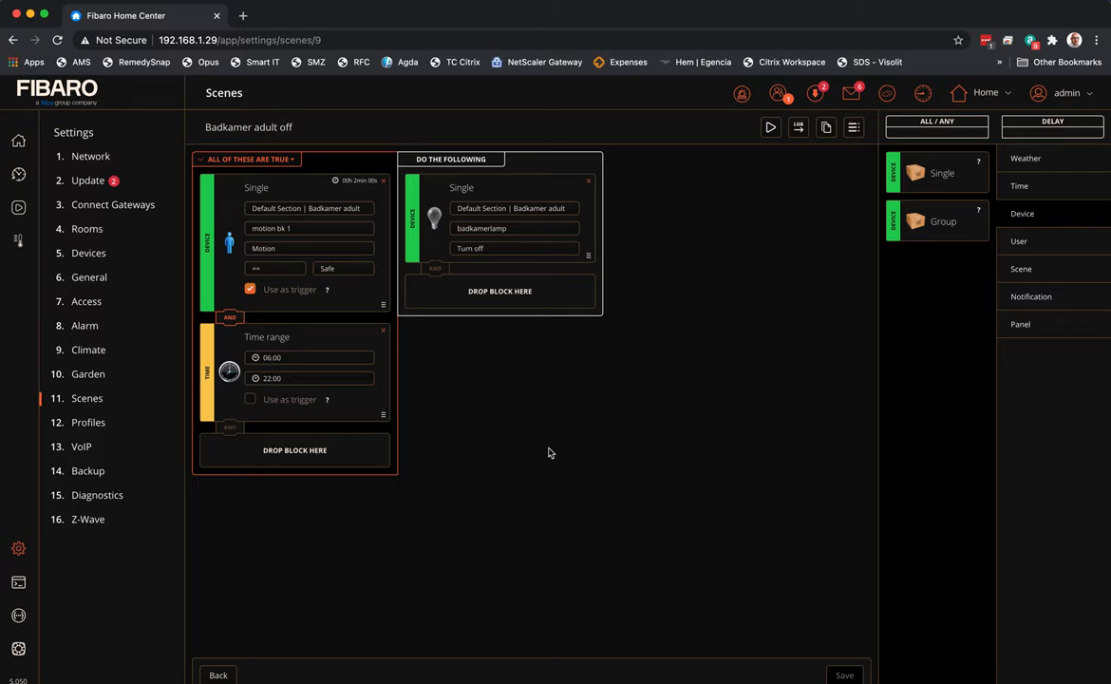
mouse_move(638, 222)
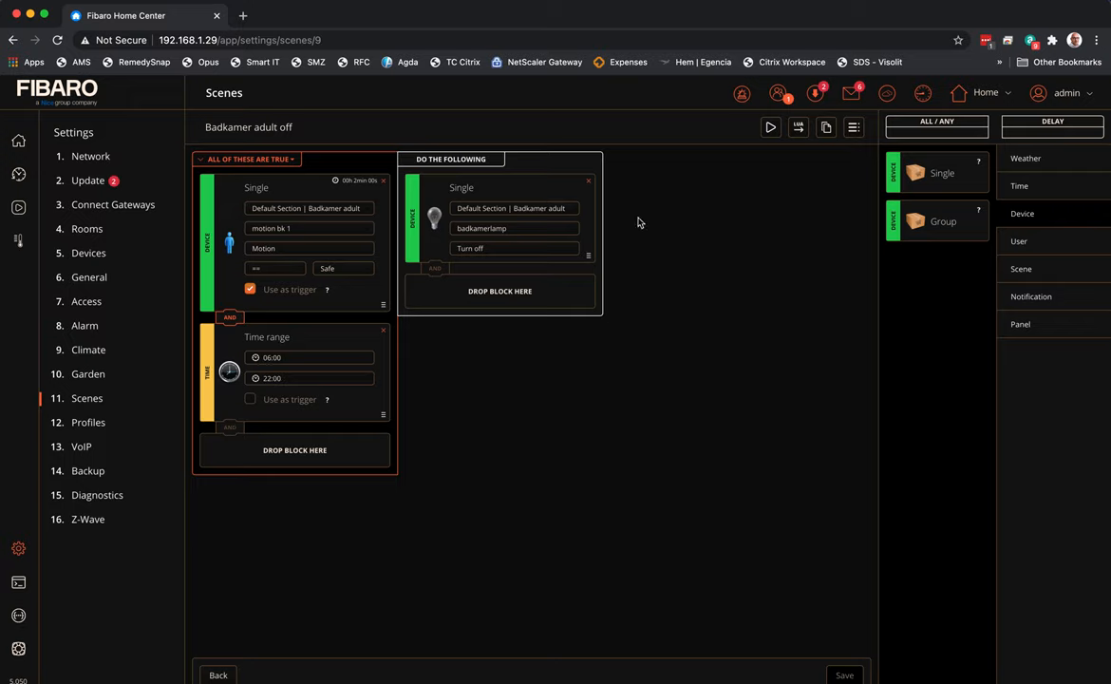